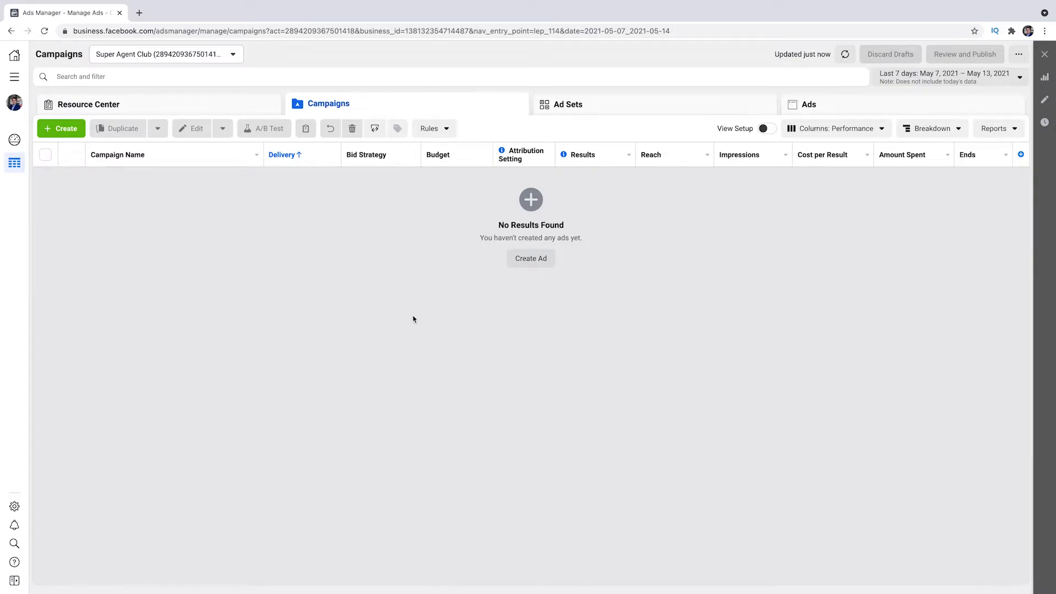
mouse_move(398, 318)
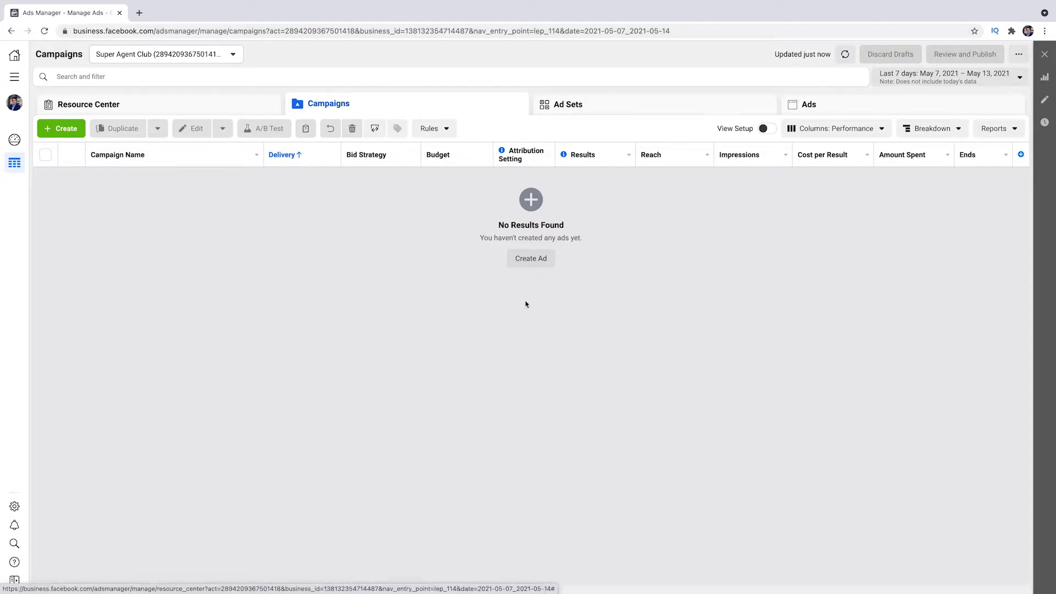
Start a new campaign so the campaign objective choices appear
left_click(531, 257)
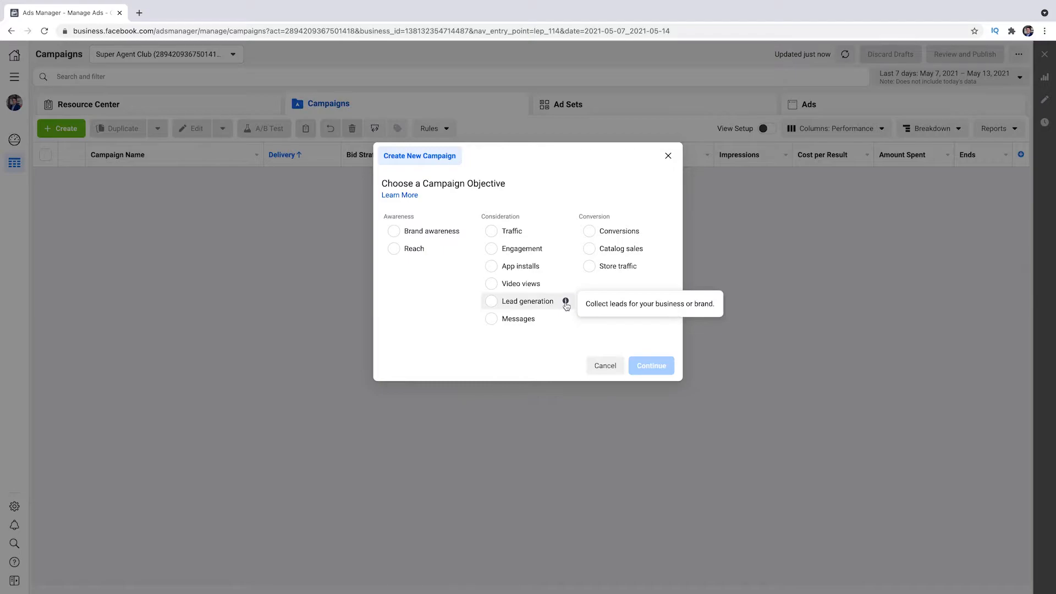
Choose Lead generation as the objective and create the draft campaign
left_click(490, 301)
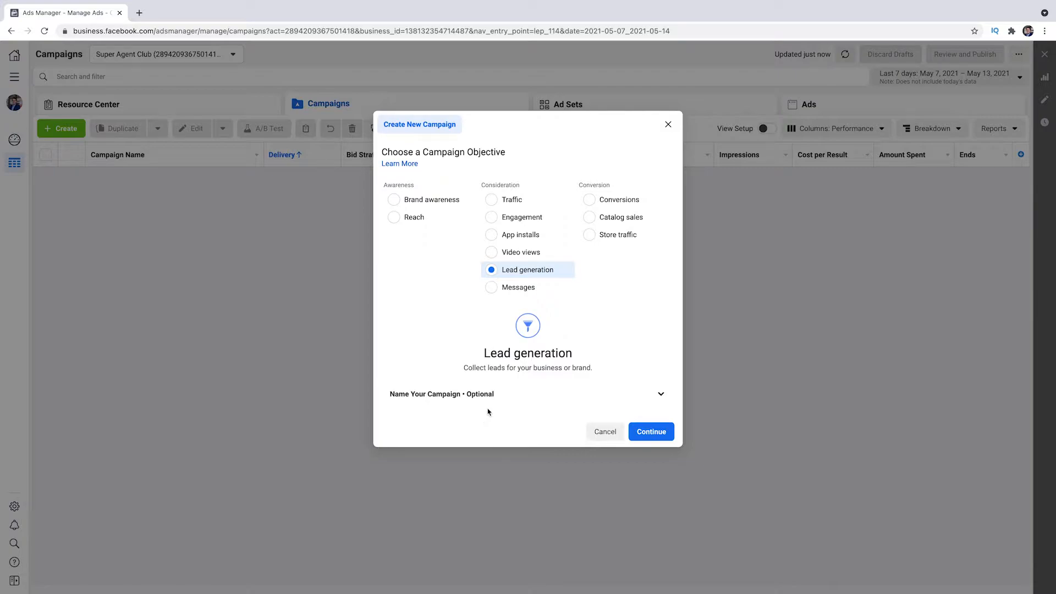
mouse_move(474, 416)
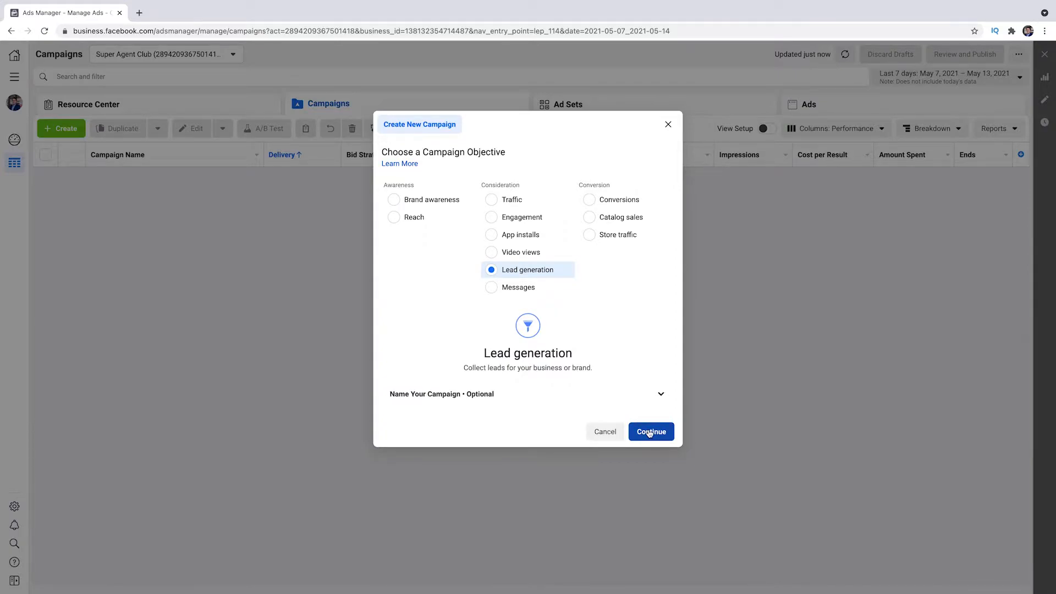
left_click(651, 432)
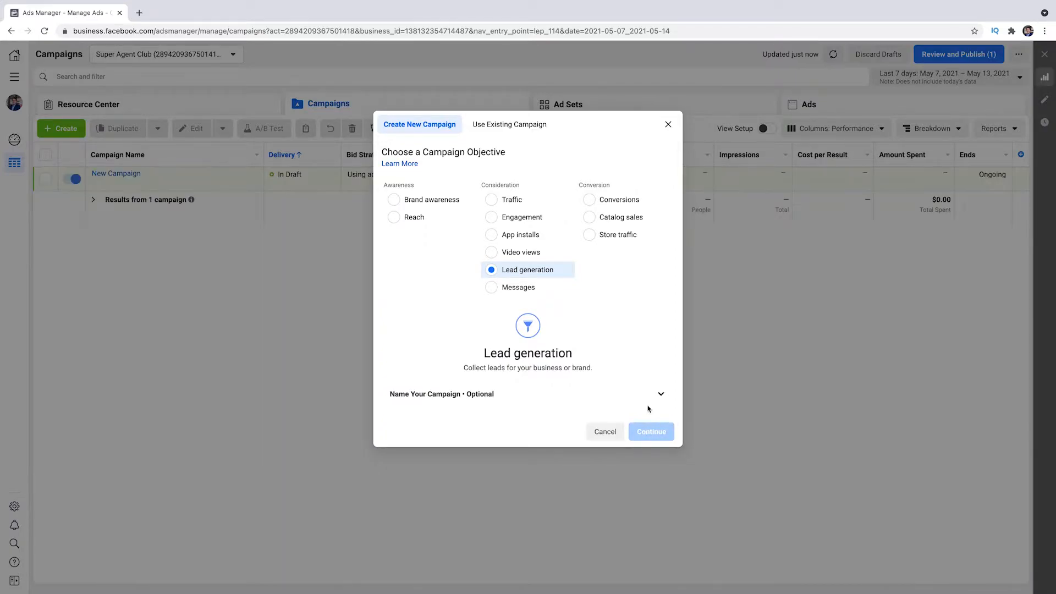
Name the new campaign 'list of homes'
left_click(649, 431)
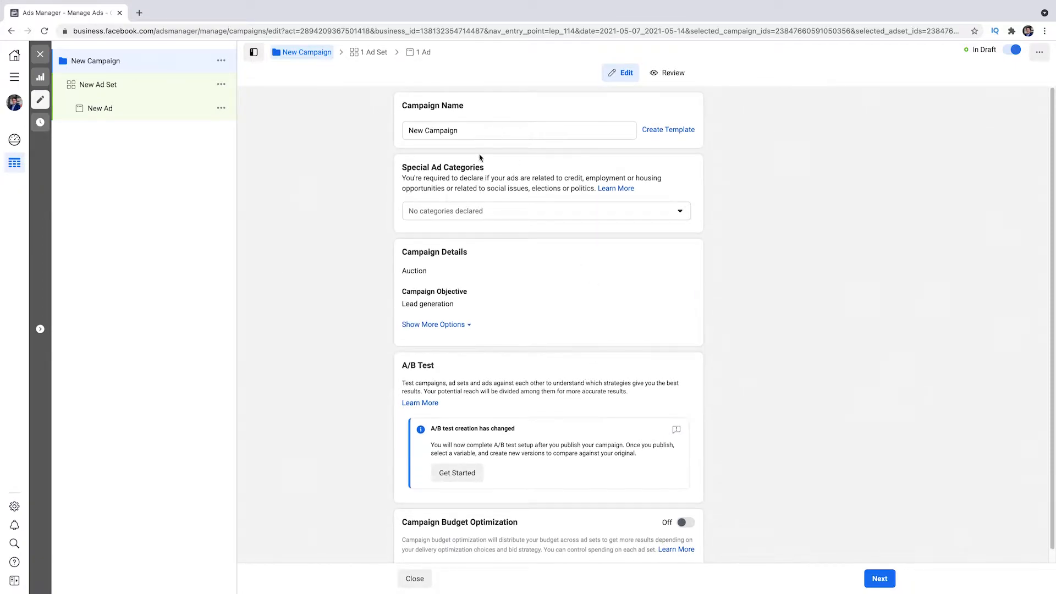
left_click(518, 130)
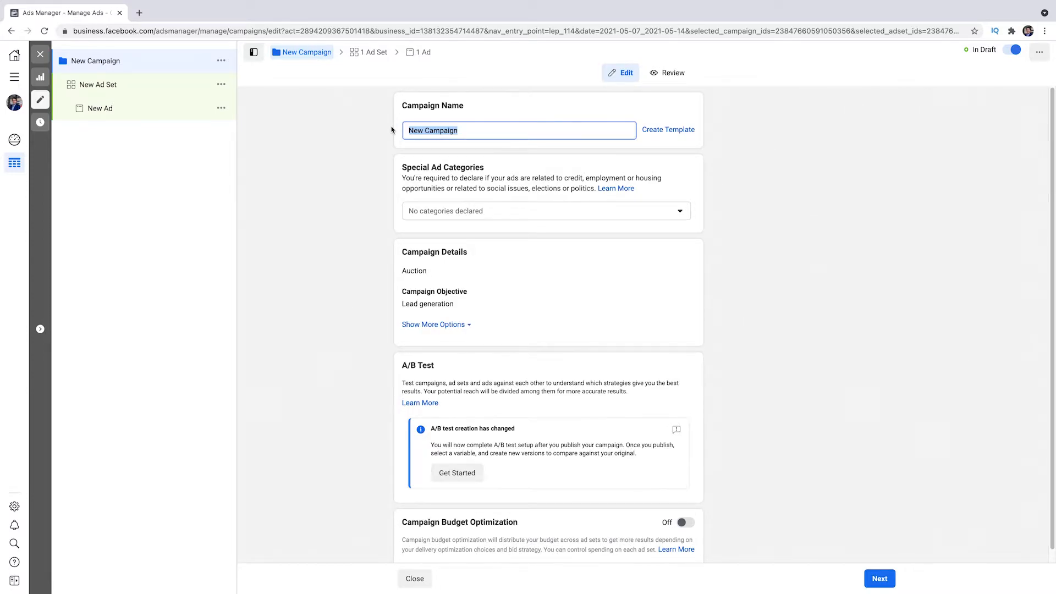
type("list of homes")
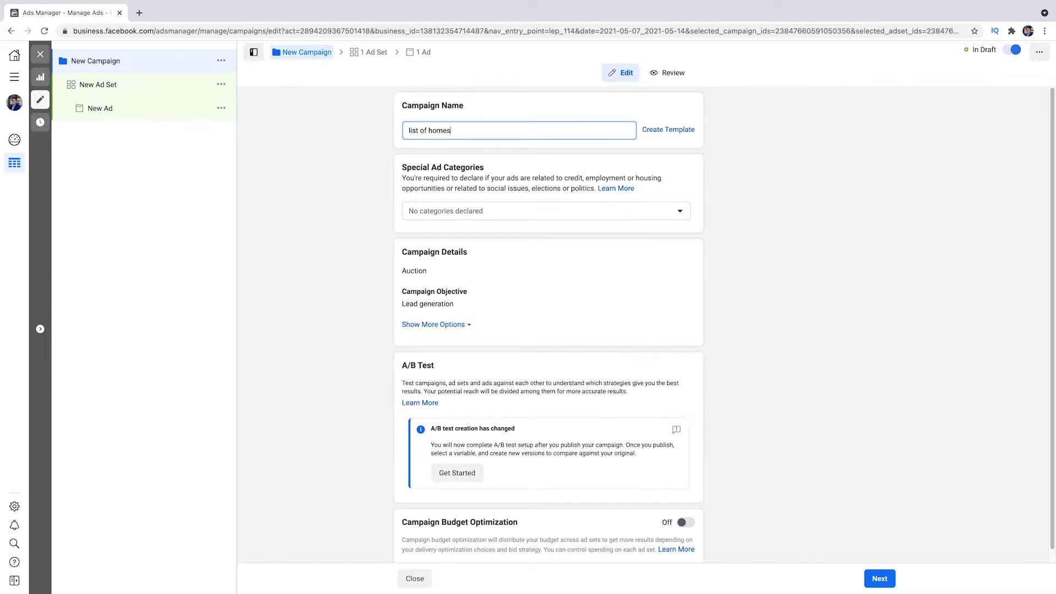
Declare Housing as the special ad category and continue to the ad set
left_click(545, 212)
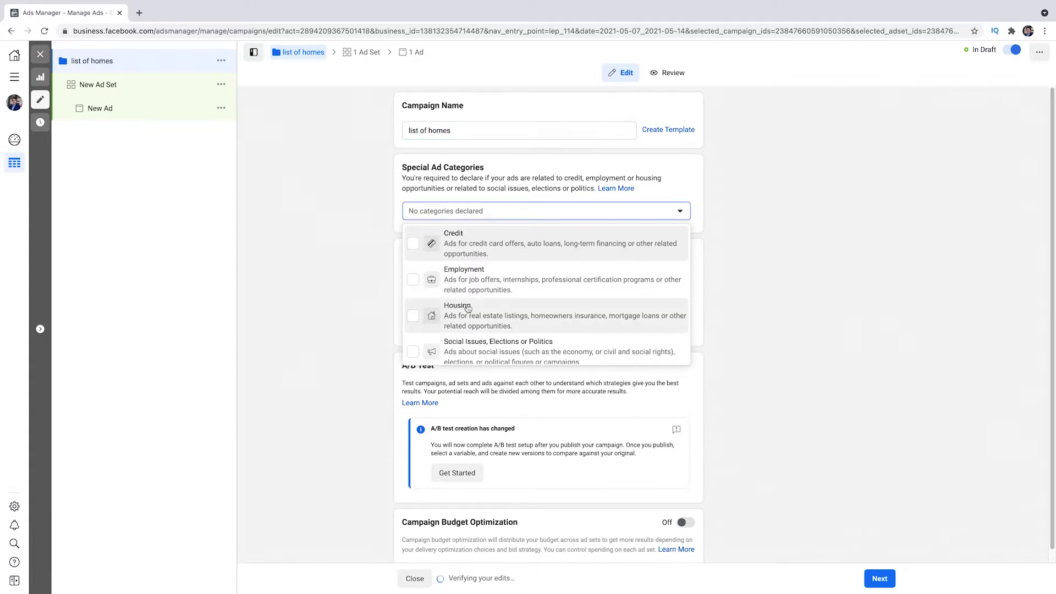
mouse_move(463, 327)
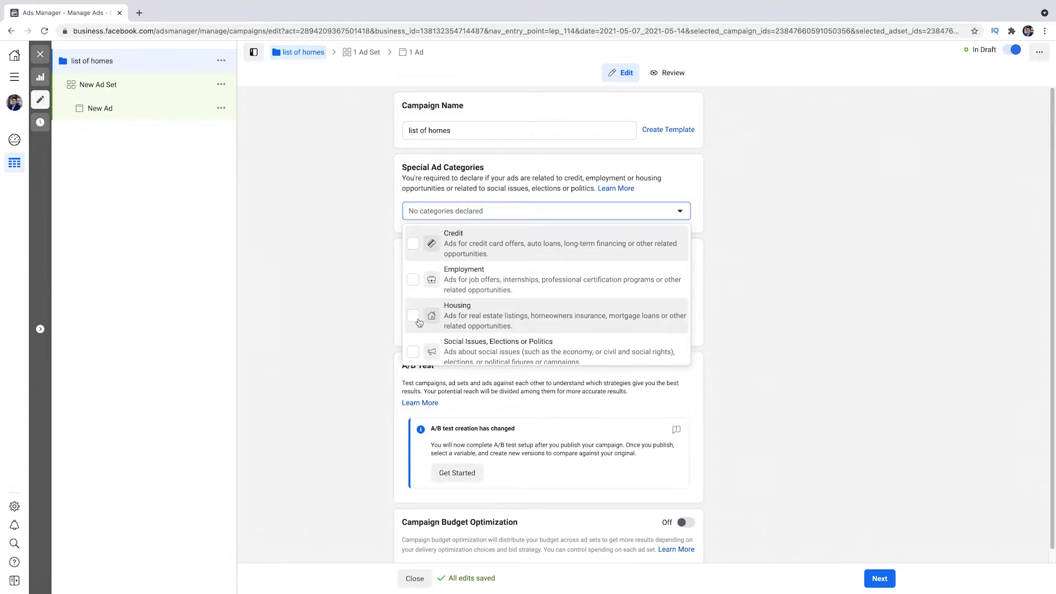
left_click(413, 315)
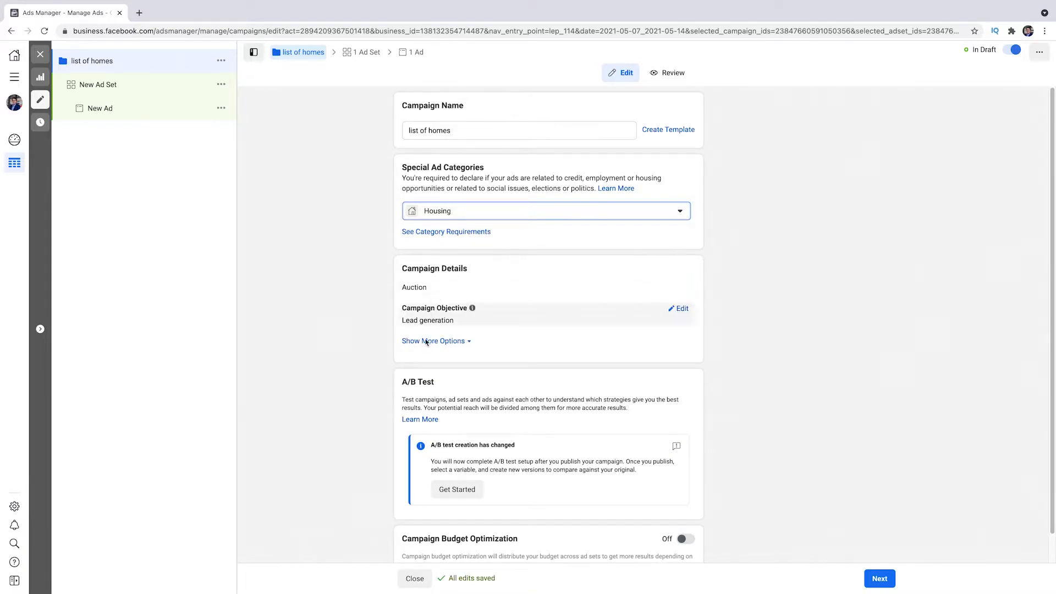
scroll("down", 3)
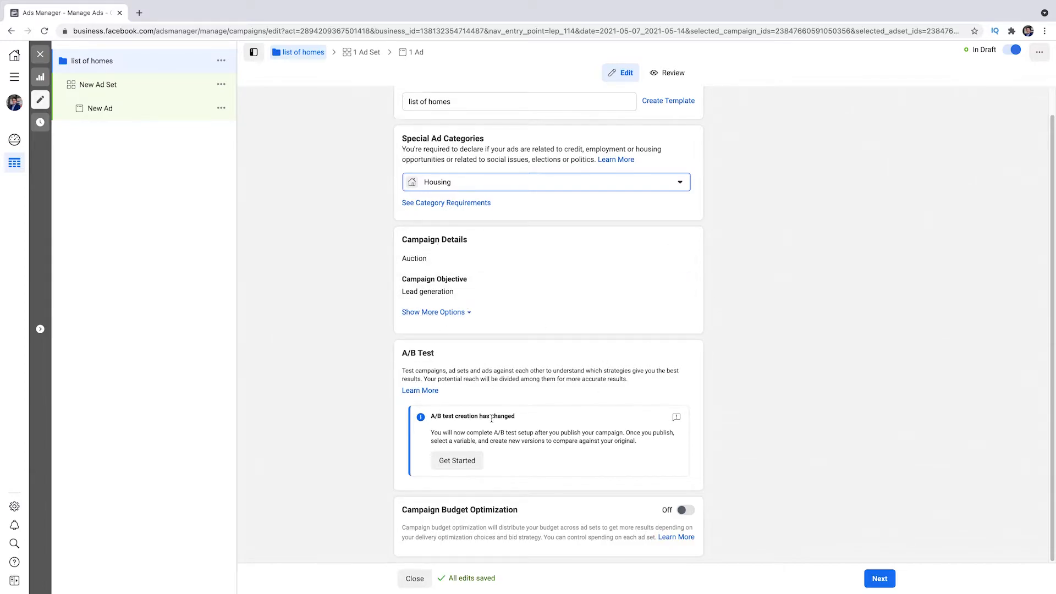
left_click(880, 577)
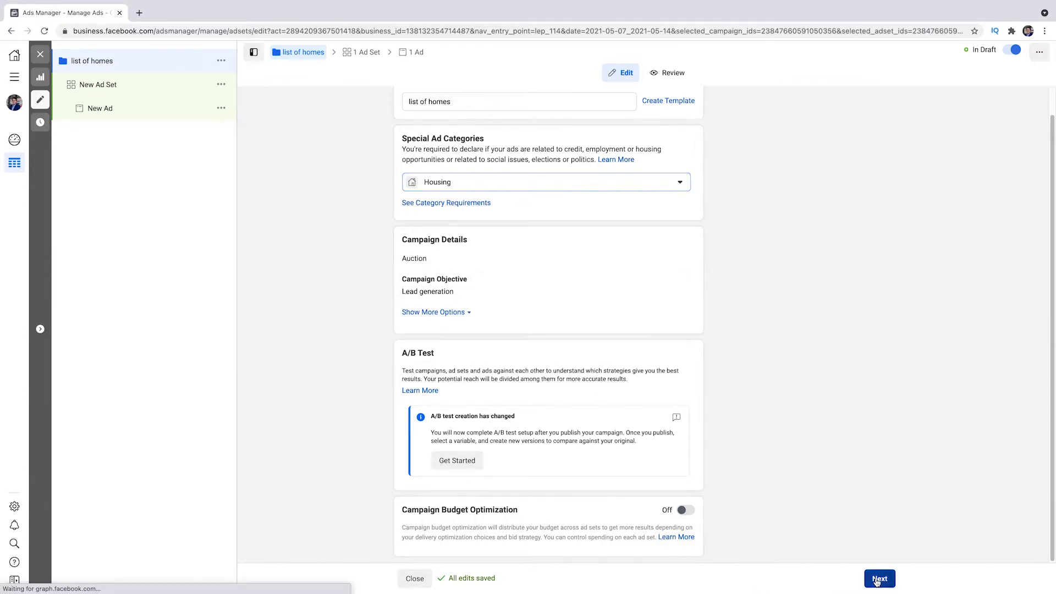
Review the ad set's Instant Forms lead method, Page and $20.00 daily budget
left_click(880, 578)
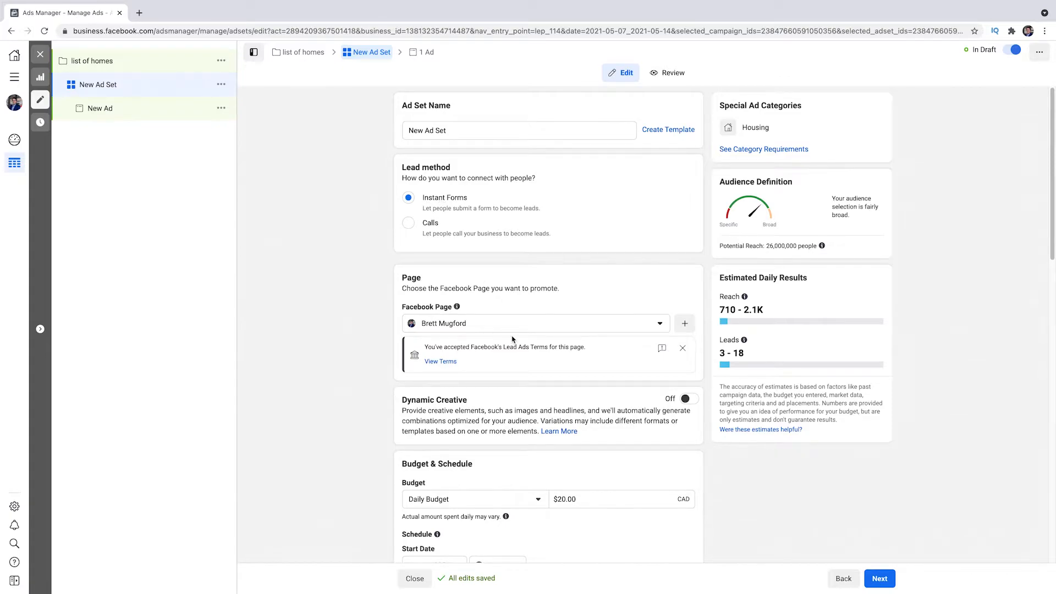
left_click(659, 322)
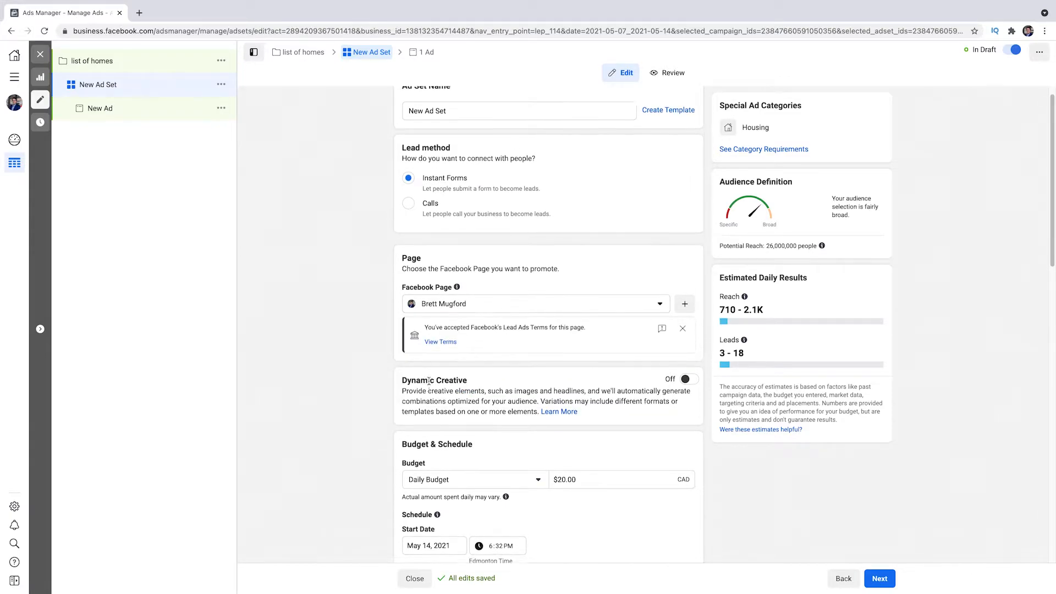
scroll("down", 3)
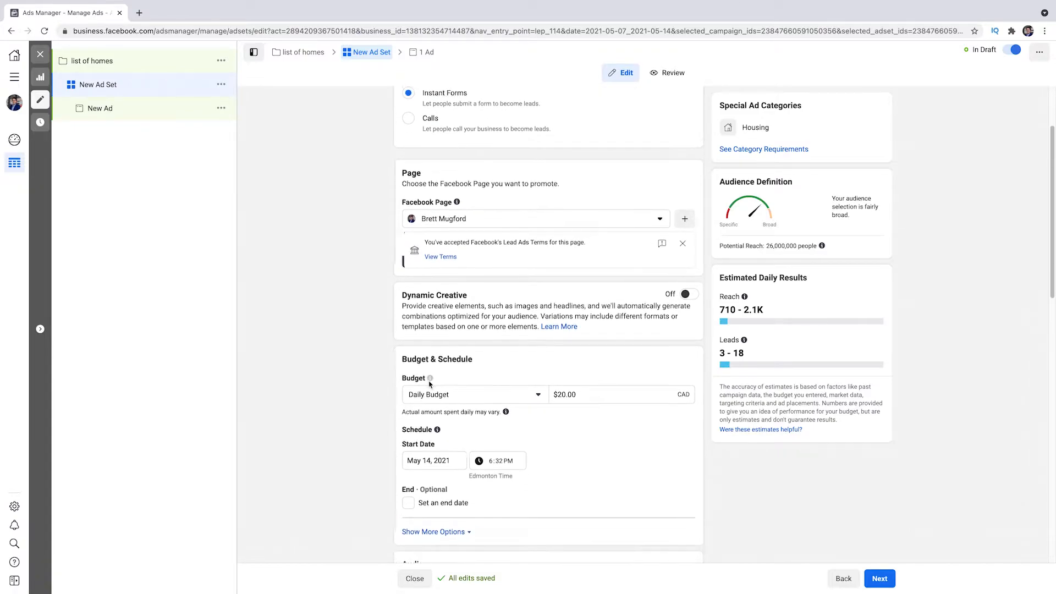
scroll("down", 3)
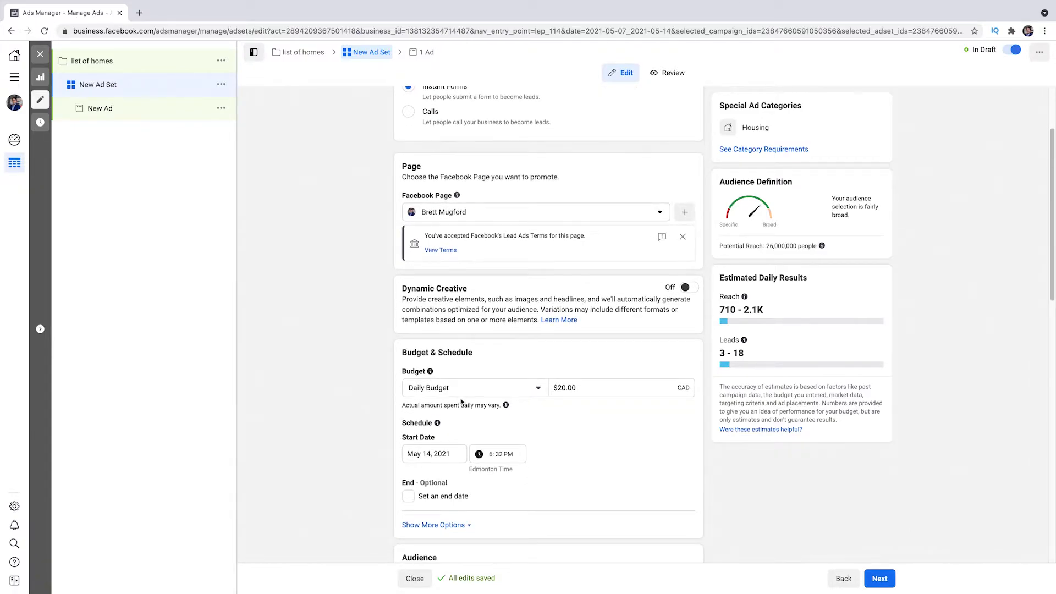
scroll("down", 3)
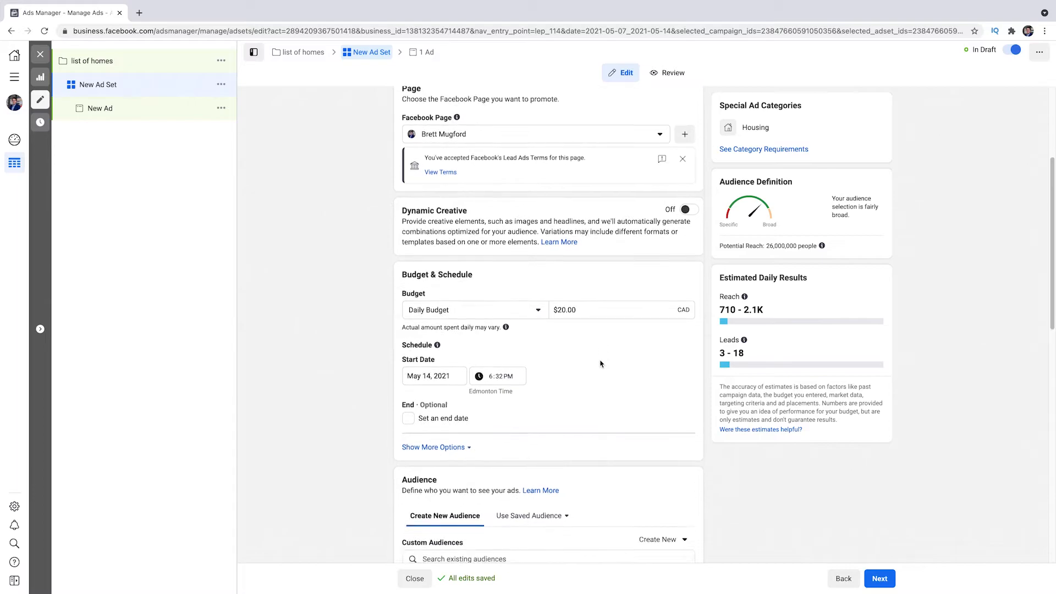
mouse_move(745, 340)
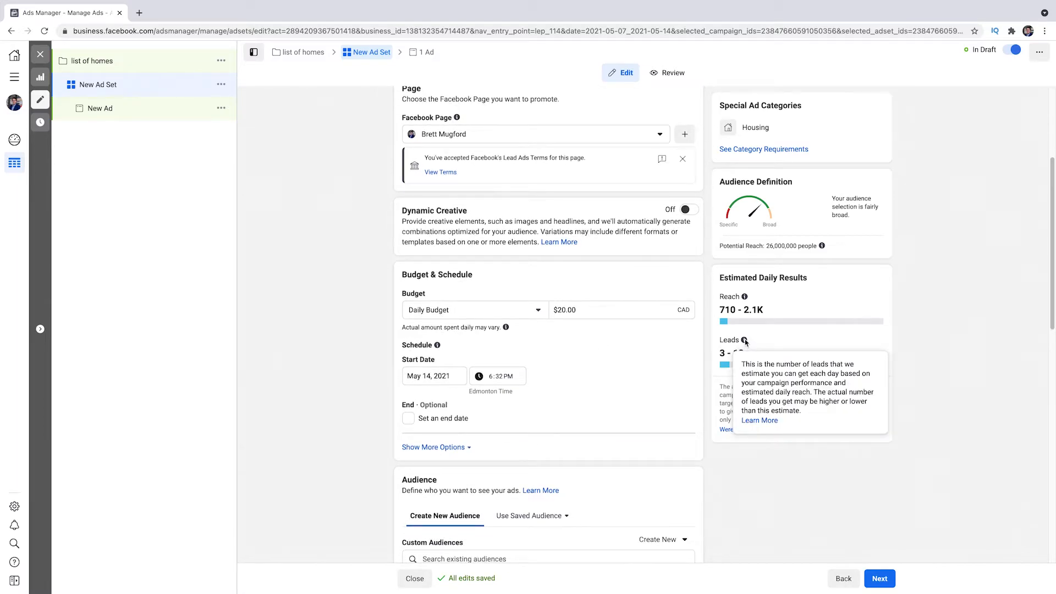
mouse_move(733, 382)
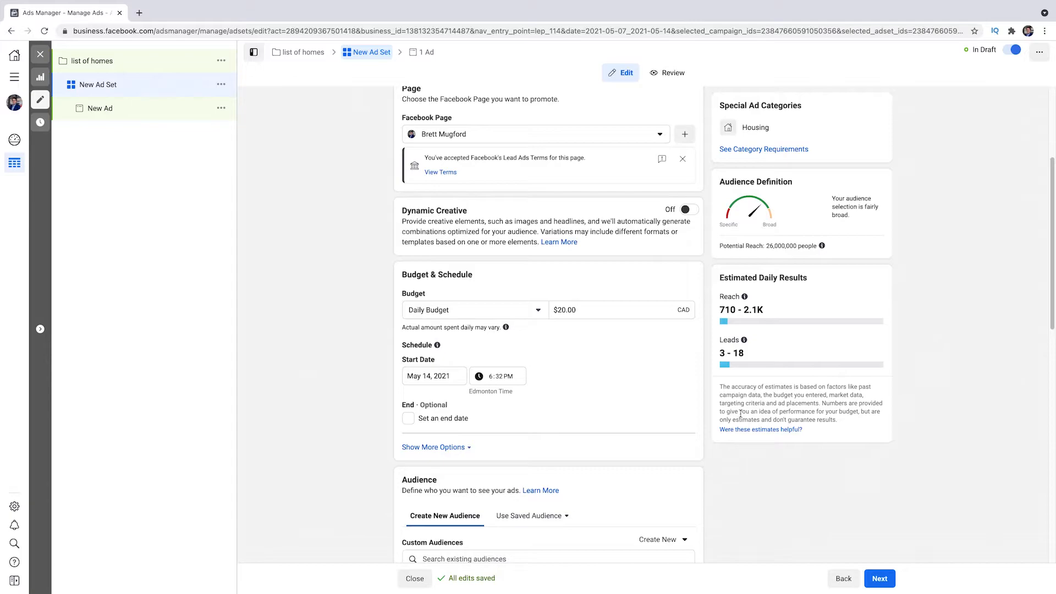
Set the schedule's end date to May 21, 2021, a week after the May 14 start
scroll("down", 3)
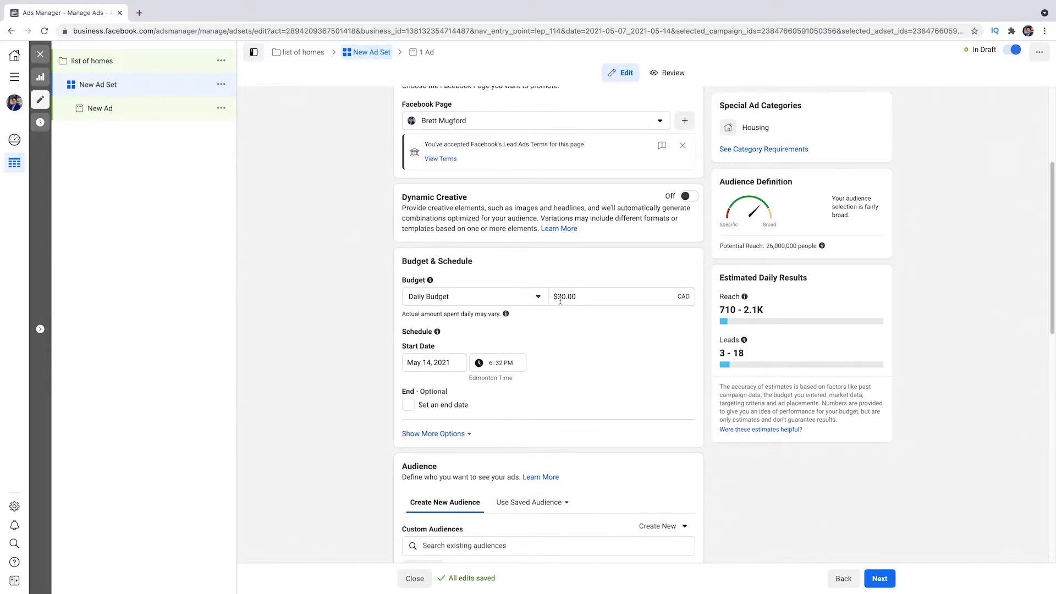
scroll("down", 3)
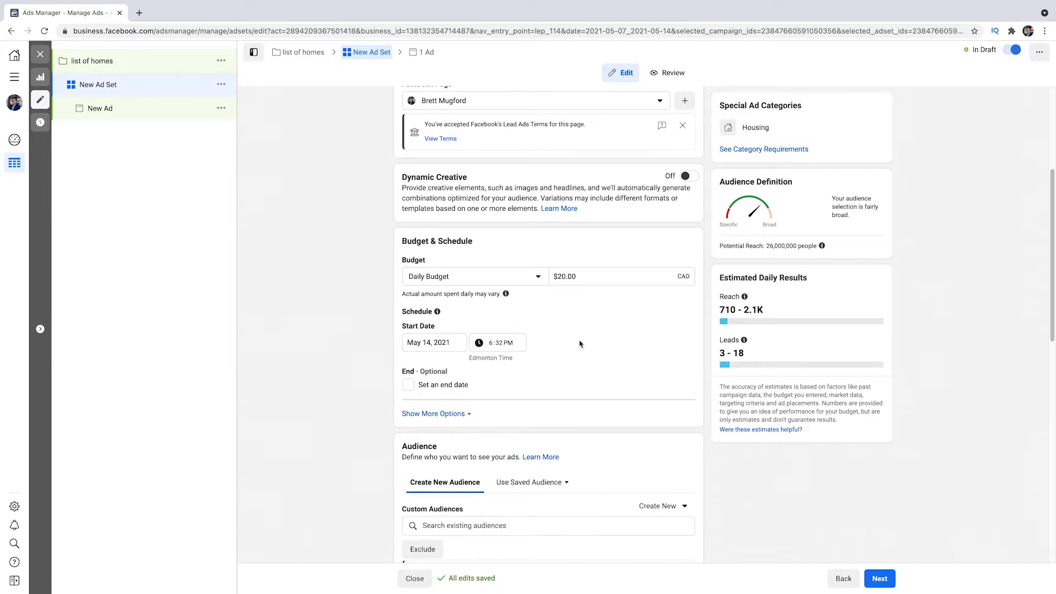
scroll("down", 3)
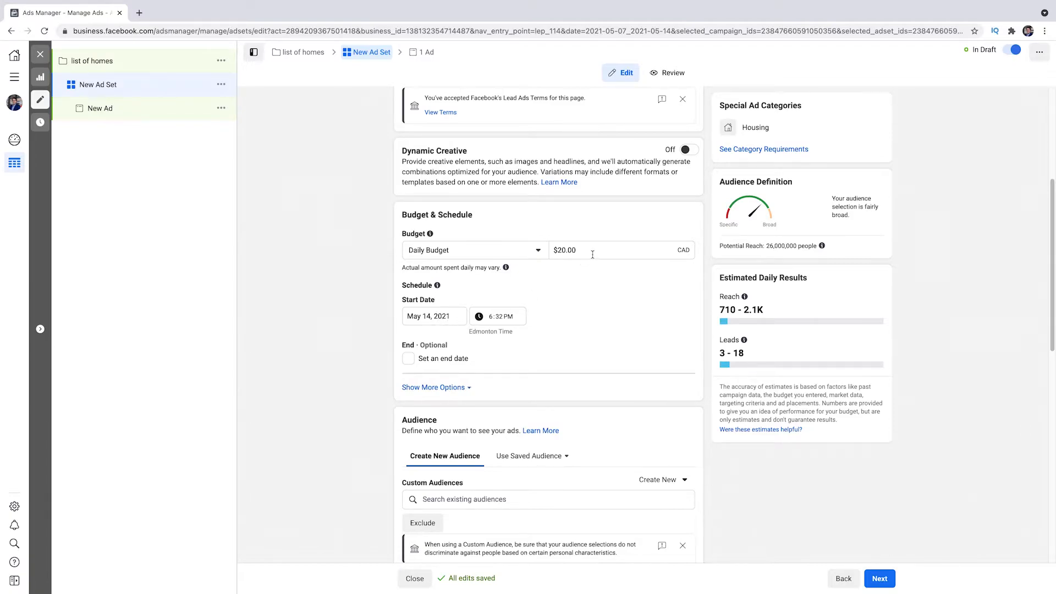
mouse_move(585, 319)
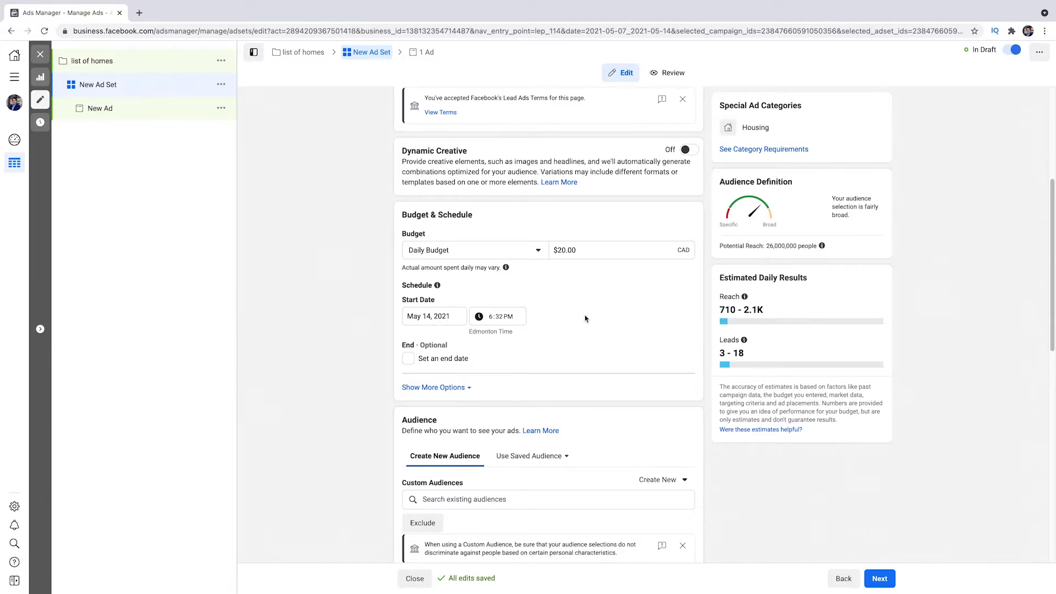
mouse_move(603, 322)
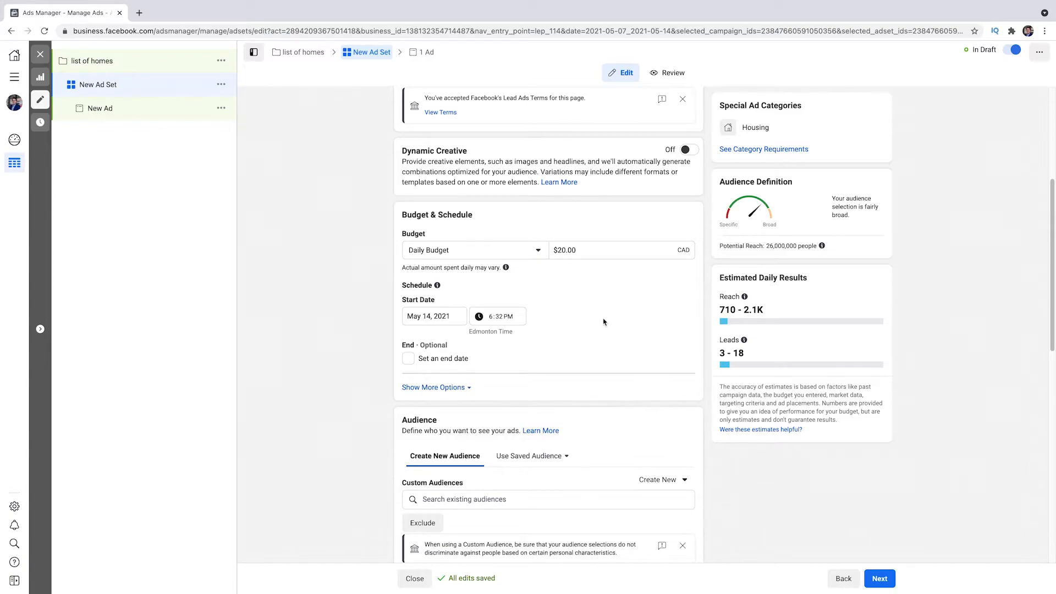
mouse_move(599, 329)
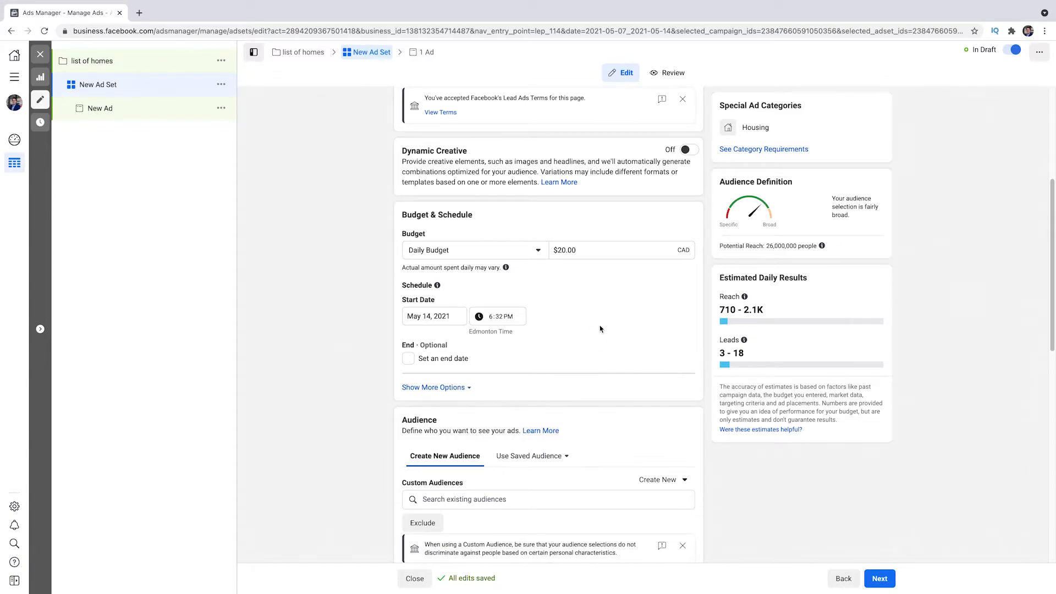
mouse_move(591, 356)
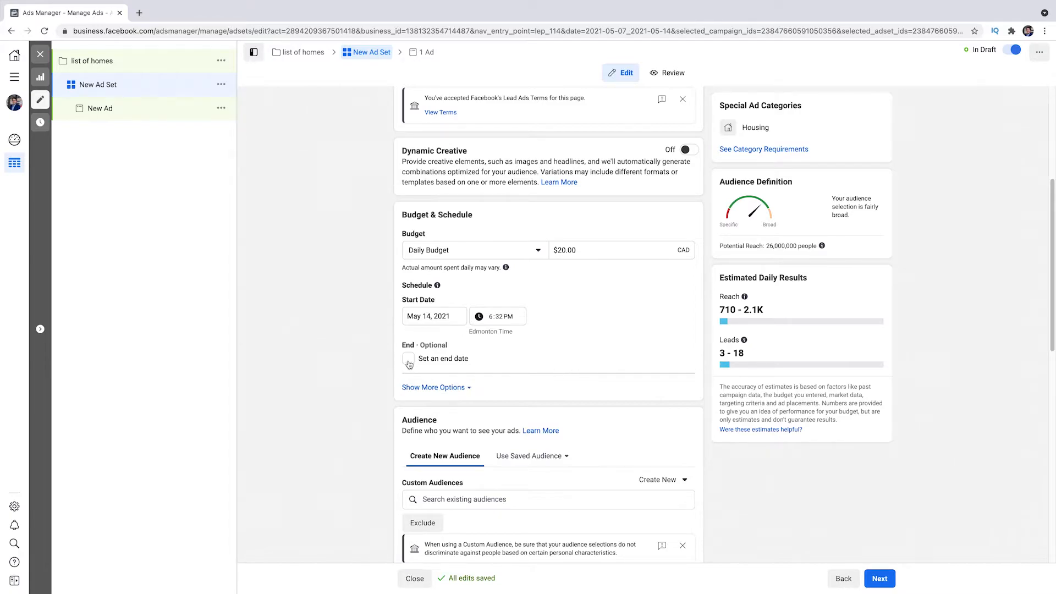
left_click(408, 359)
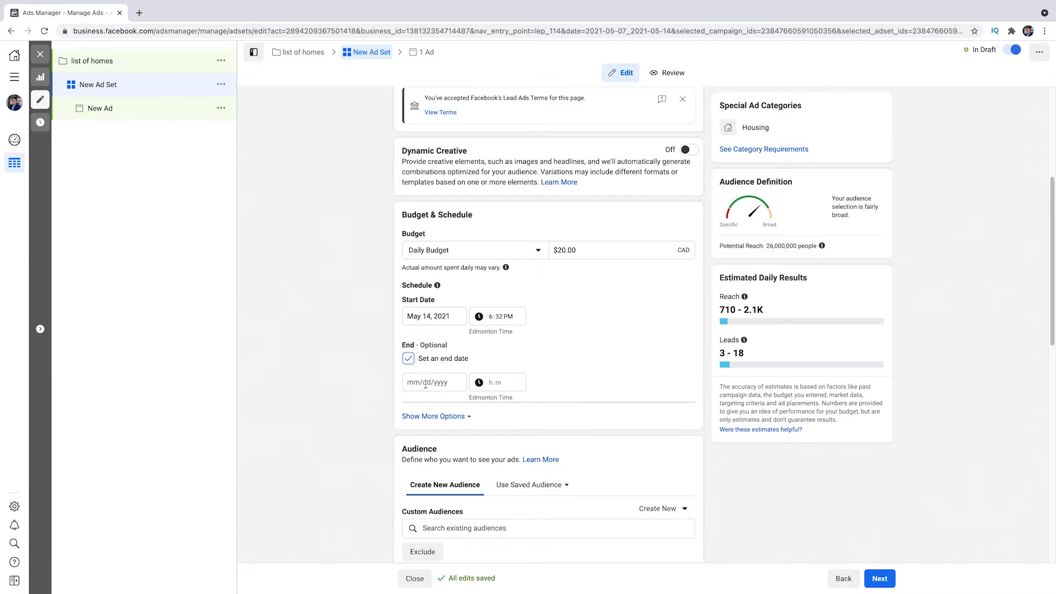
left_click(433, 382)
type("May 21, 2021")
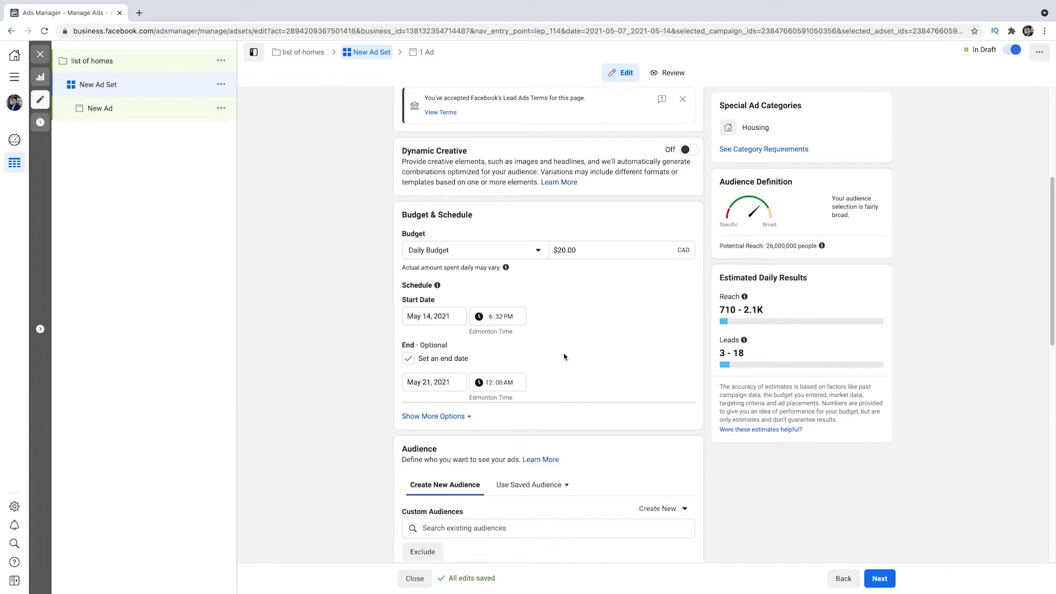
mouse_move(580, 377)
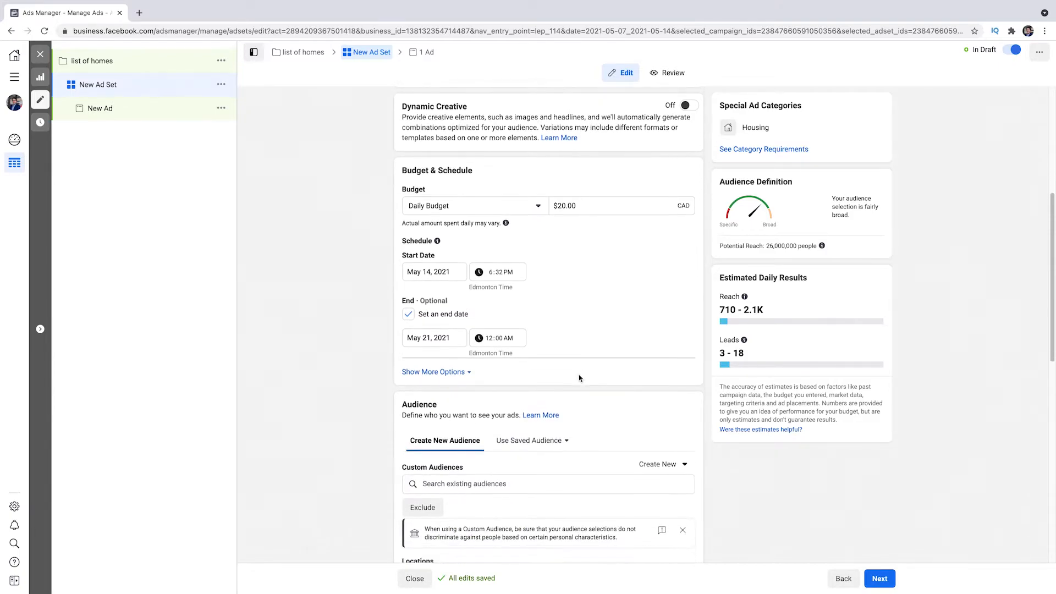
scroll("down", 3)
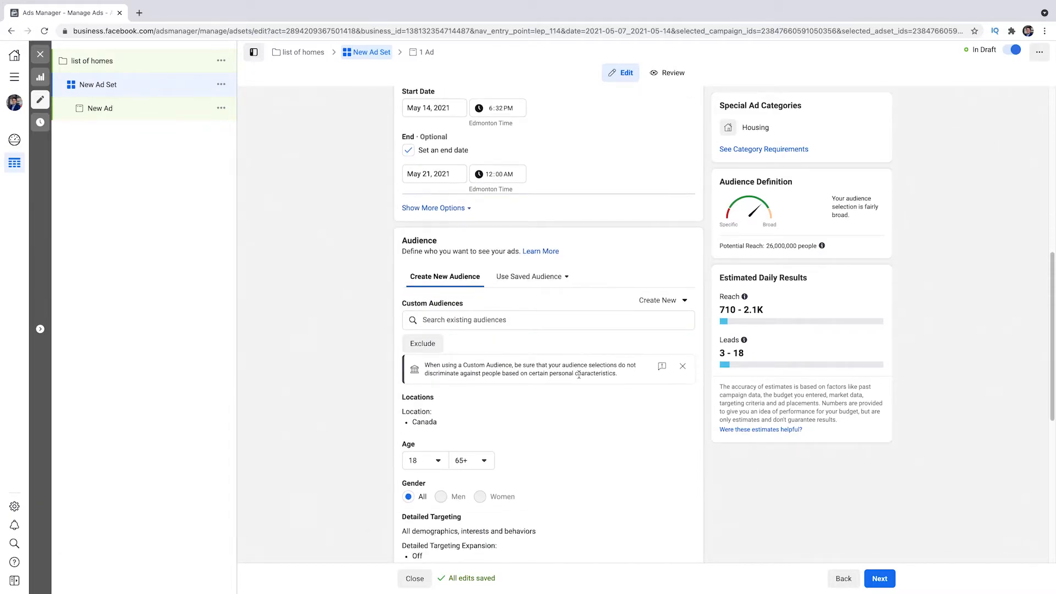
scroll("down", 3)
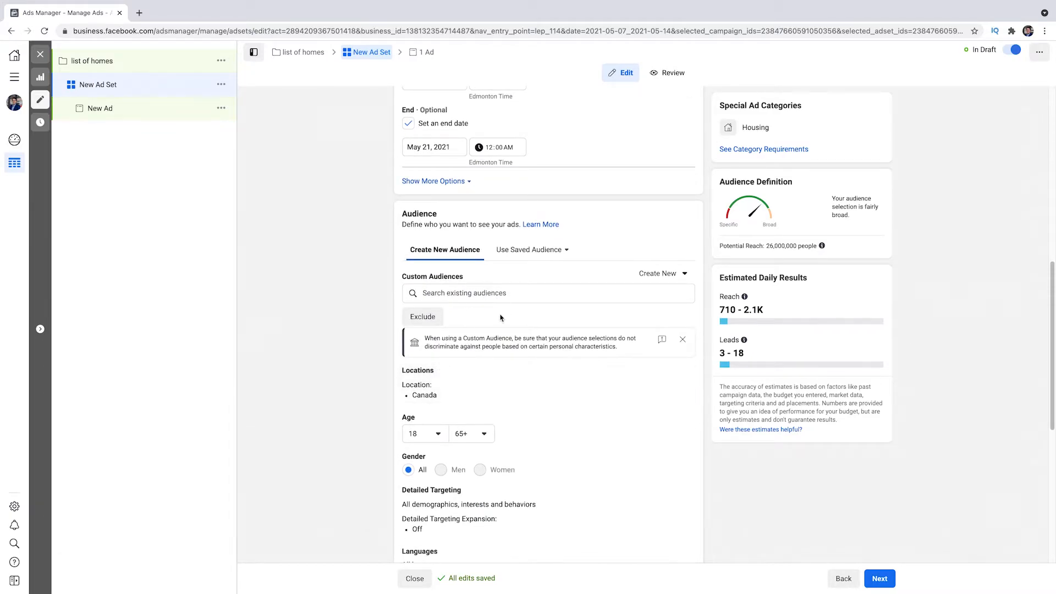
scroll("down", 3)
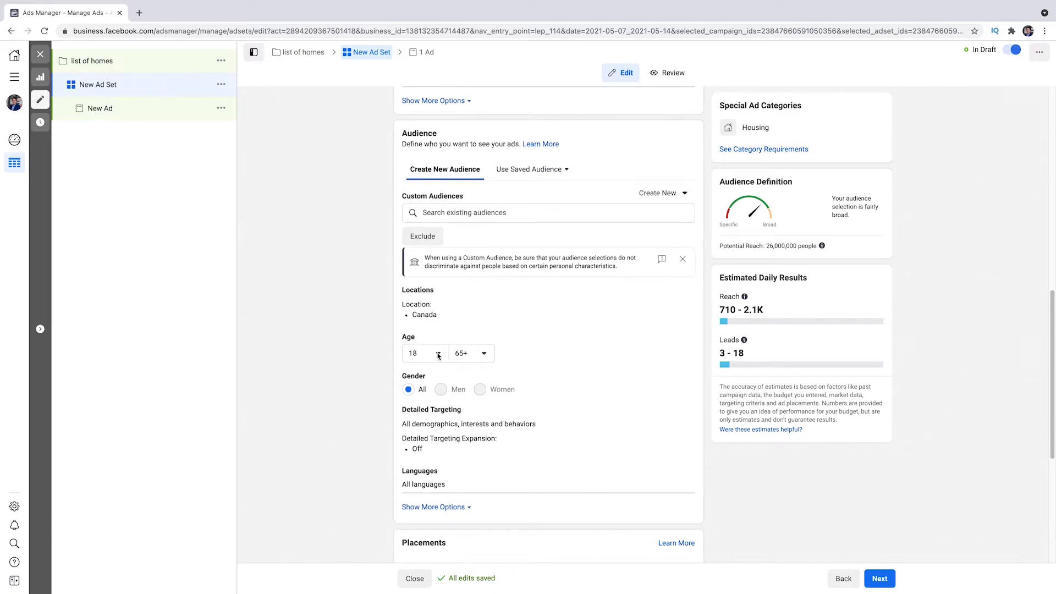
Replace Canada with Edmonton, Alberta at a 15-mile radius as the audience location
scroll("down", 3)
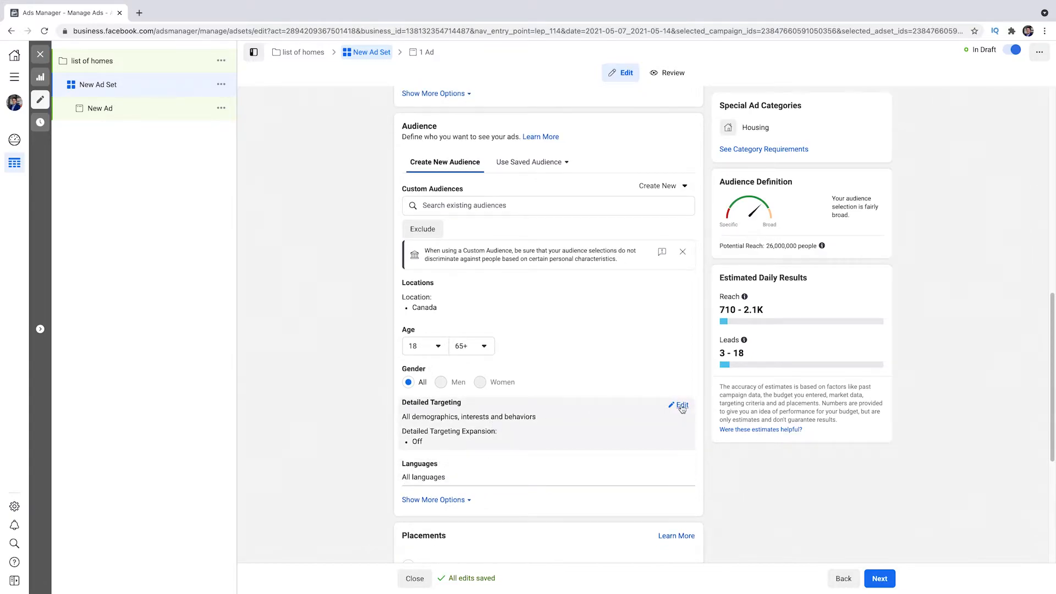
left_click(681, 405)
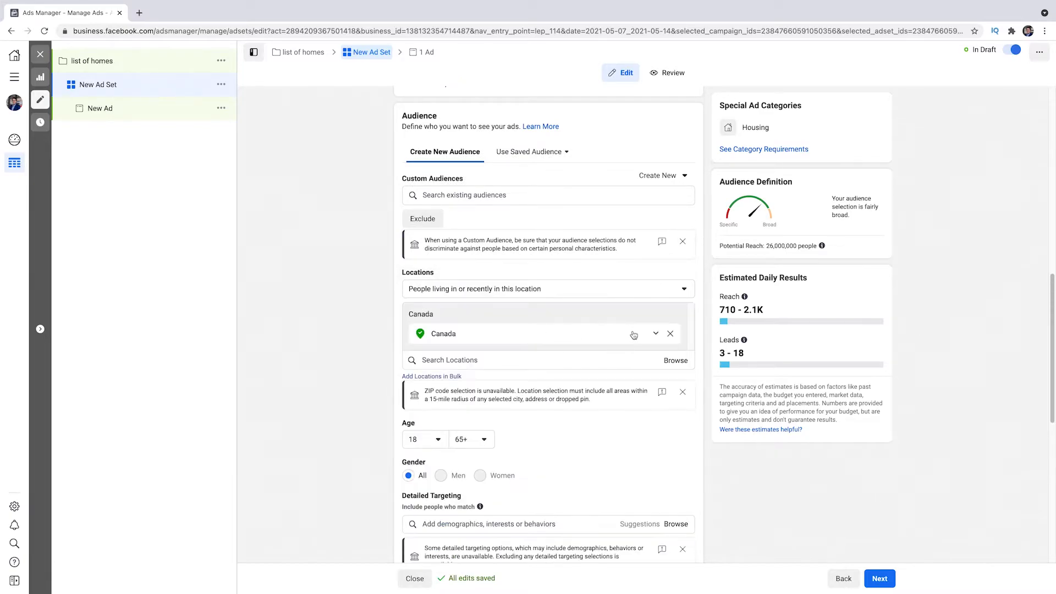
left_click(655, 333)
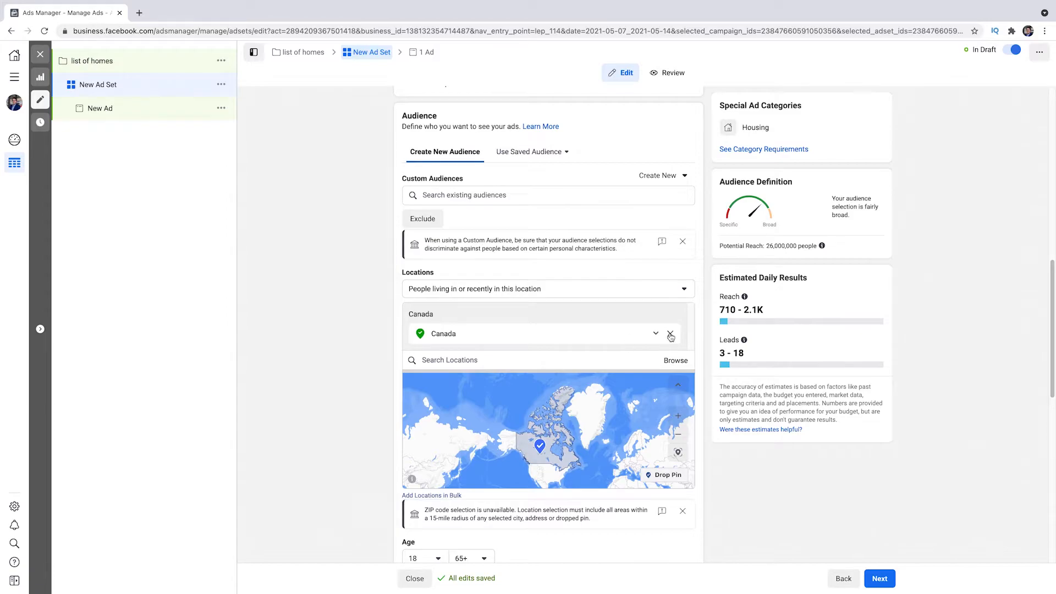
left_click(670, 333)
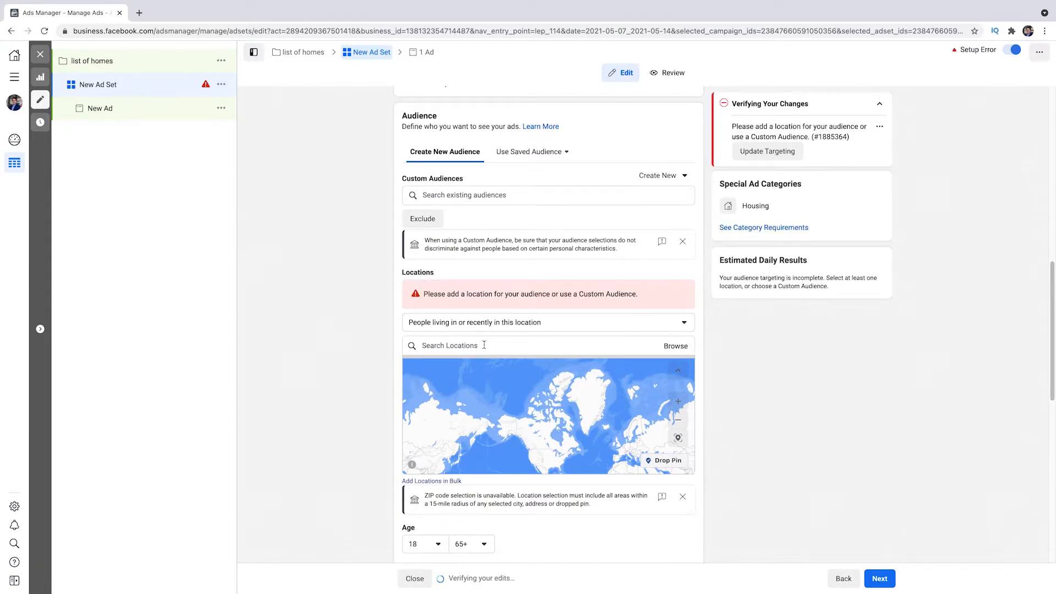
type("edmonton")
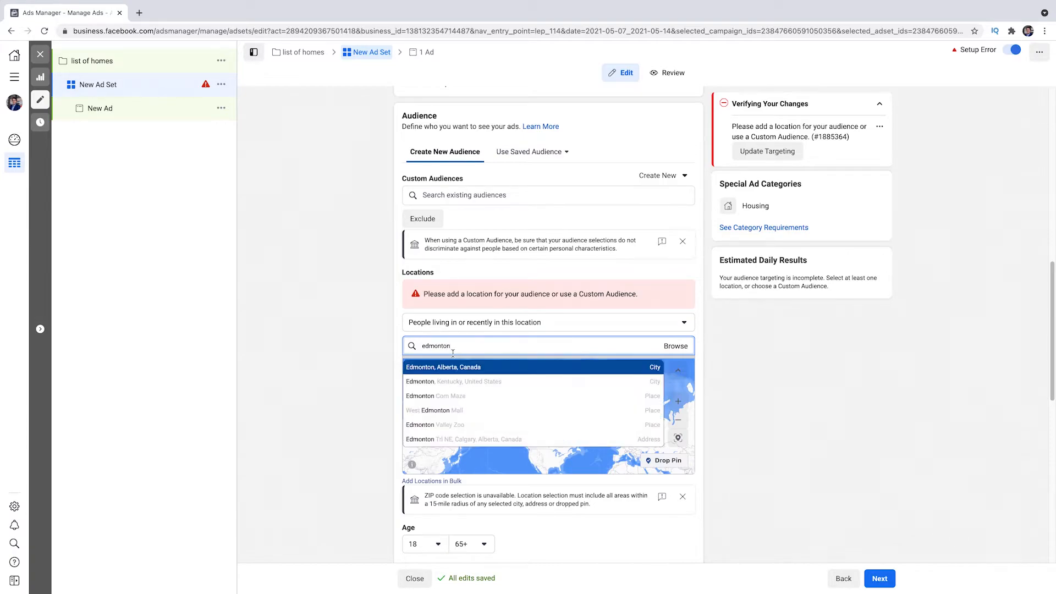
left_click(443, 366)
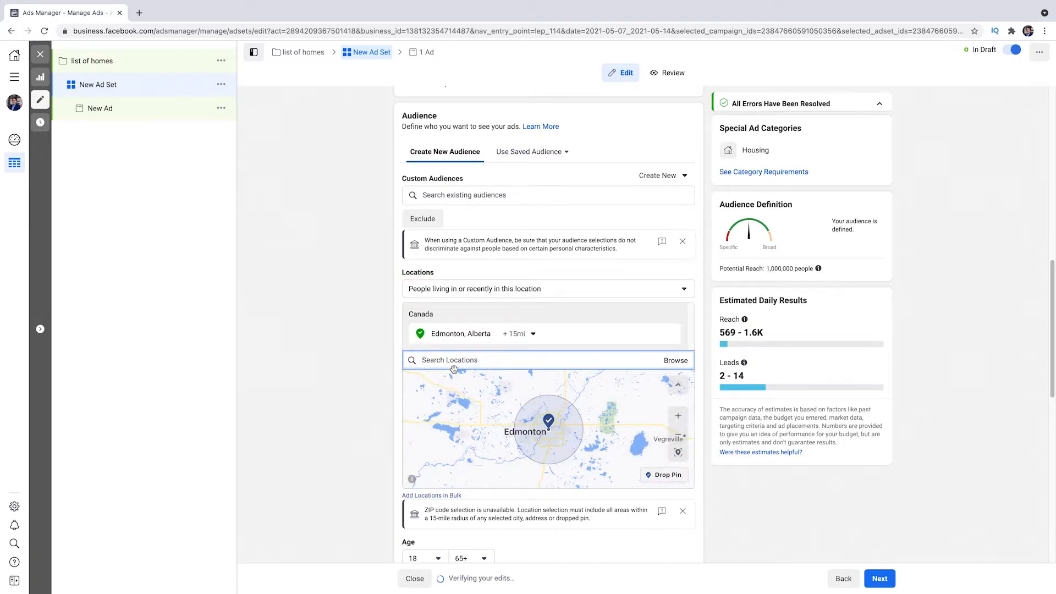
left_click(513, 333)
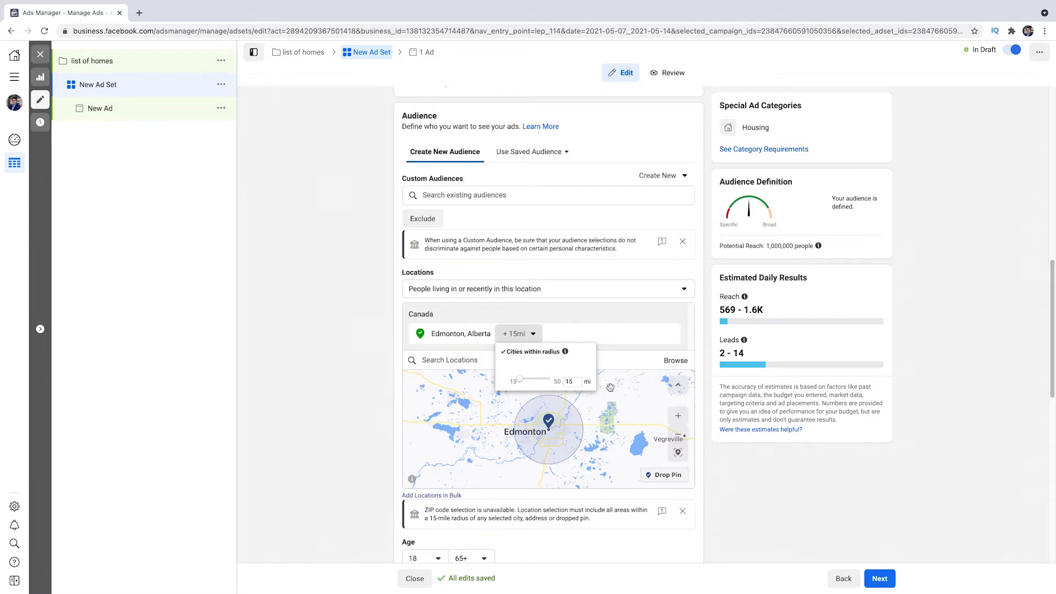
left_click(449, 360)
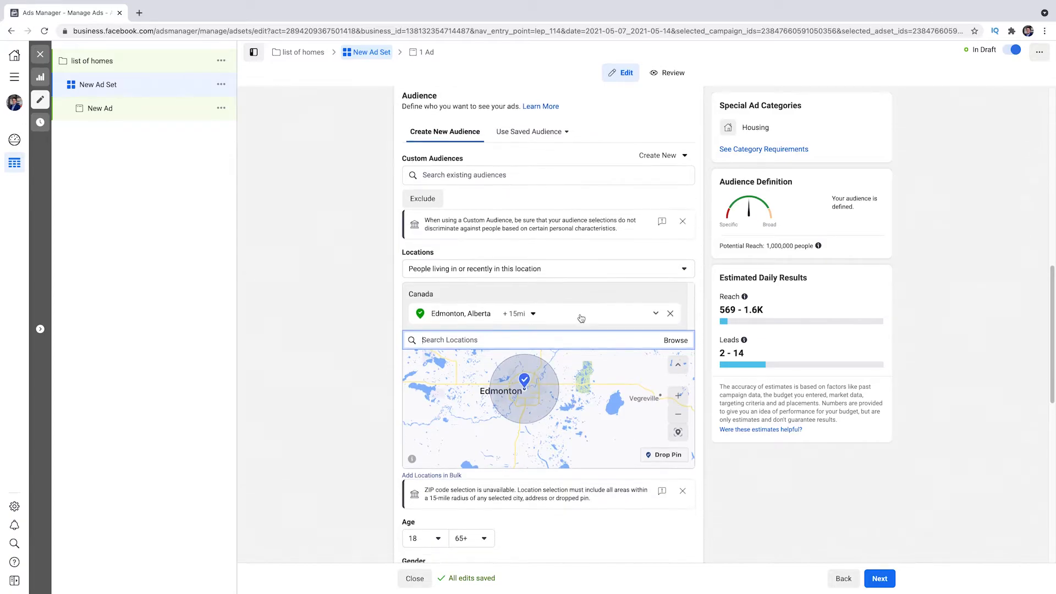
scroll("down", 3)
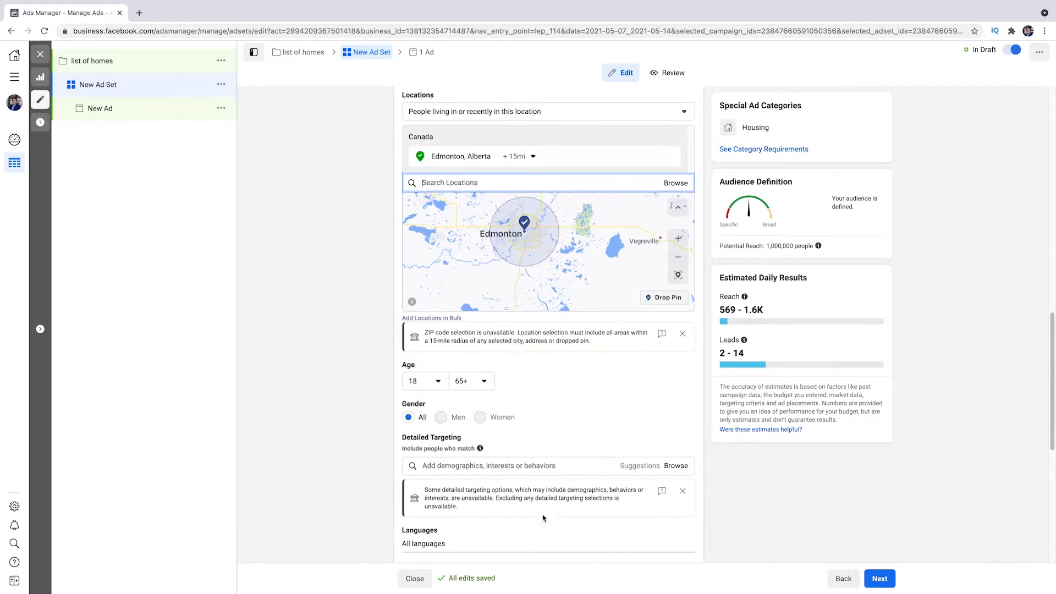
scroll("down", 3)
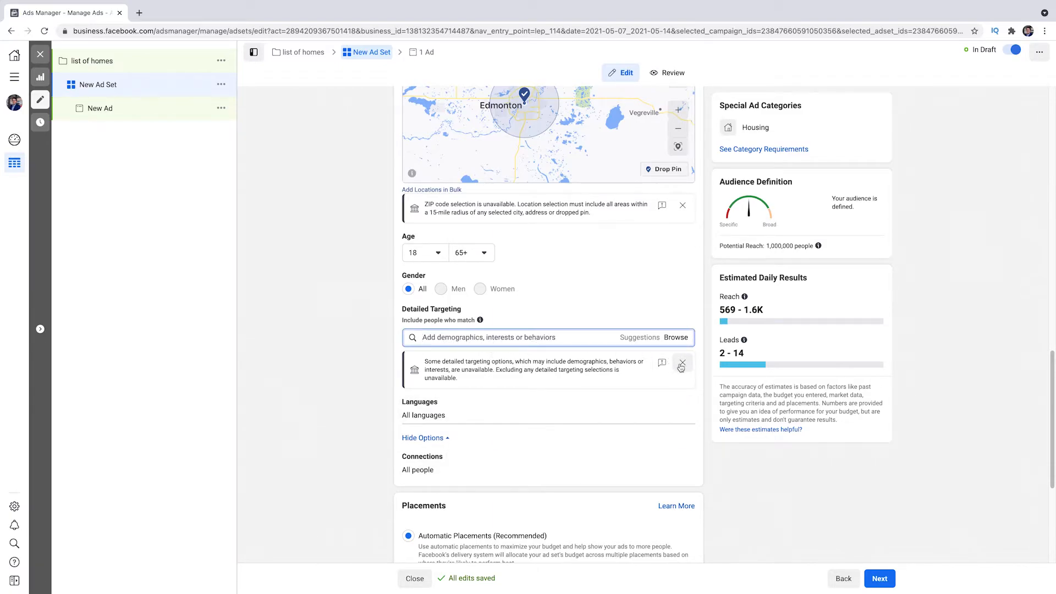
left_click(682, 363)
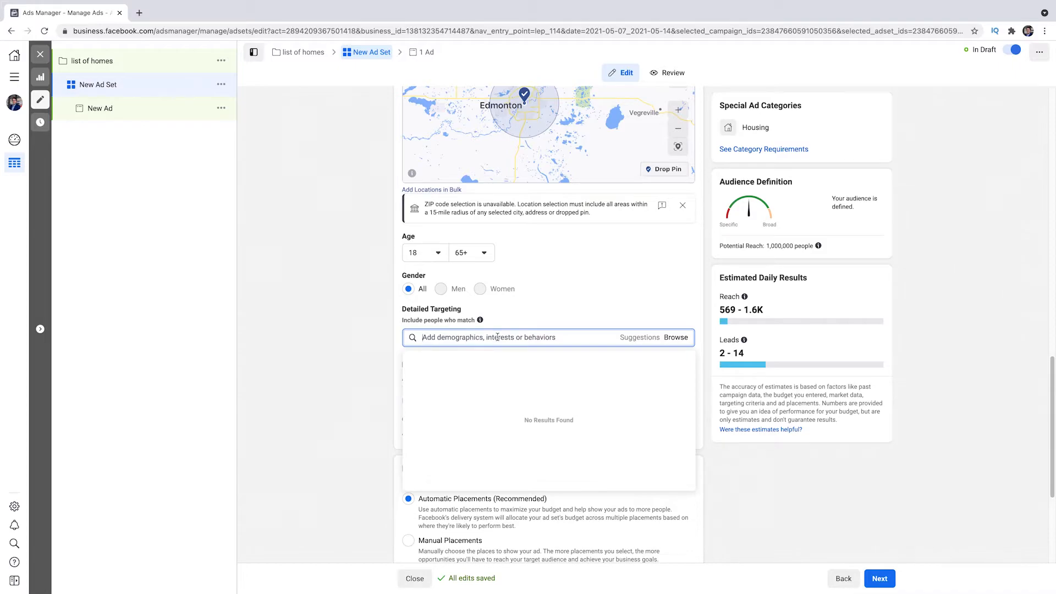
scroll("down", 3)
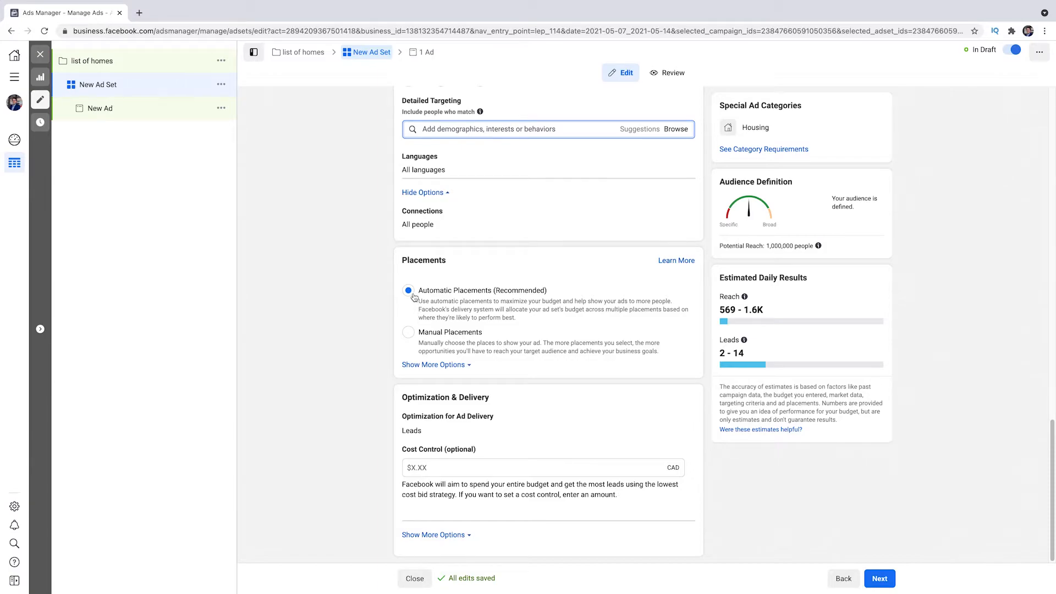
mouse_move(490, 321)
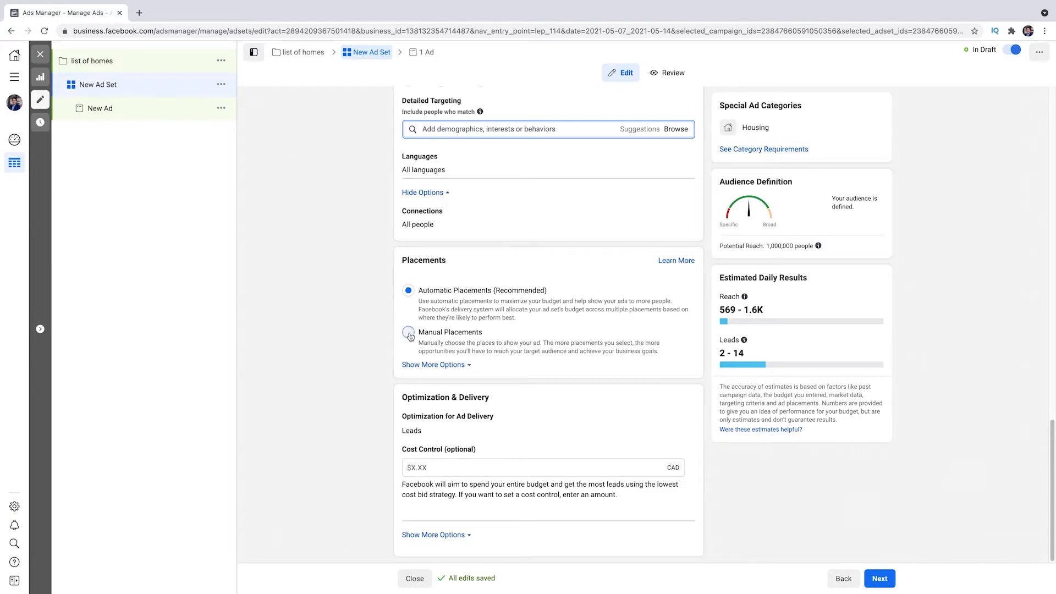
left_click(408, 332)
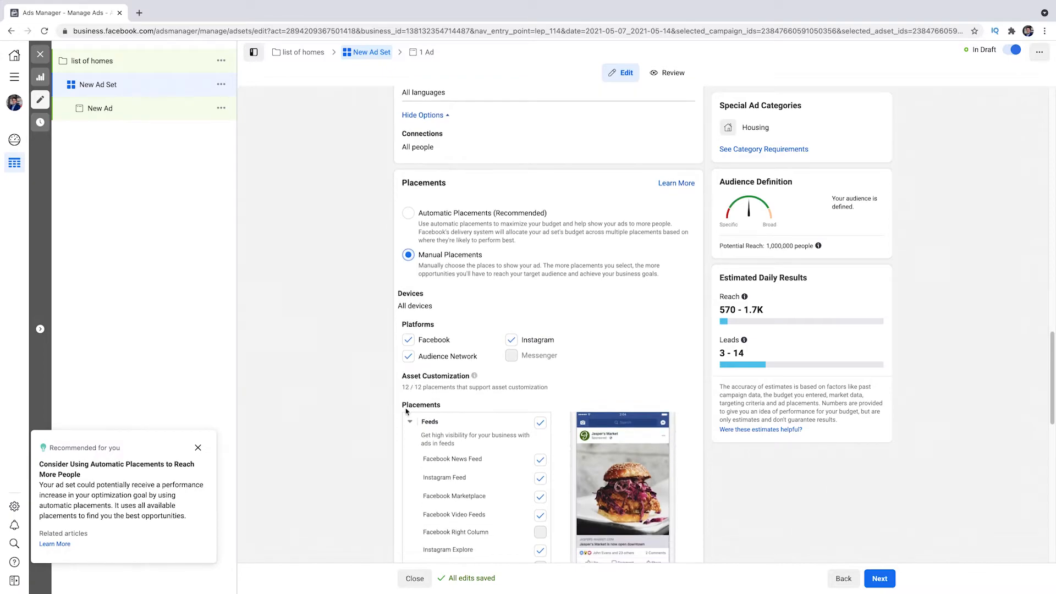
scroll("down", 3)
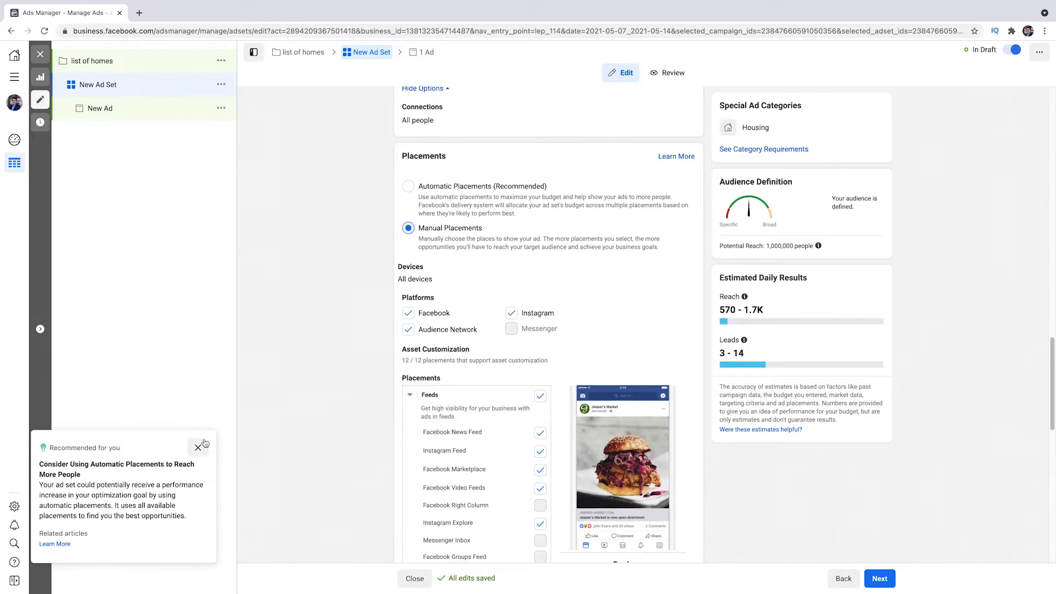
left_click(198, 445)
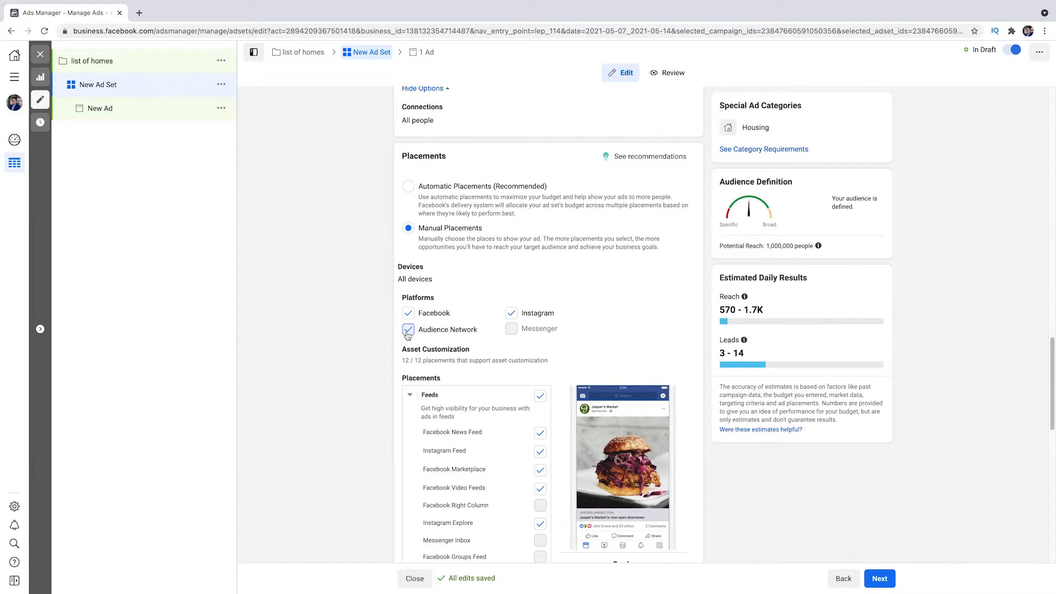
left_click(408, 329)
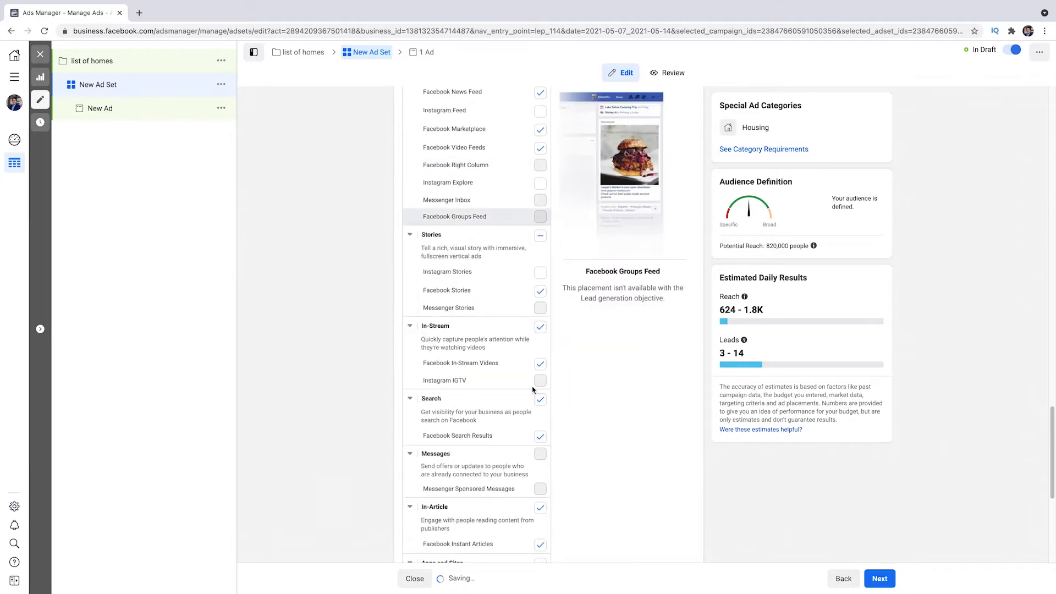
scroll("down", 3)
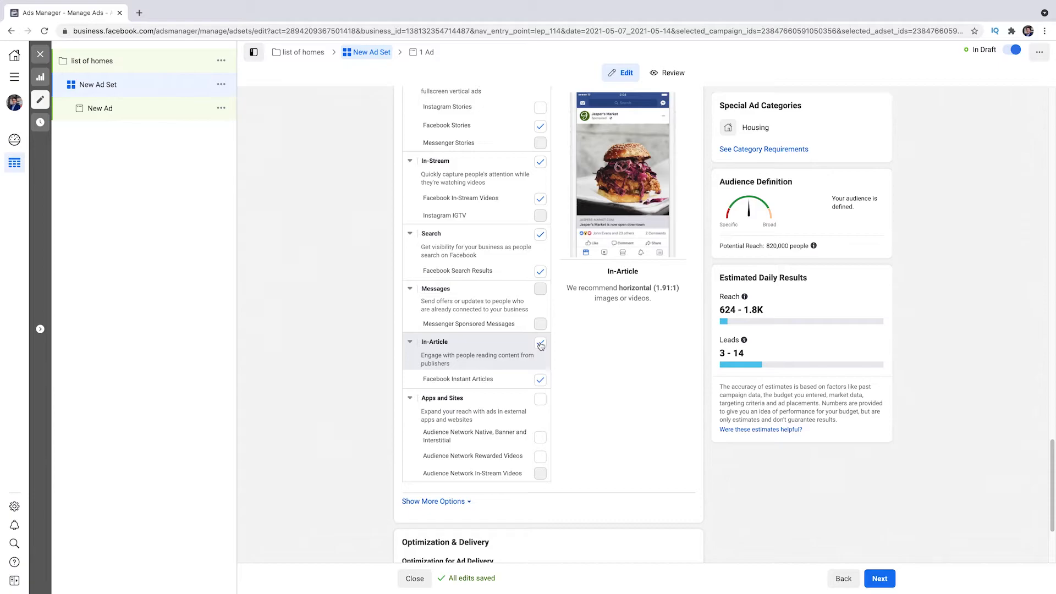
left_click(540, 345)
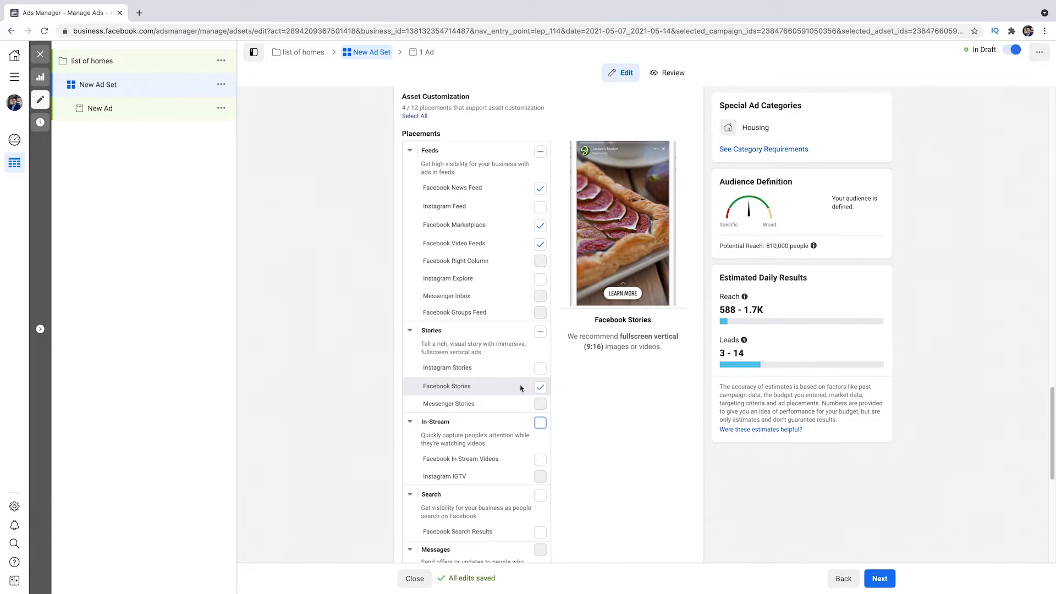
left_click(539, 386)
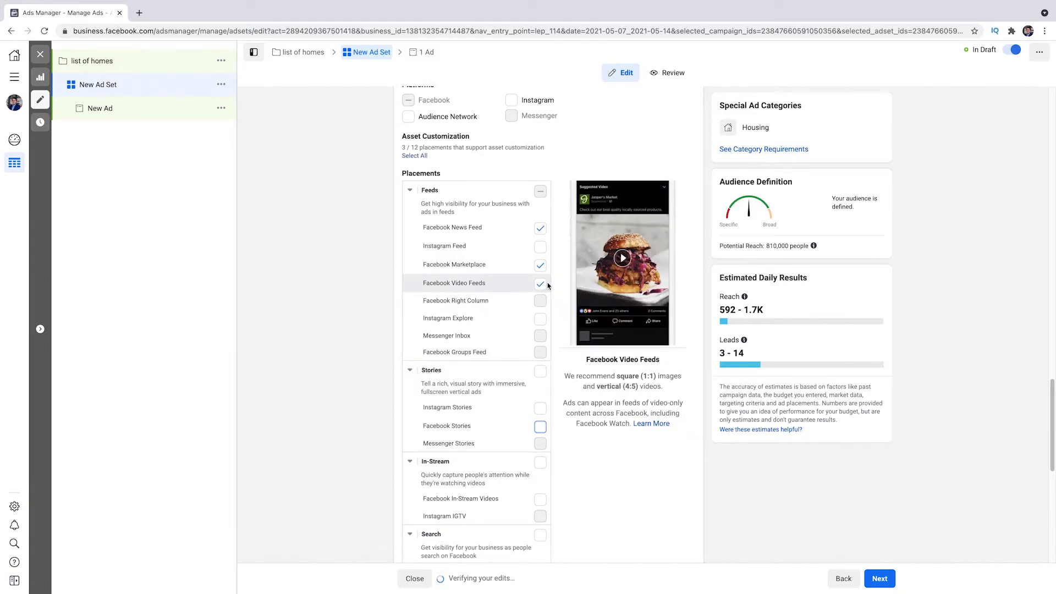
left_click(539, 282)
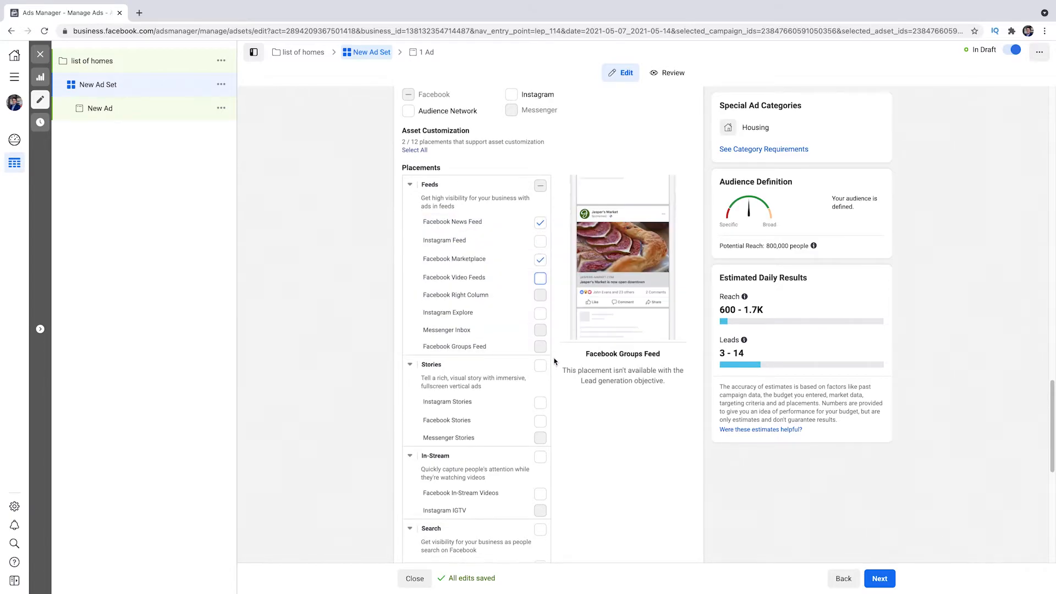
scroll("down", 3)
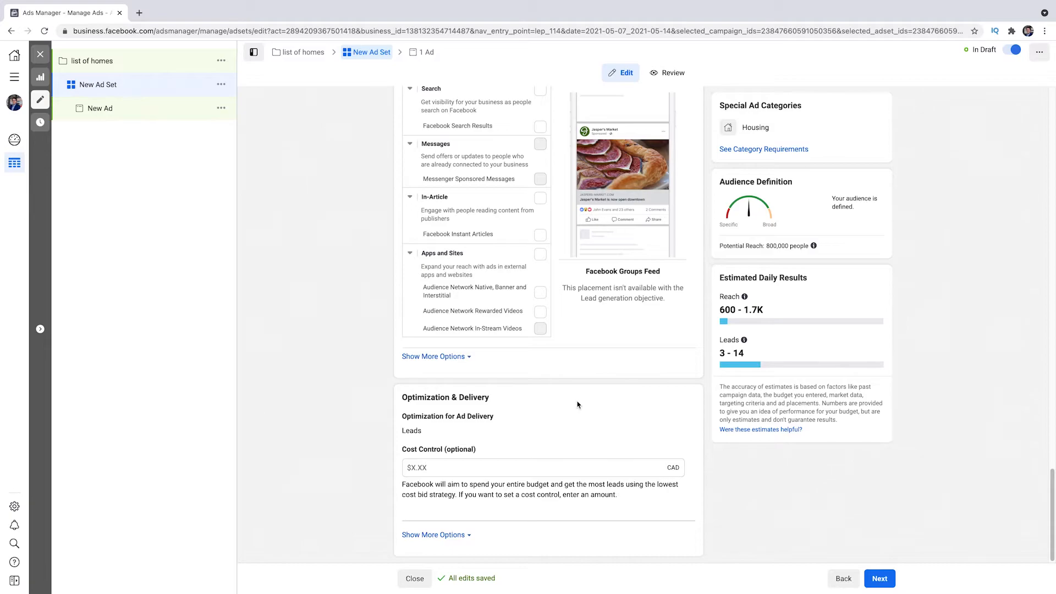
mouse_move(761, 496)
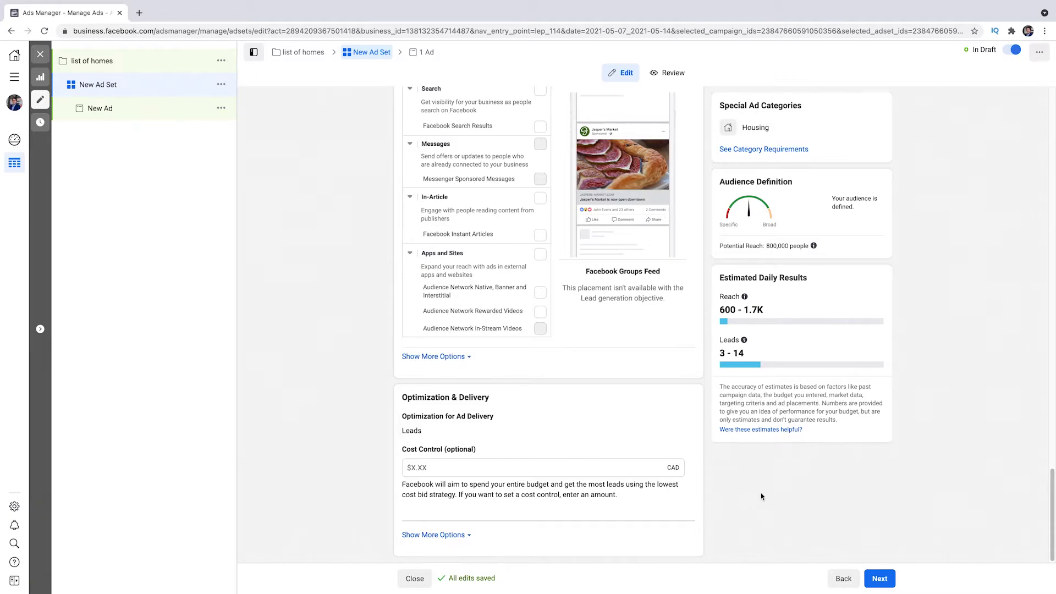
Continue to the ad step and keep Create Ad as the setup
left_click(880, 578)
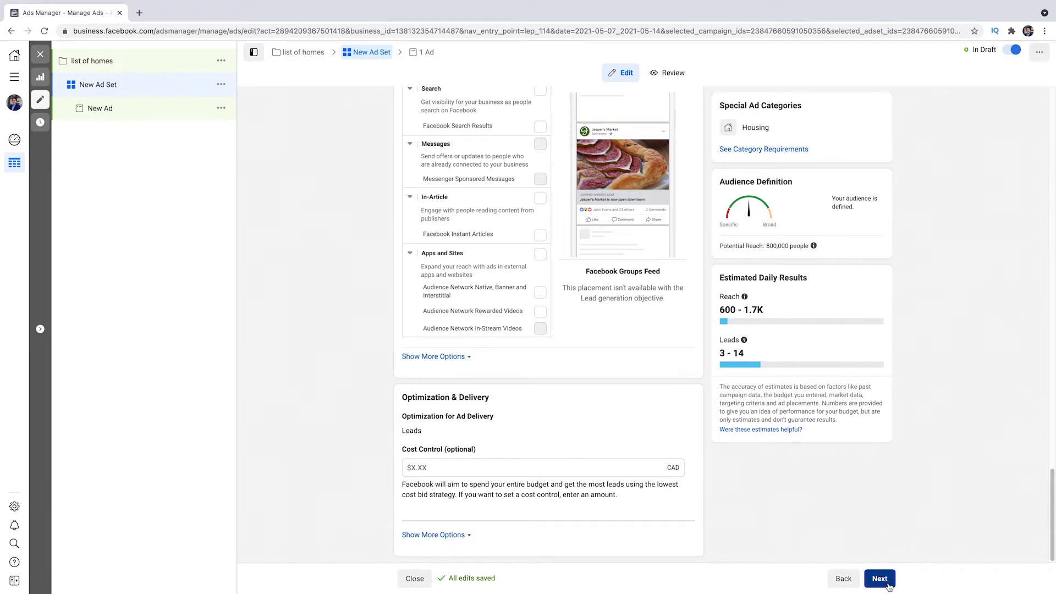
left_click(880, 577)
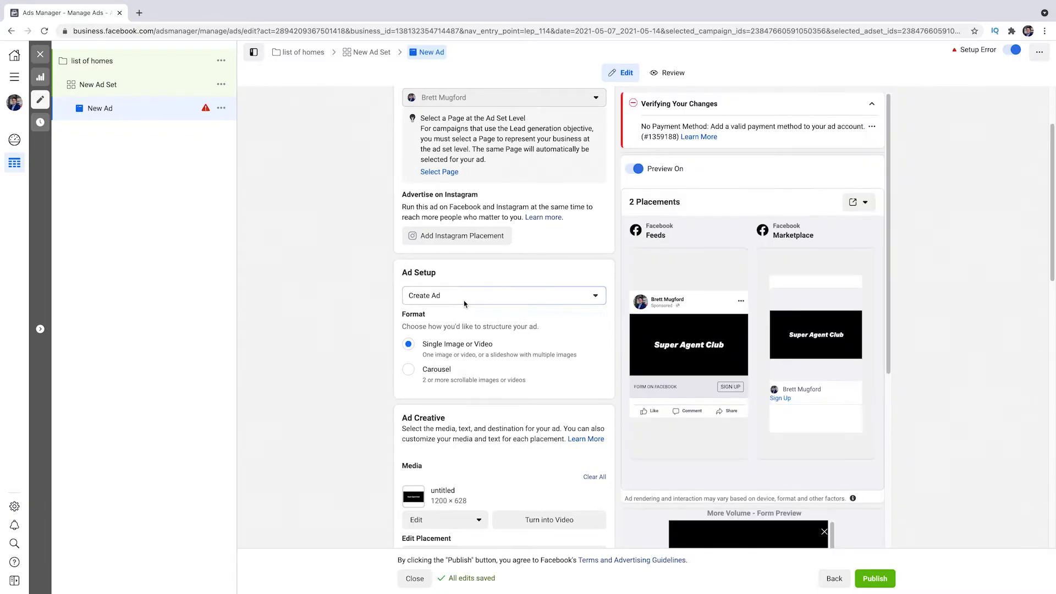
left_click(503, 295)
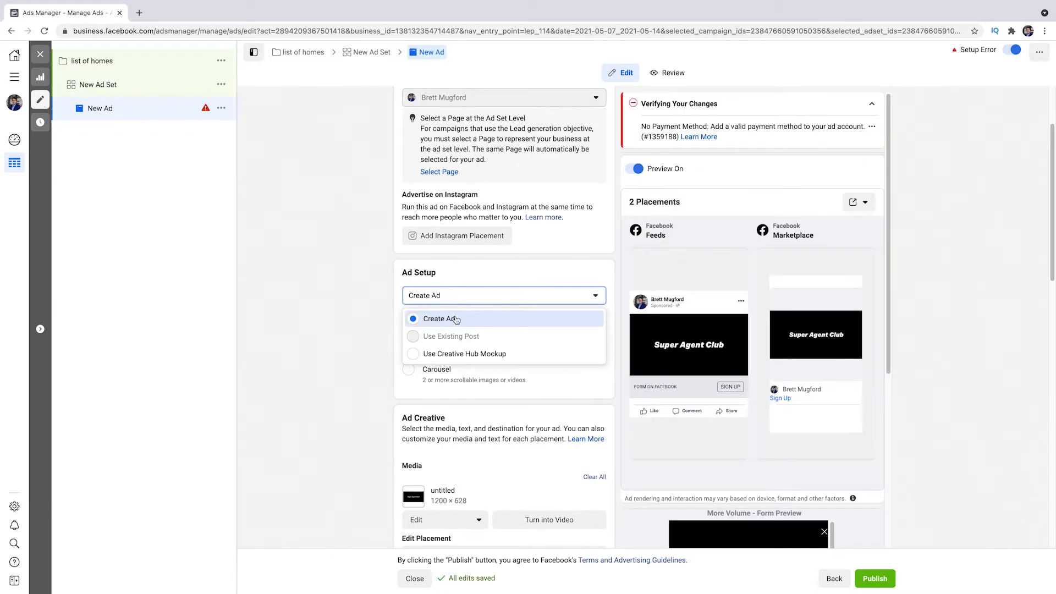
left_click(440, 319)
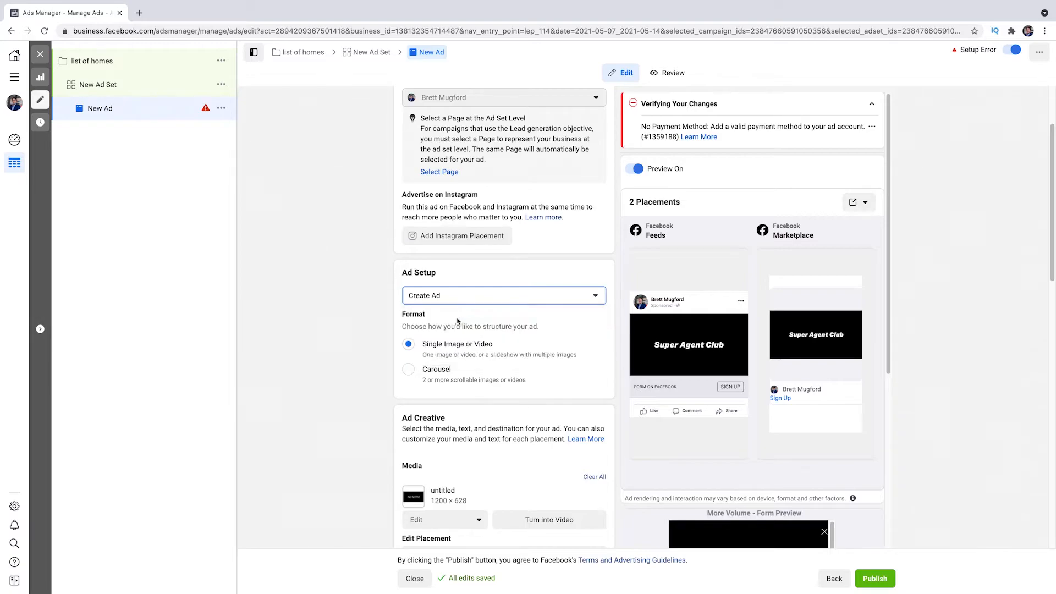
scroll("down", 3)
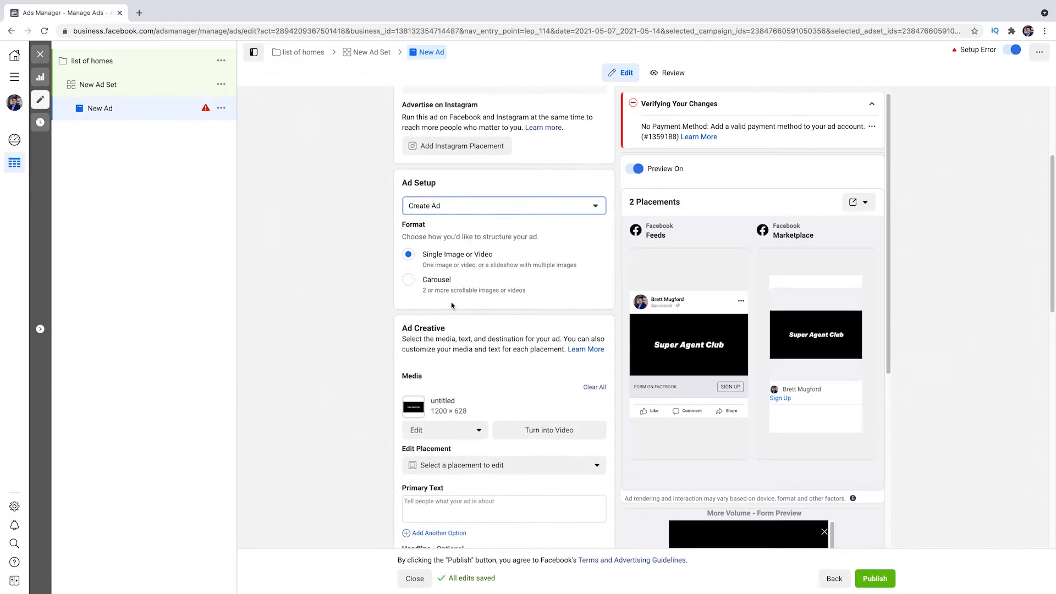
scroll("down", 3)
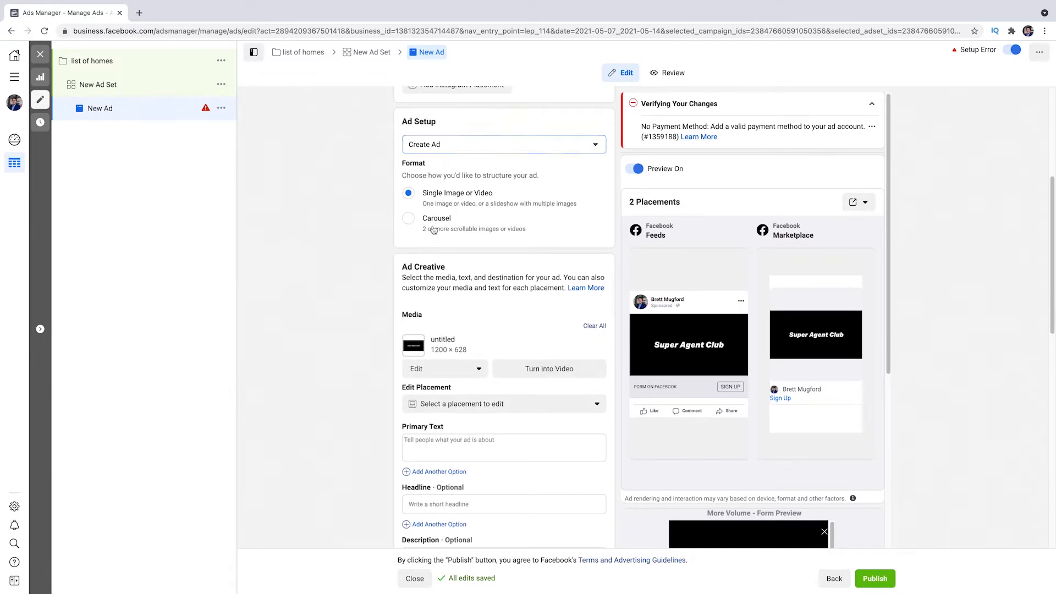
Try the Carousel format, then keep Single Image or Video instead
left_click(408, 218)
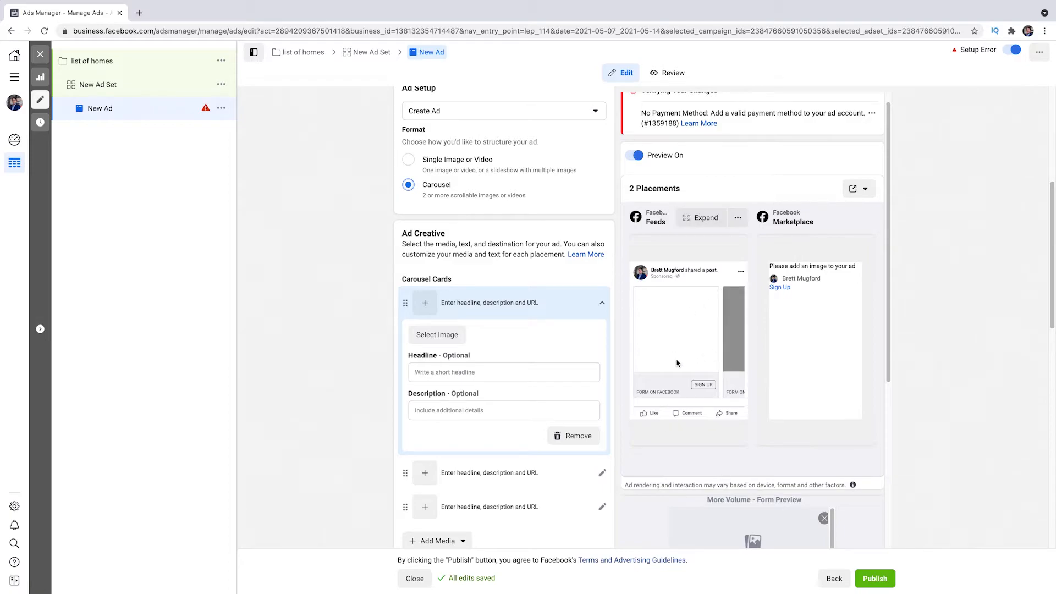
mouse_move(648, 391)
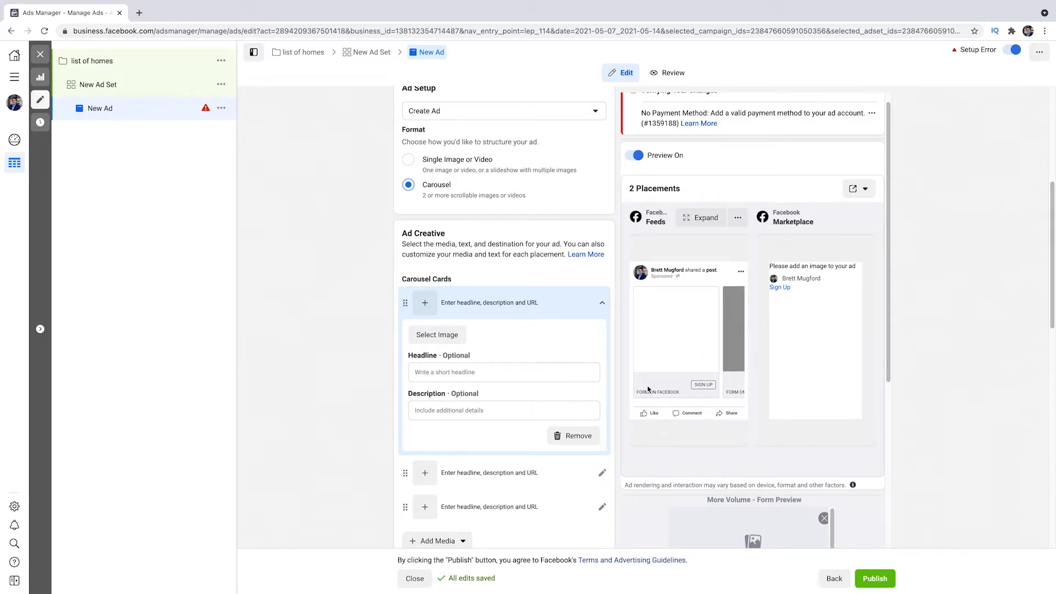
scroll("down", 3)
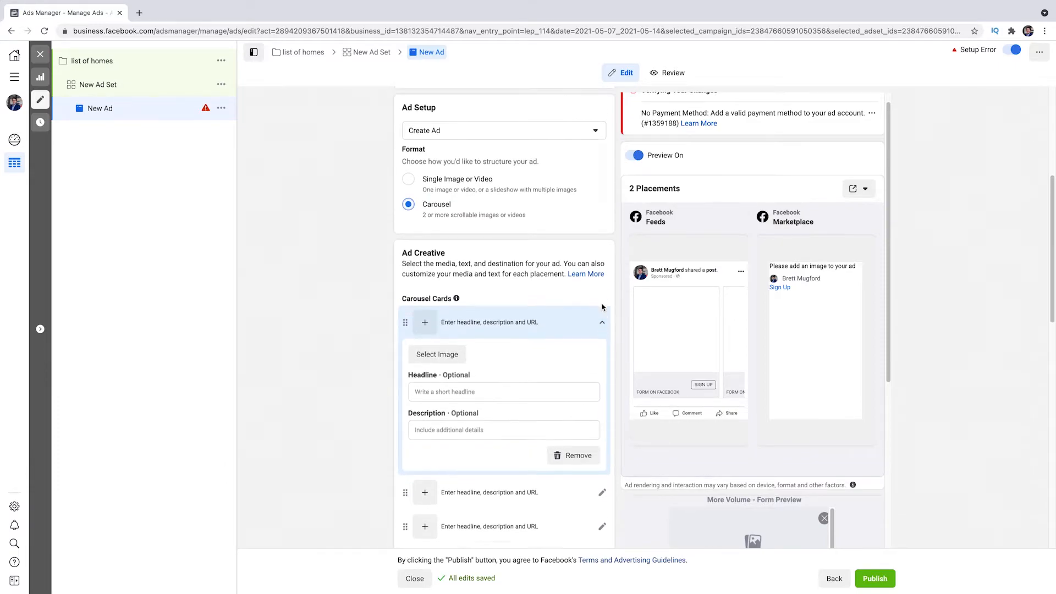
scroll("down", 3)
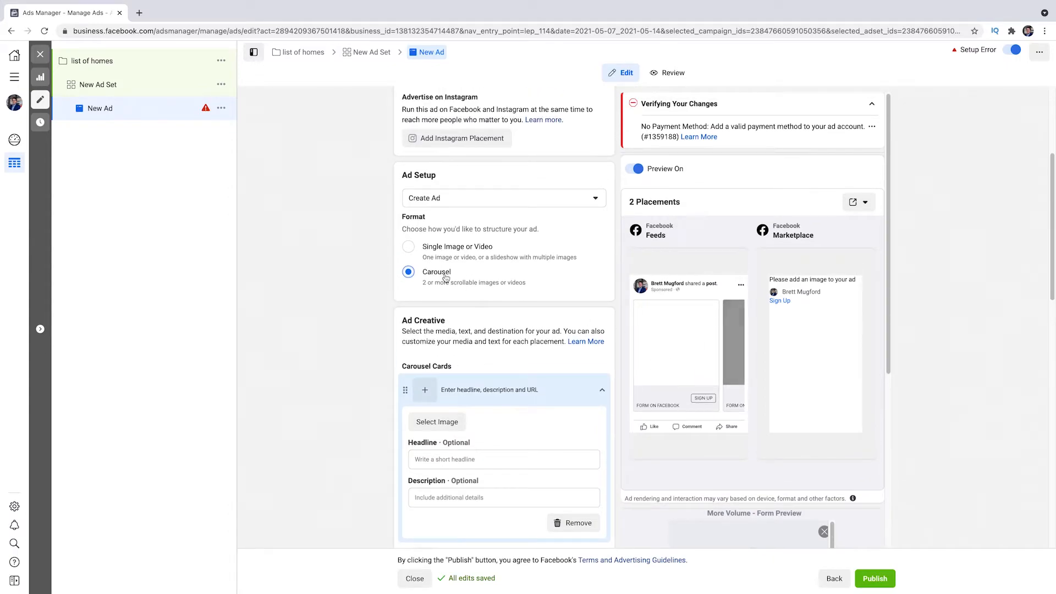
left_click(408, 246)
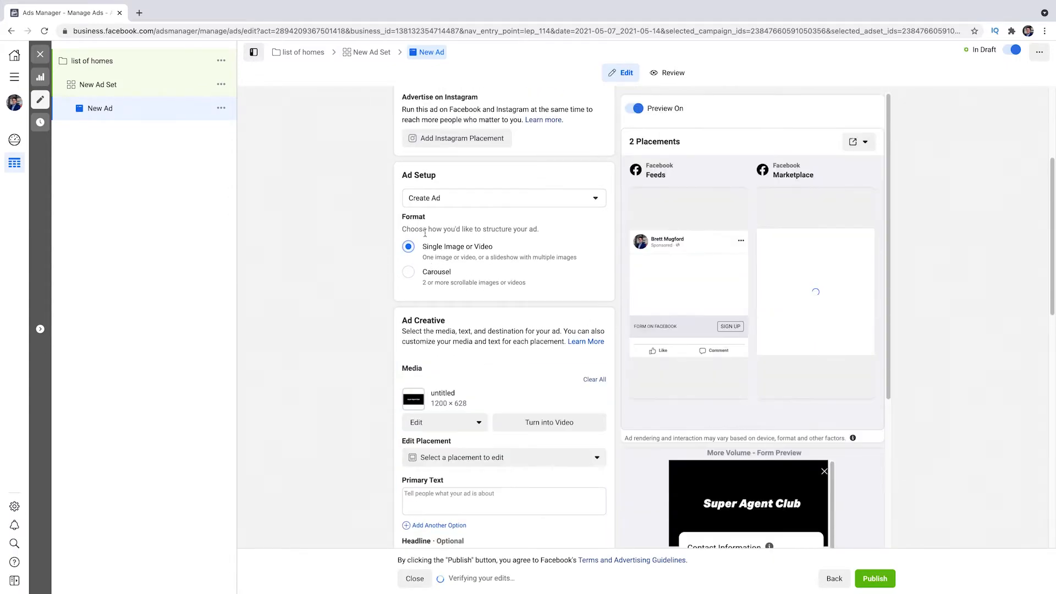
scroll("down", 3)
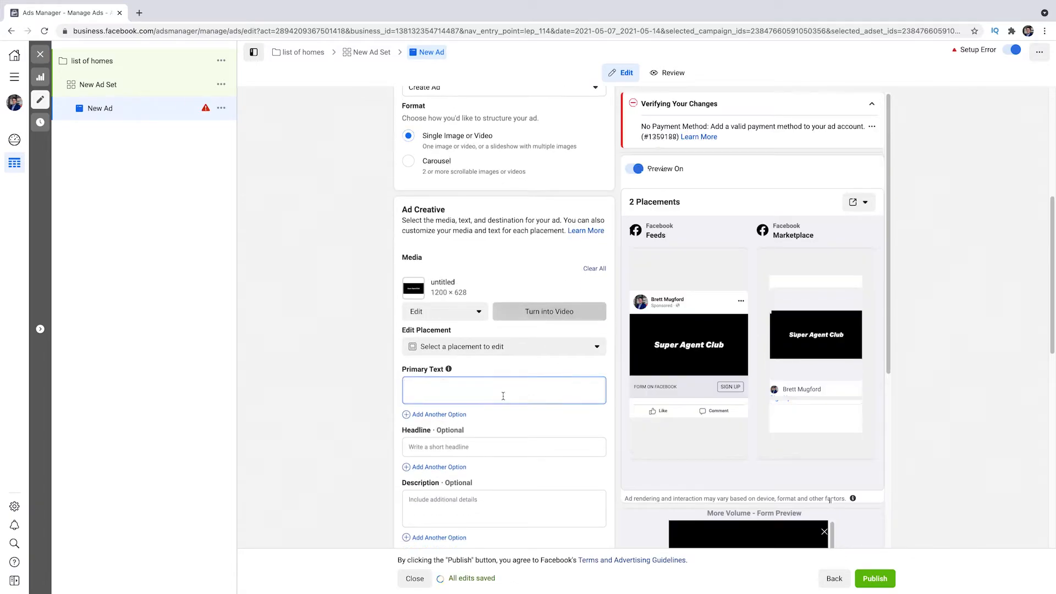
scroll("down", 3)
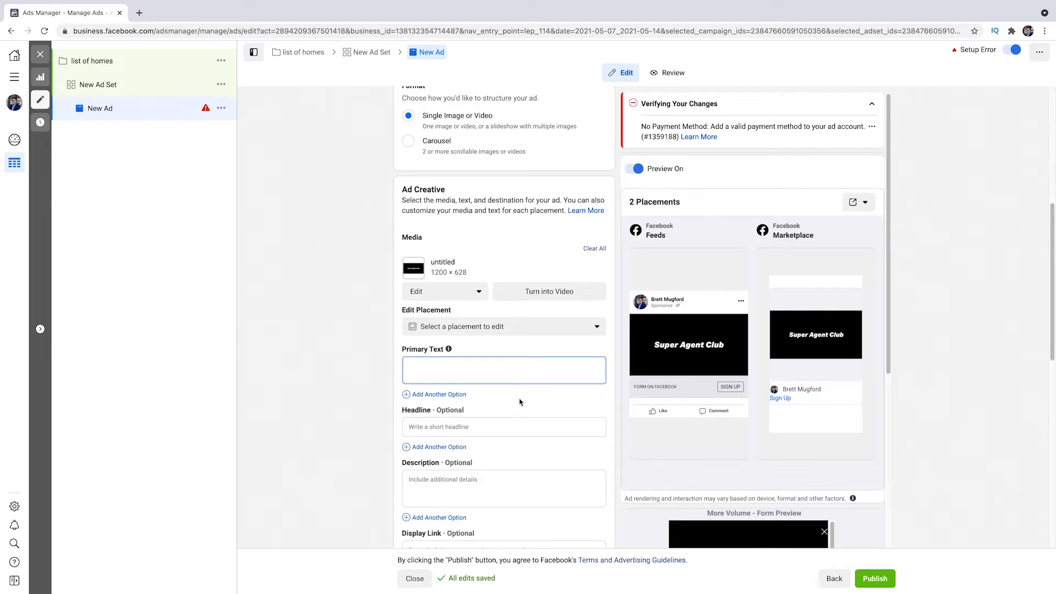
mouse_move(490, 419)
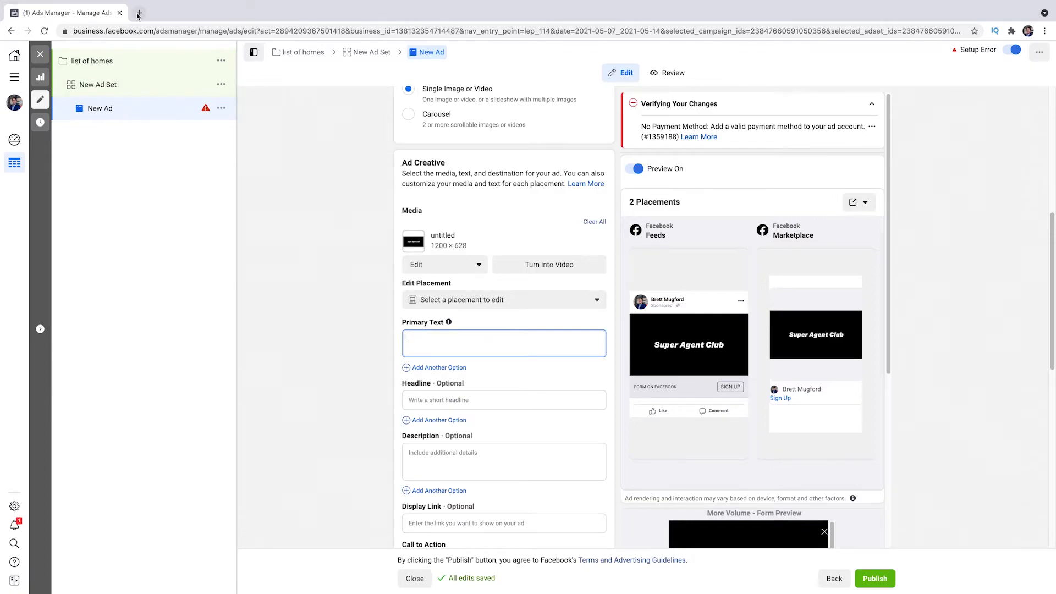
Load realtor.ca in a new tab and search listings in Toronto, Ontario
left_click(138, 12)
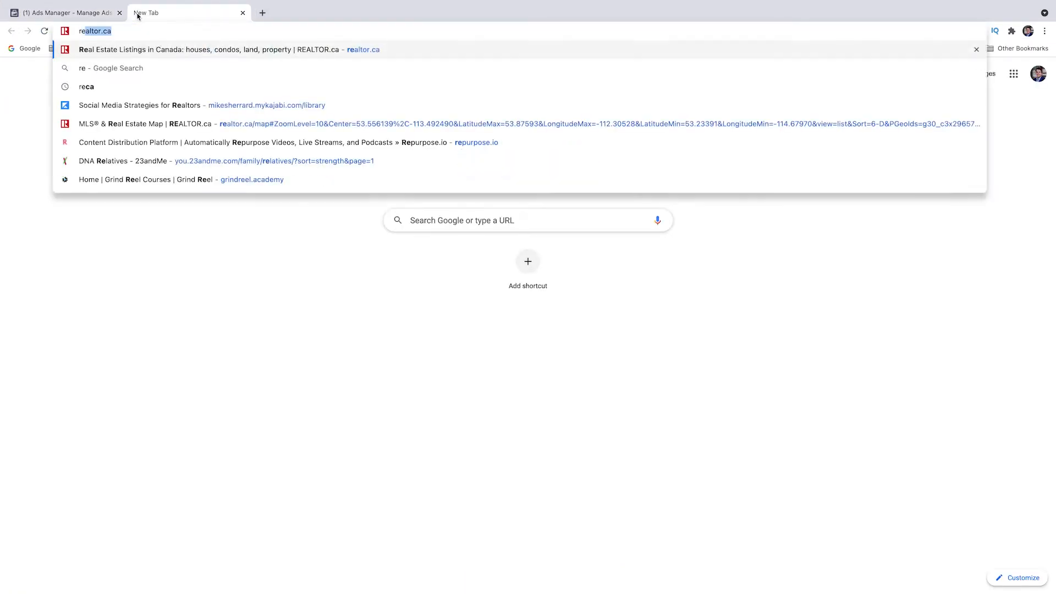
key("Enter")
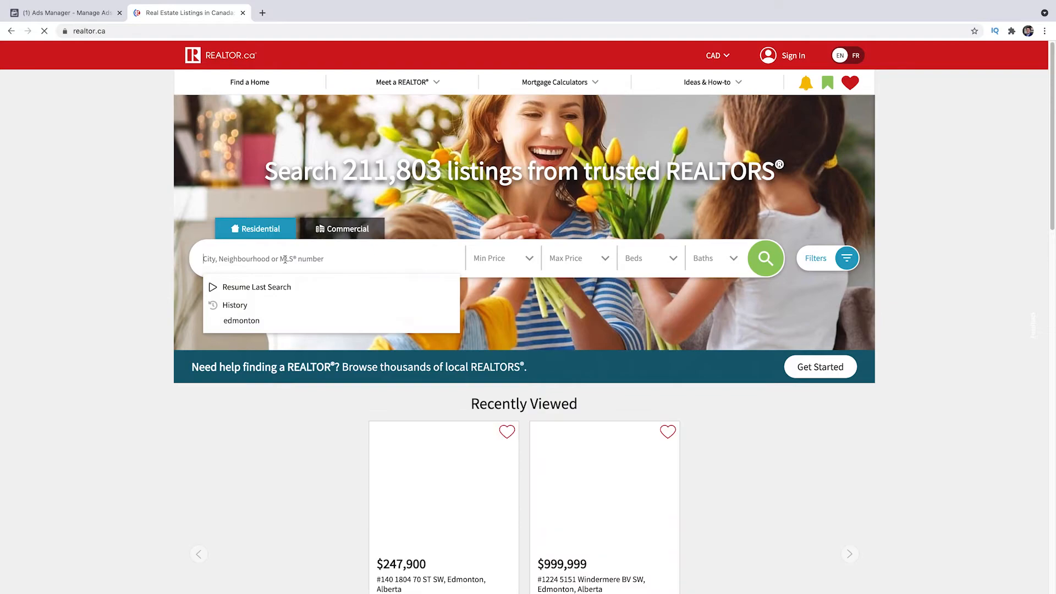
type("toro")
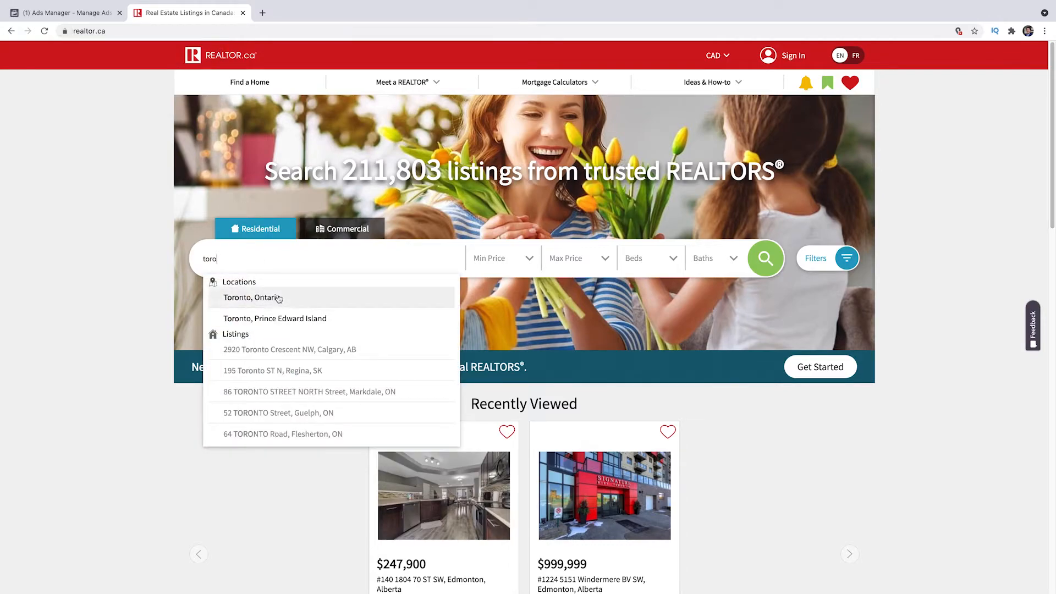
left_click(254, 297)
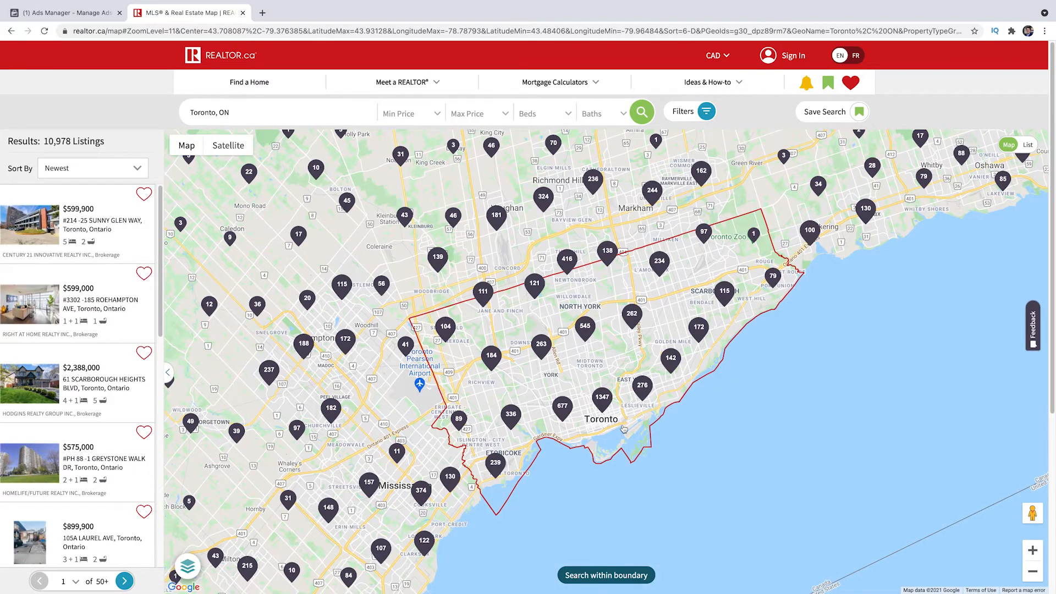
Cap the max price at 350,000 and show the 72 results as a list
left_click(479, 112)
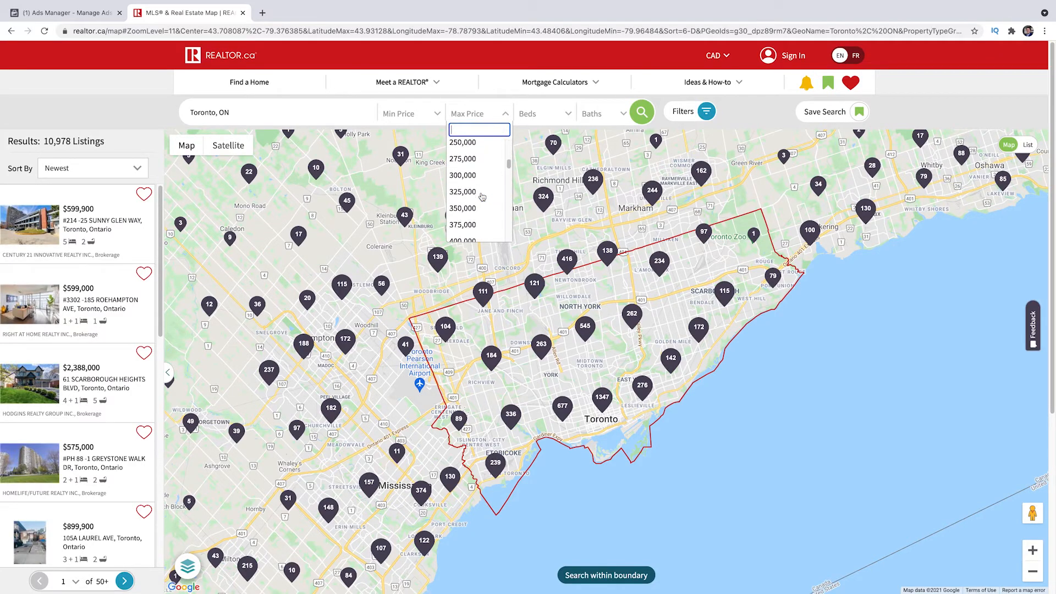
left_click(463, 208)
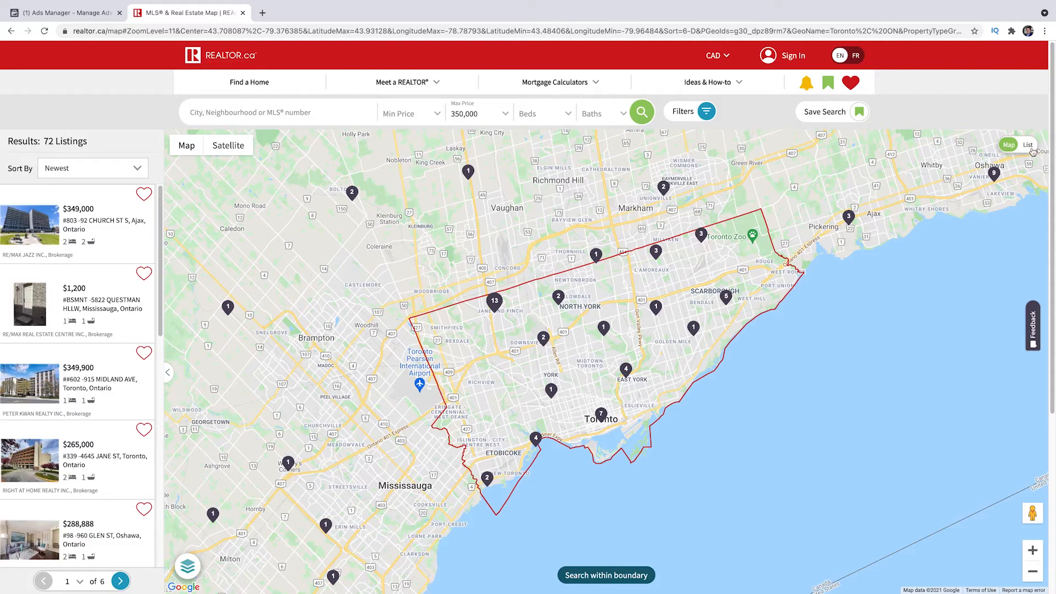
left_click(1028, 145)
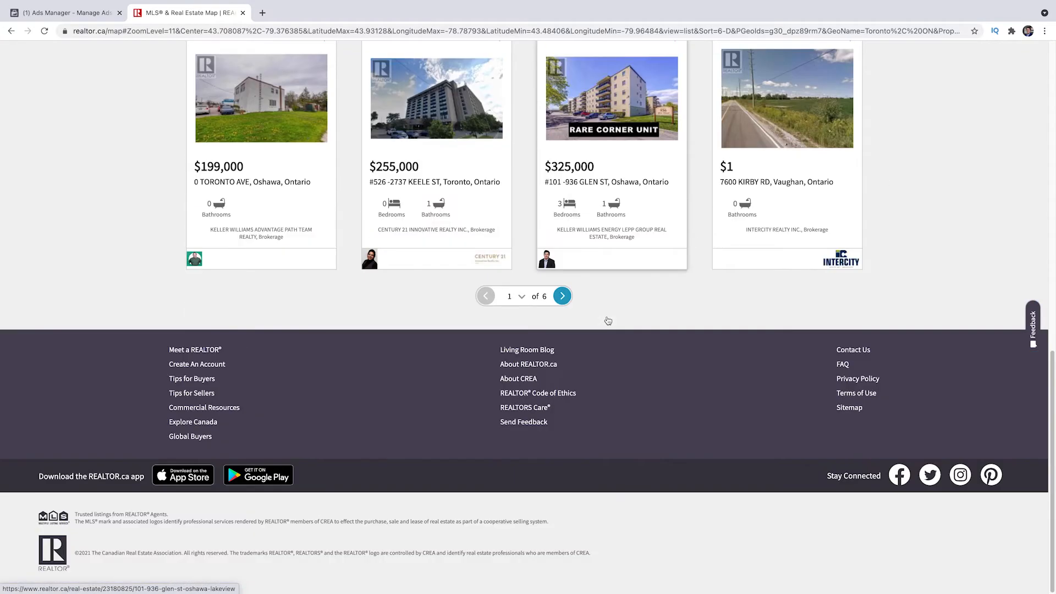
left_click(562, 296)
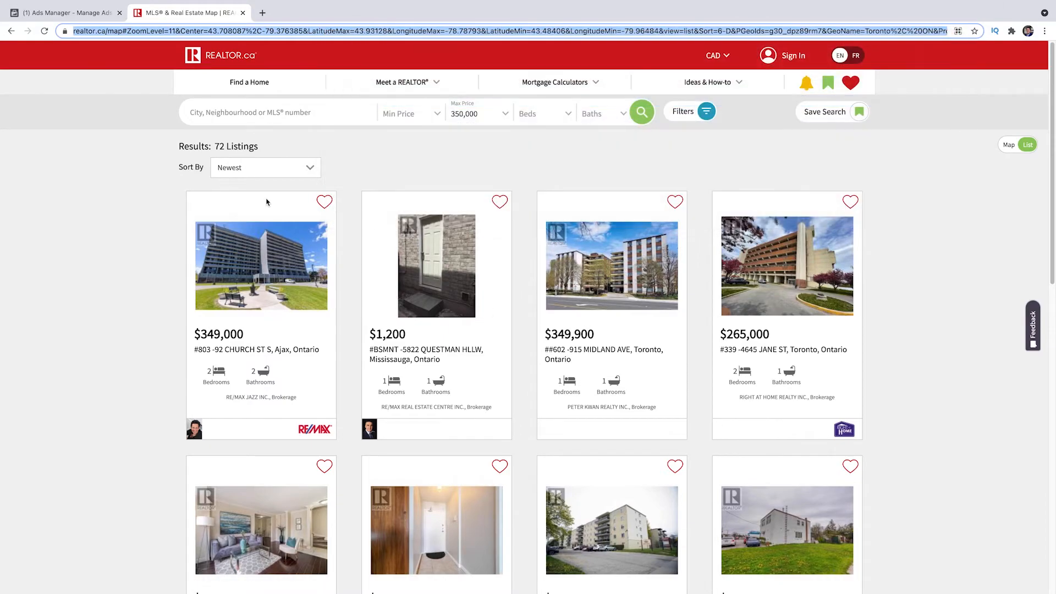
mouse_move(341, 245)
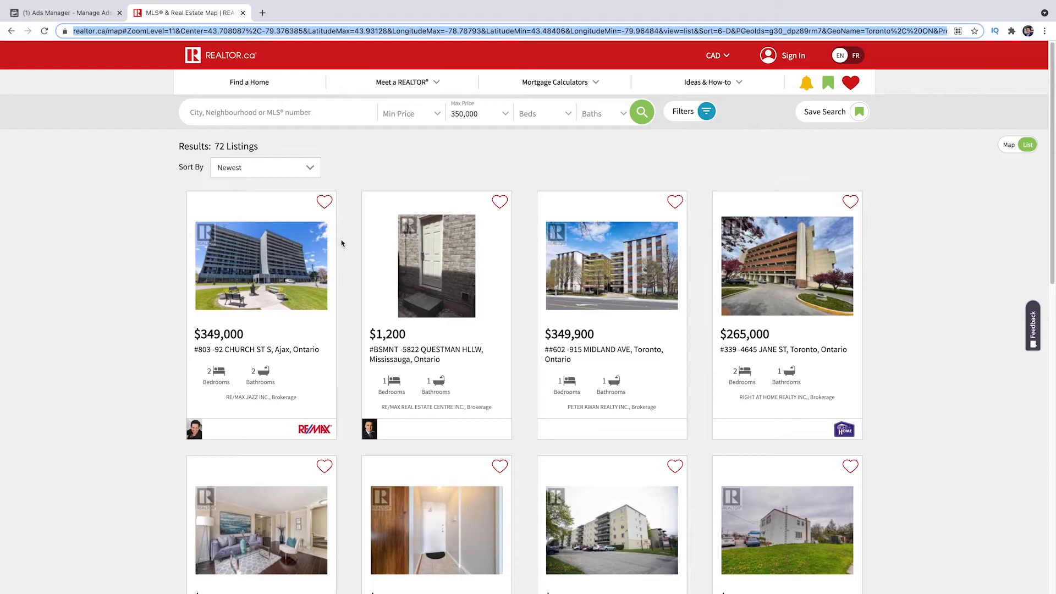
mouse_move(357, 250)
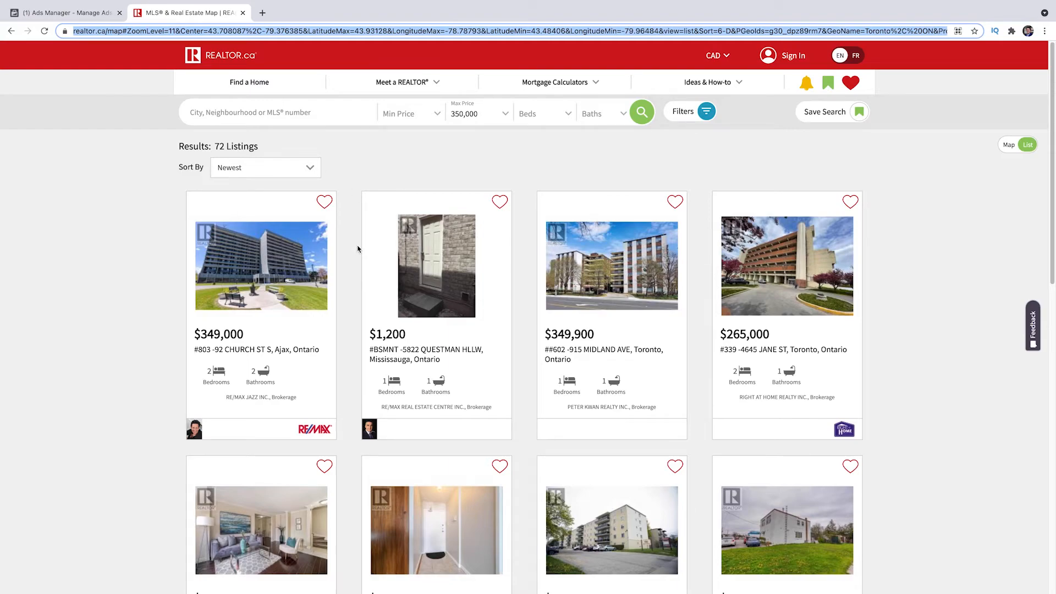
scroll("down", 3)
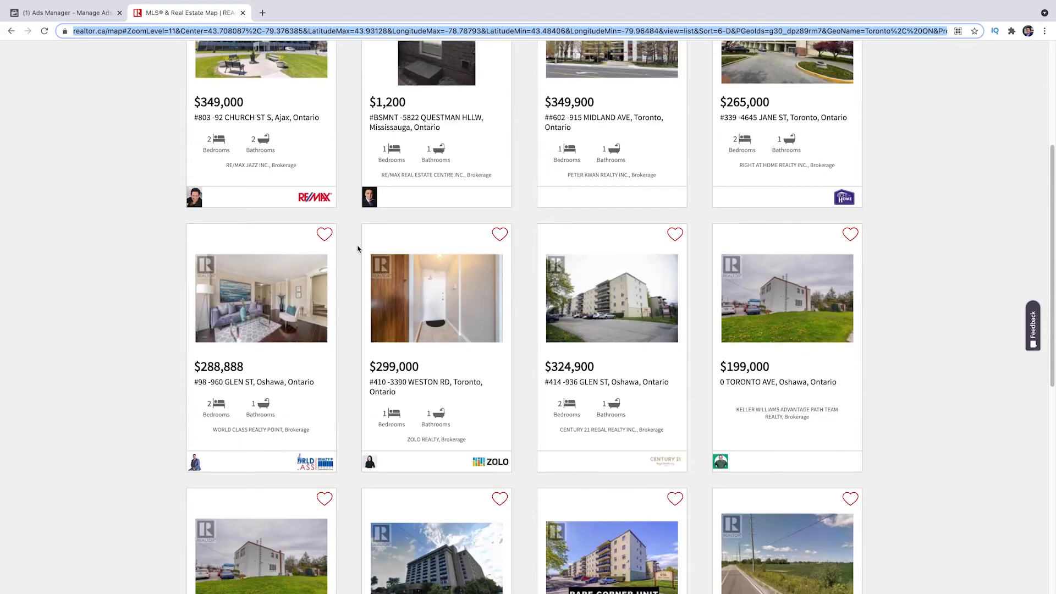
scroll("up", 3)
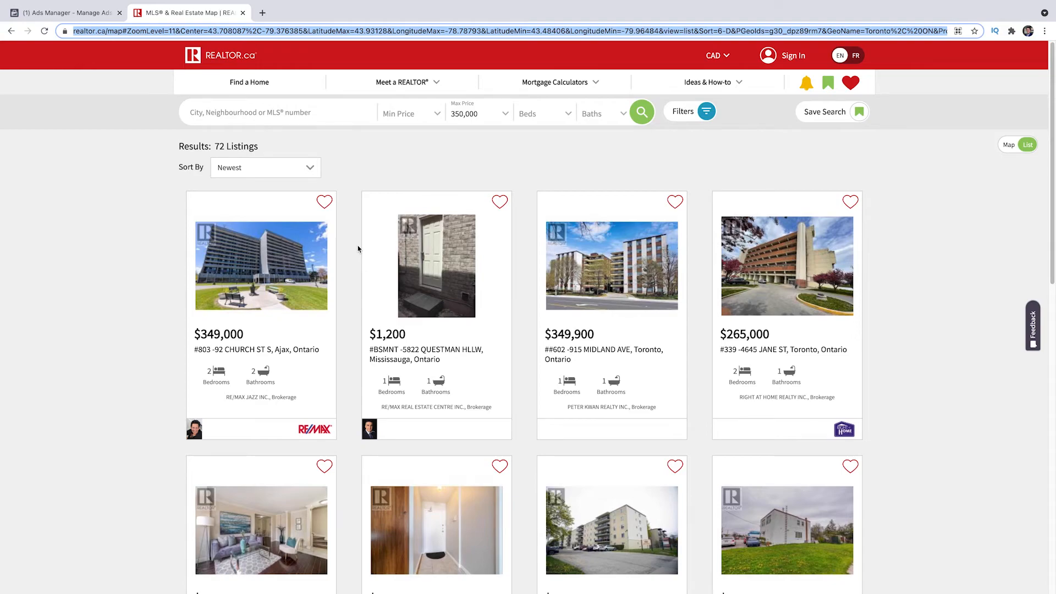
right_click(269, 31)
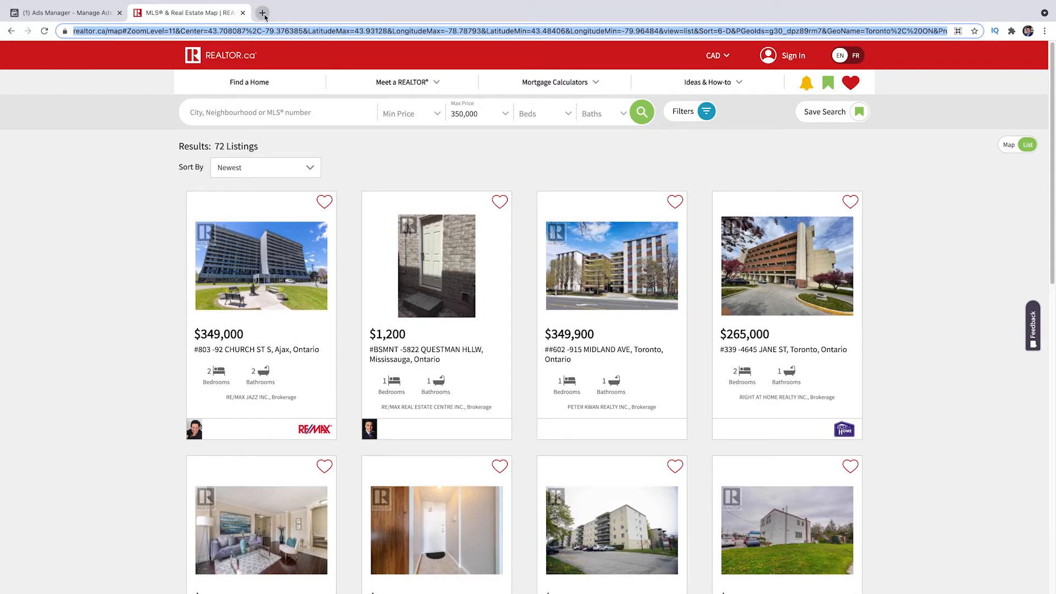
Write the primary text about FREE homes in Edmonton under $350k
left_click(63, 13)
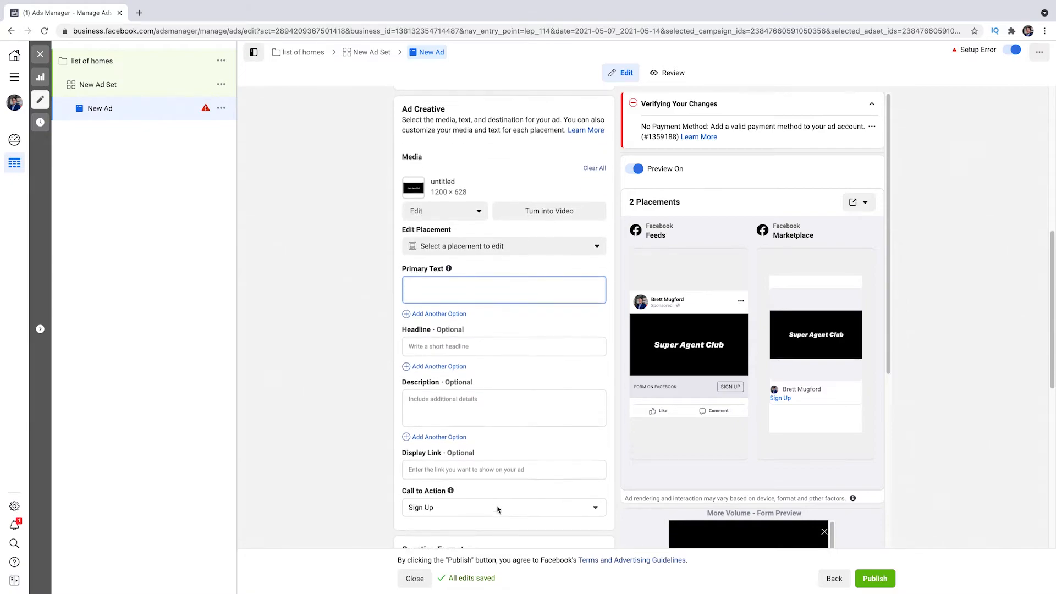
scroll("down", 3)
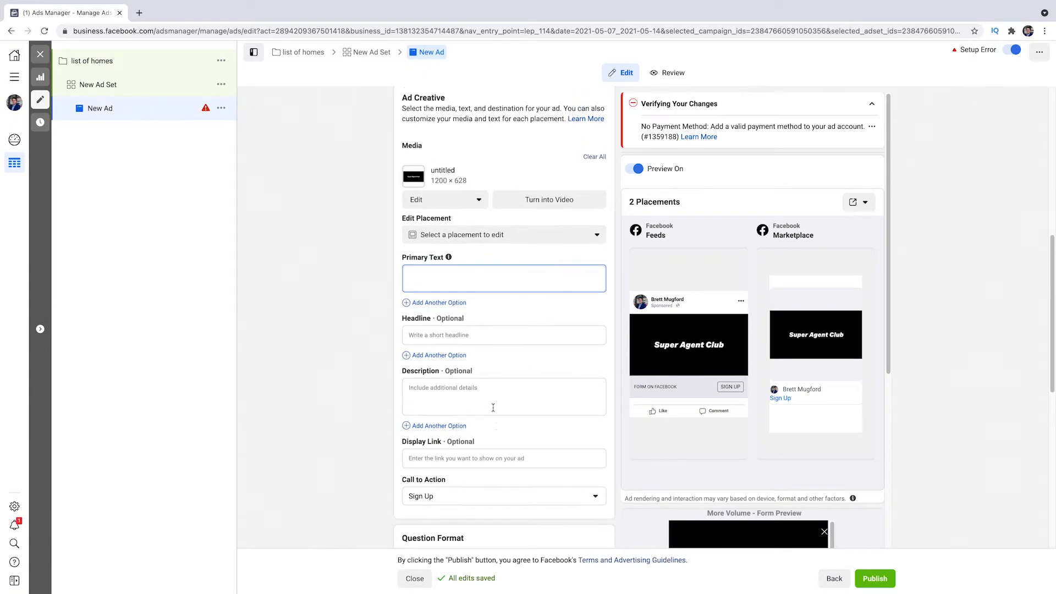
scroll("down", 3)
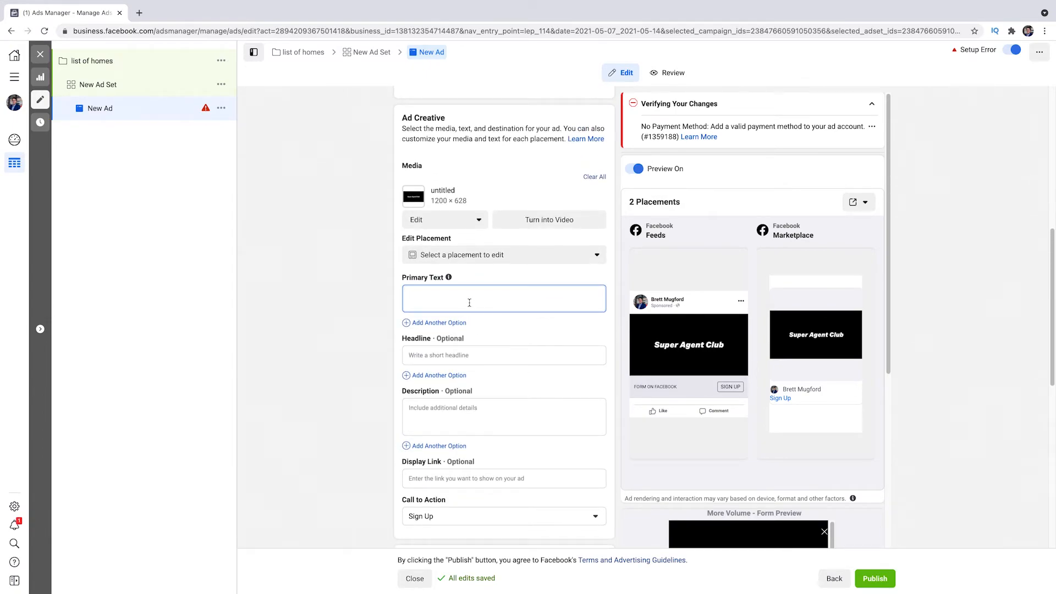
type("FREE list of")
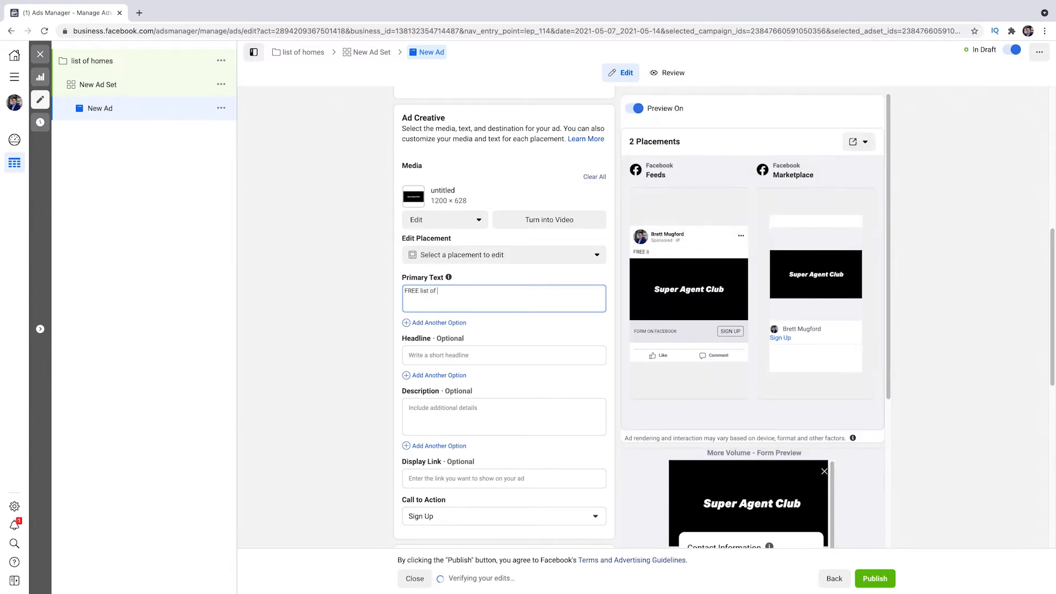
type("homes in")
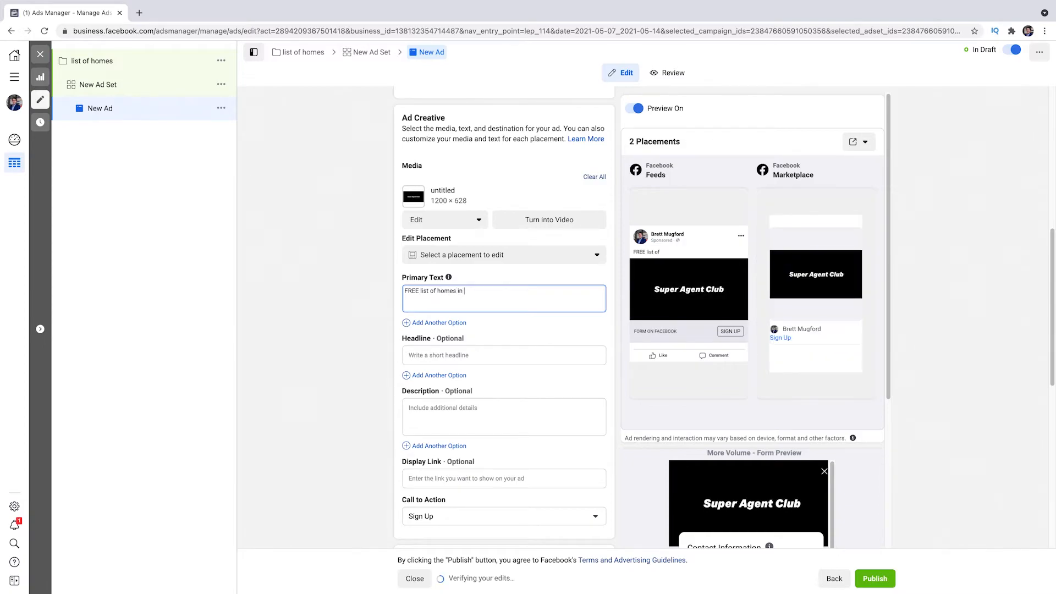
type("dml")
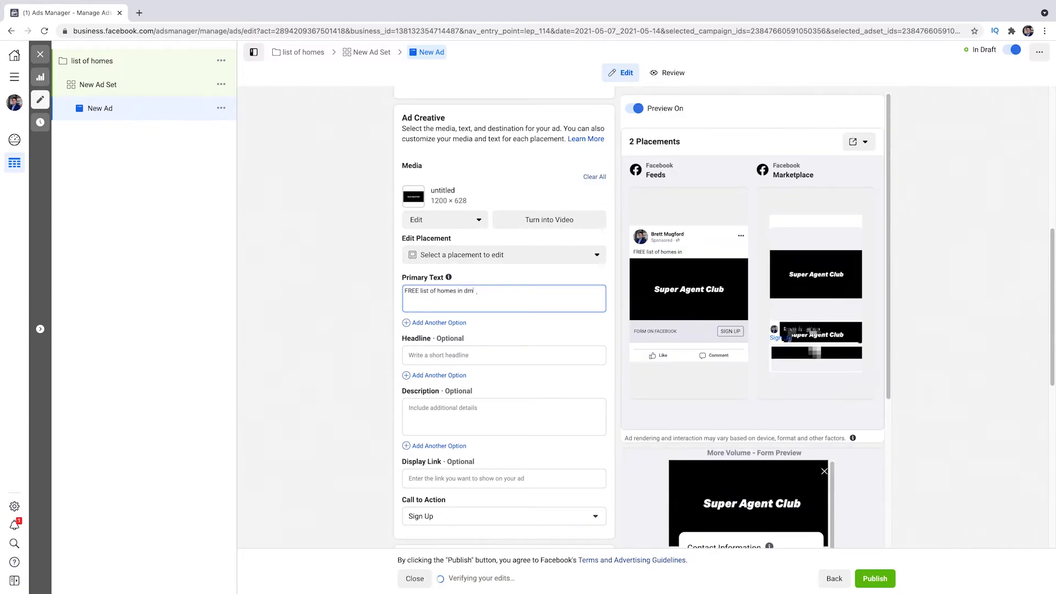
type("Edmo")
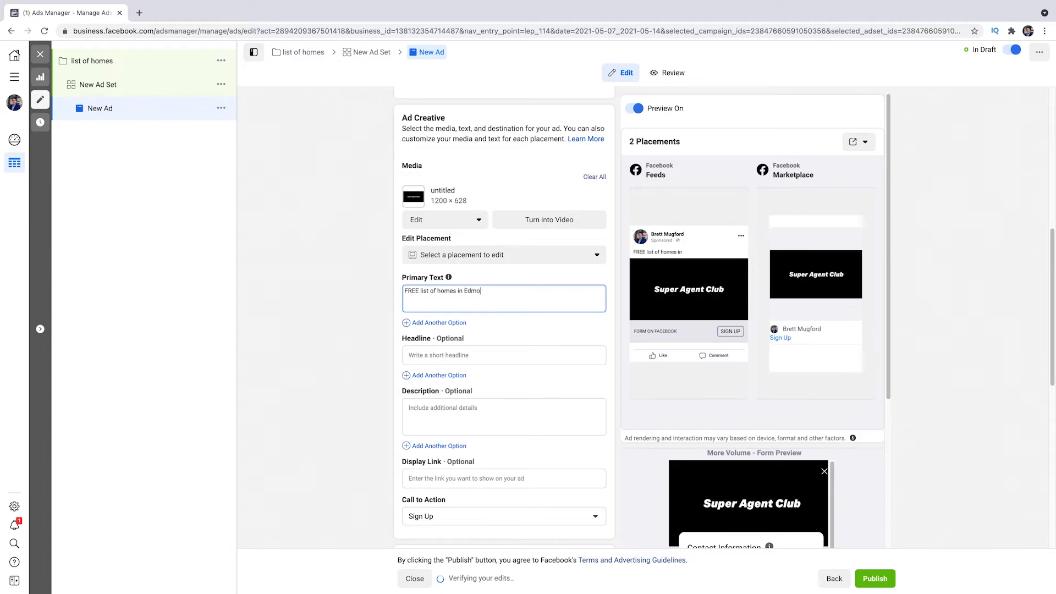
type("nton")
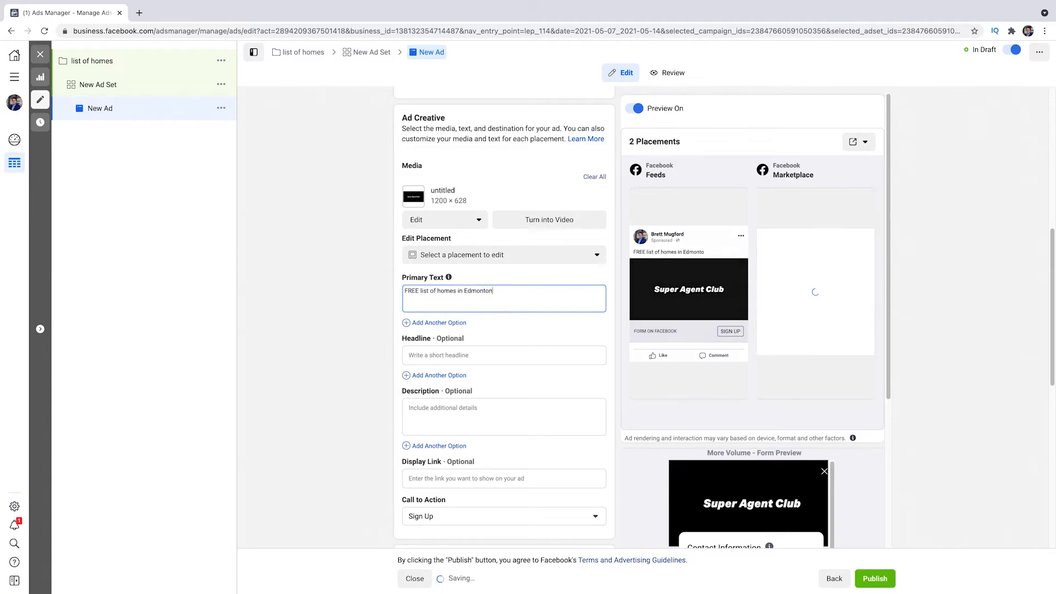
type("under '3")
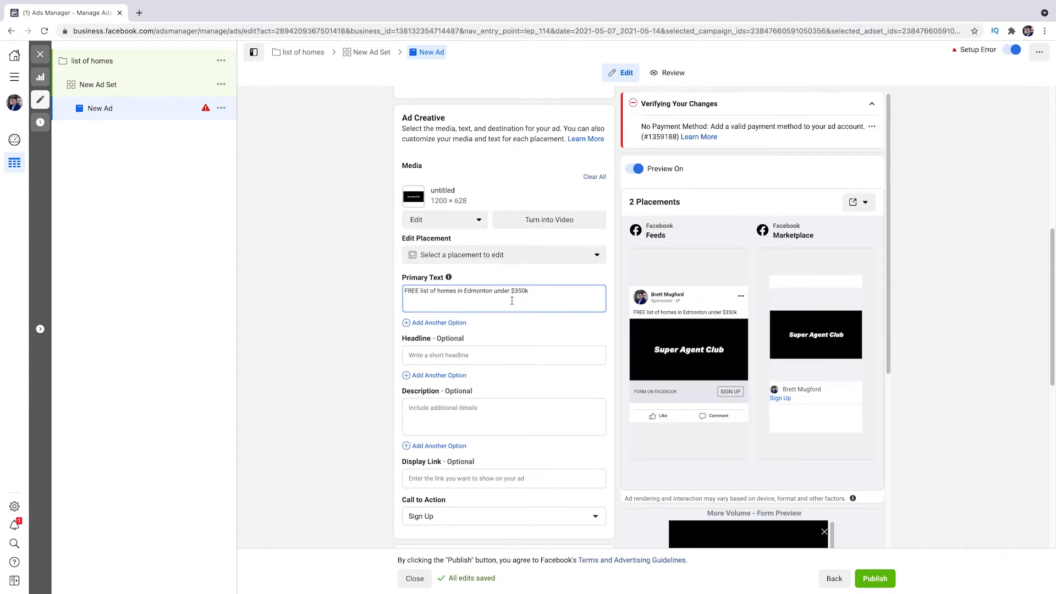
Set the headline to 'Download Your FREE Guide Now'
left_click(504, 355)
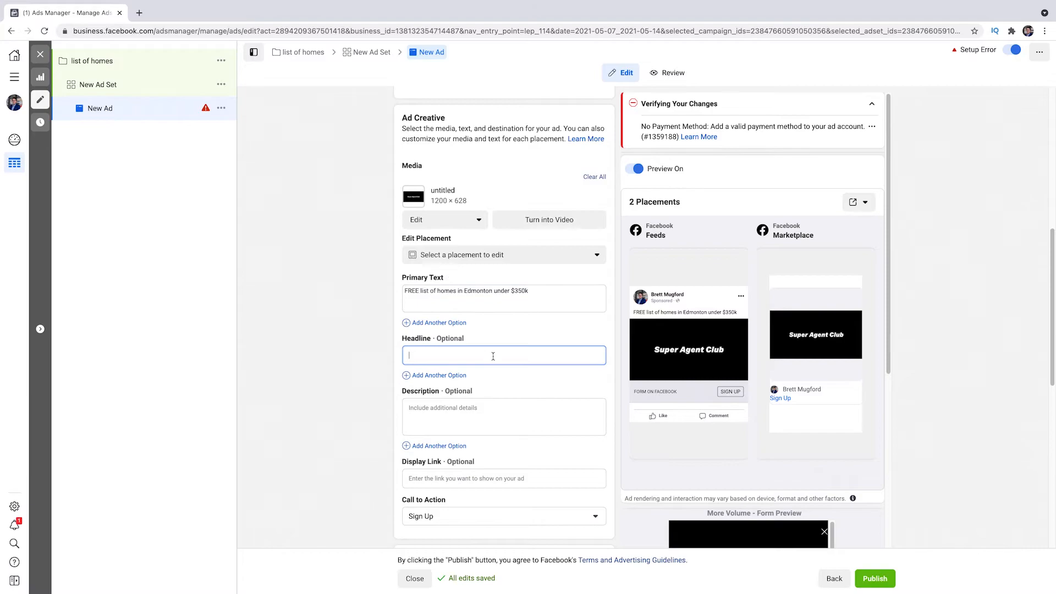
type("D")
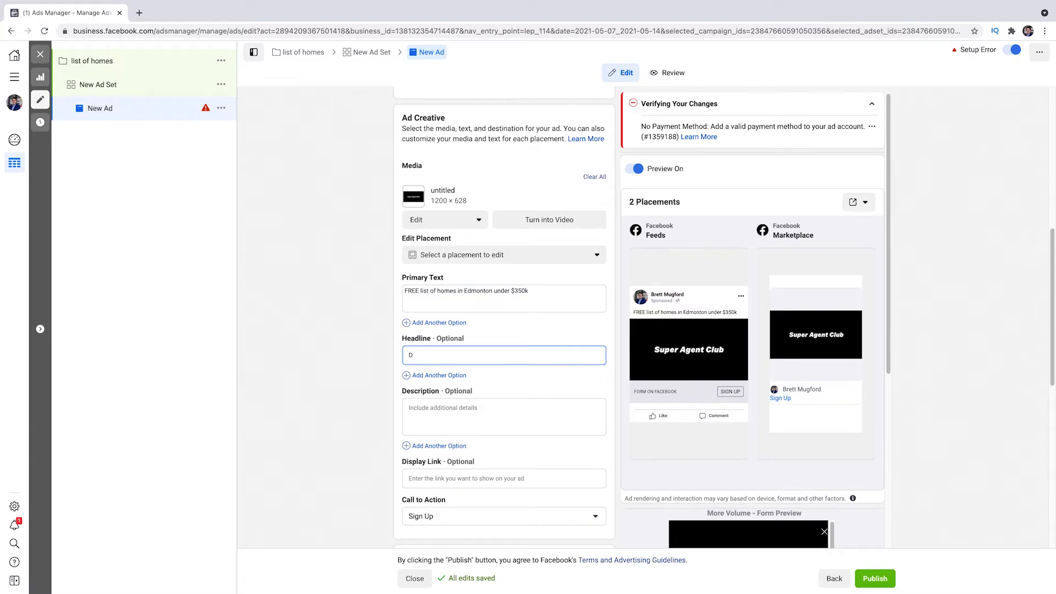
type("ownload")
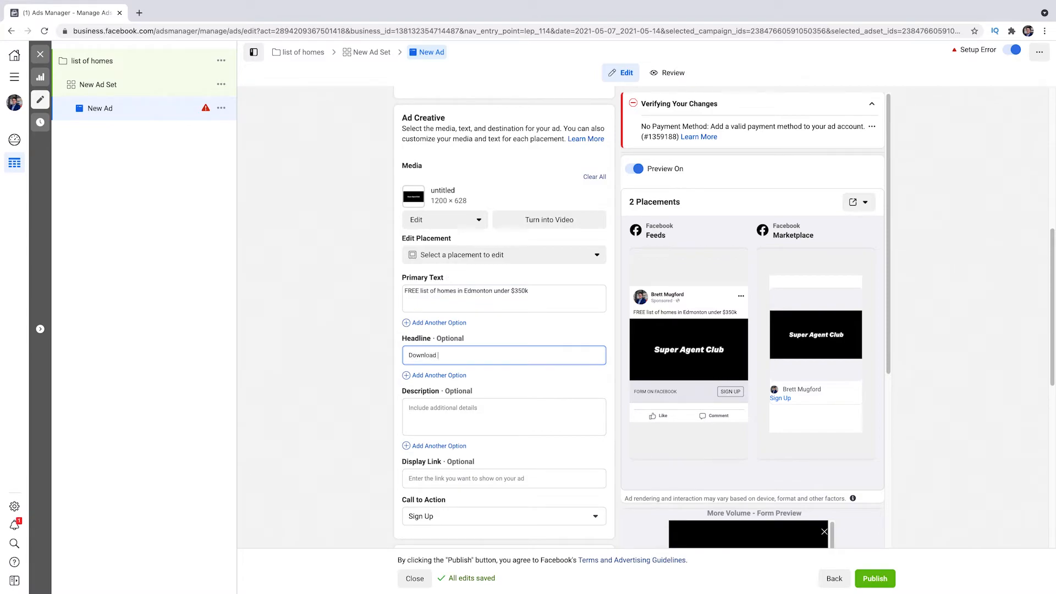
type("Your")
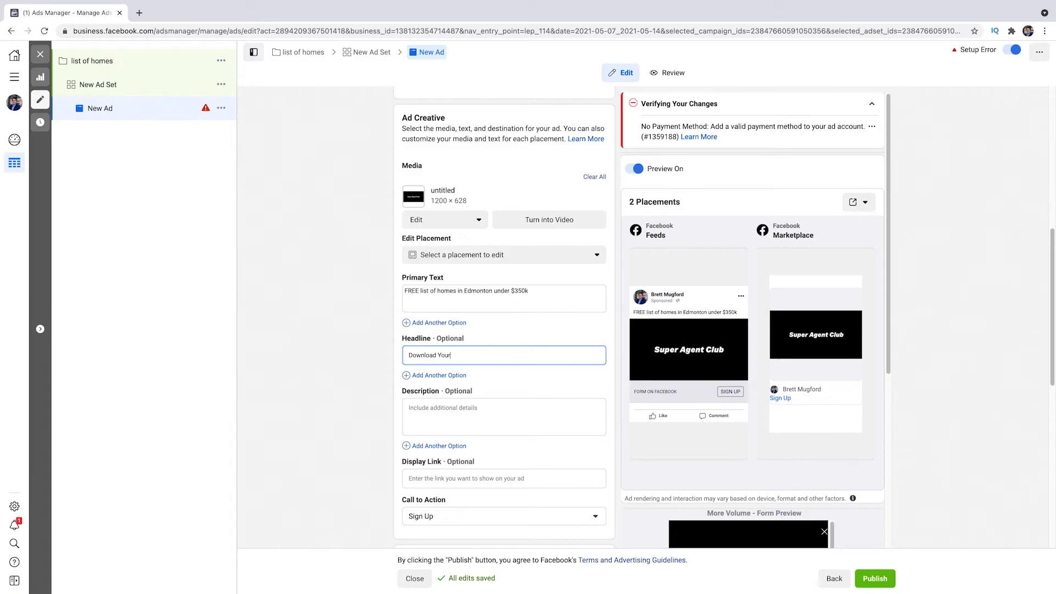
type("Fre")
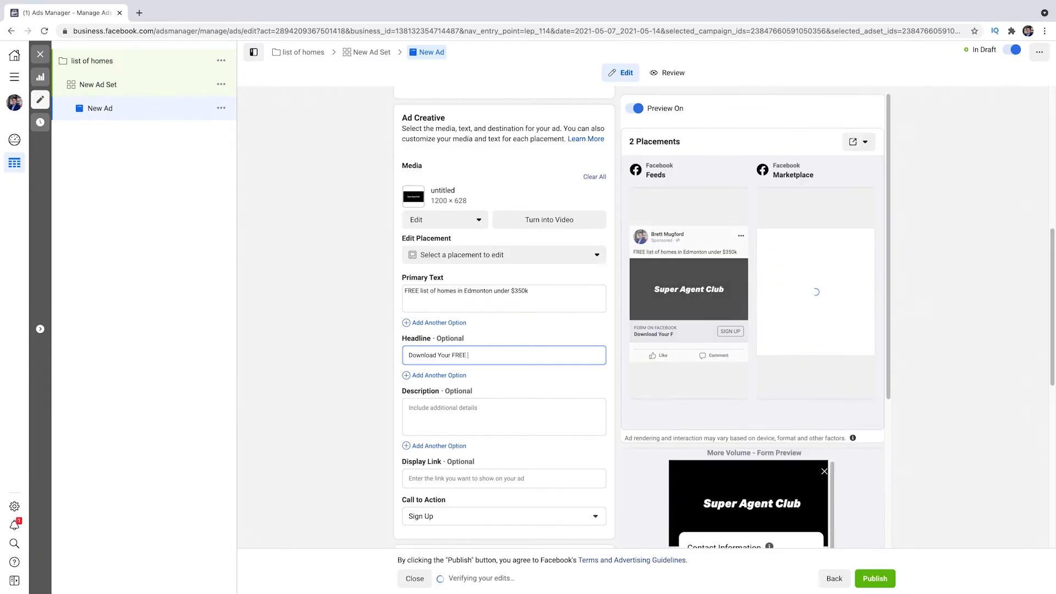
type("Guide Now")
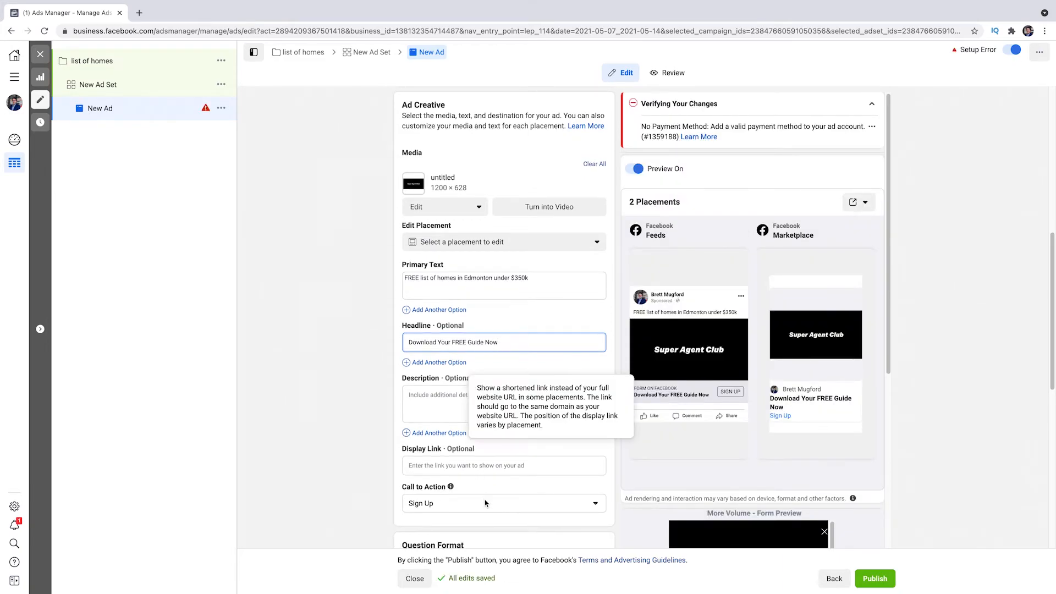
Set the call to action to Download and enter the bretmugford display link
left_click(503, 502)
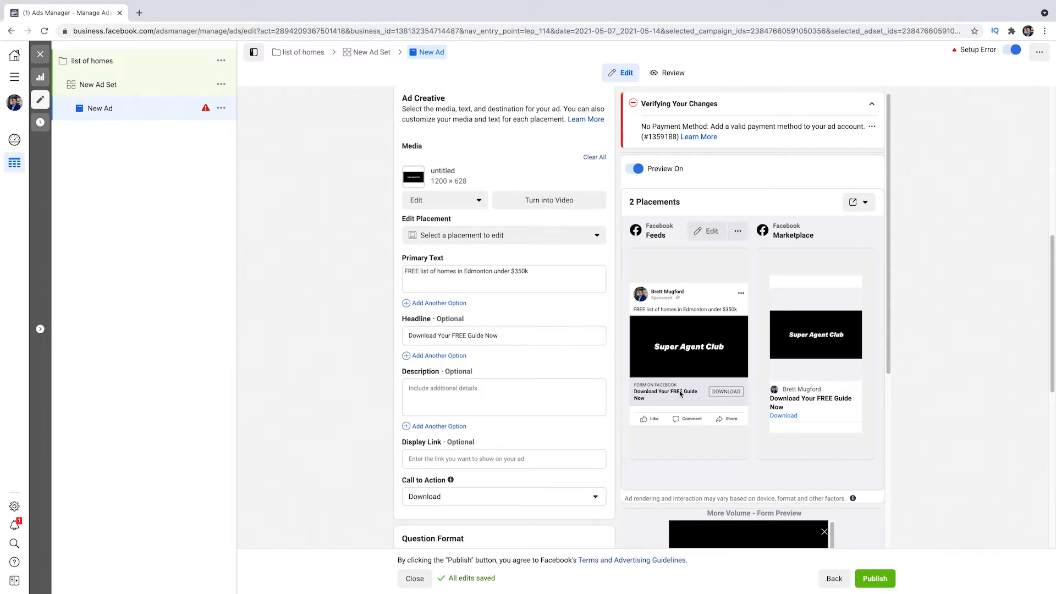
left_click(502, 459)
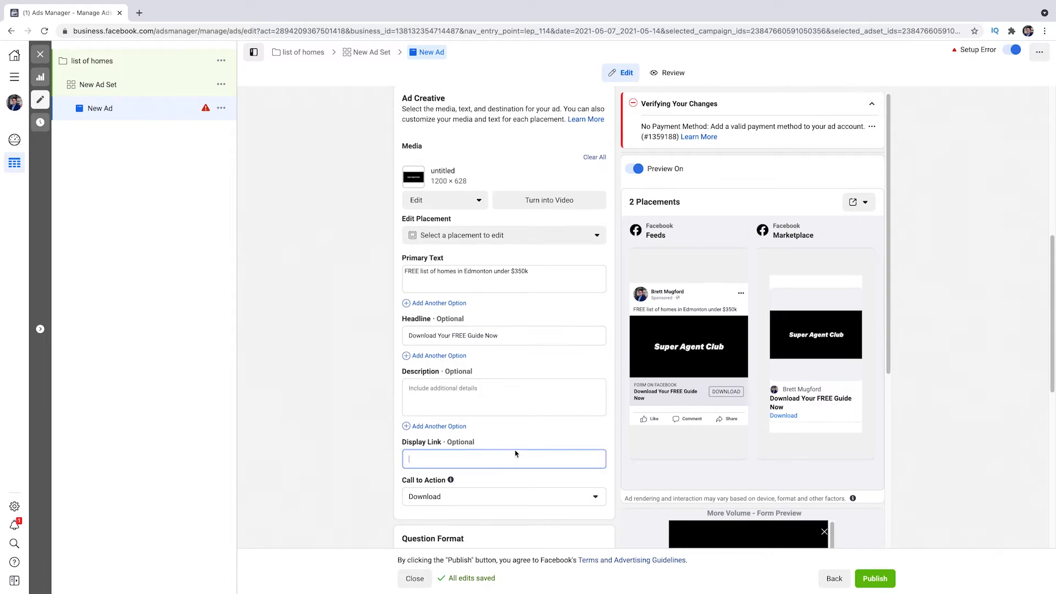
type("bret")
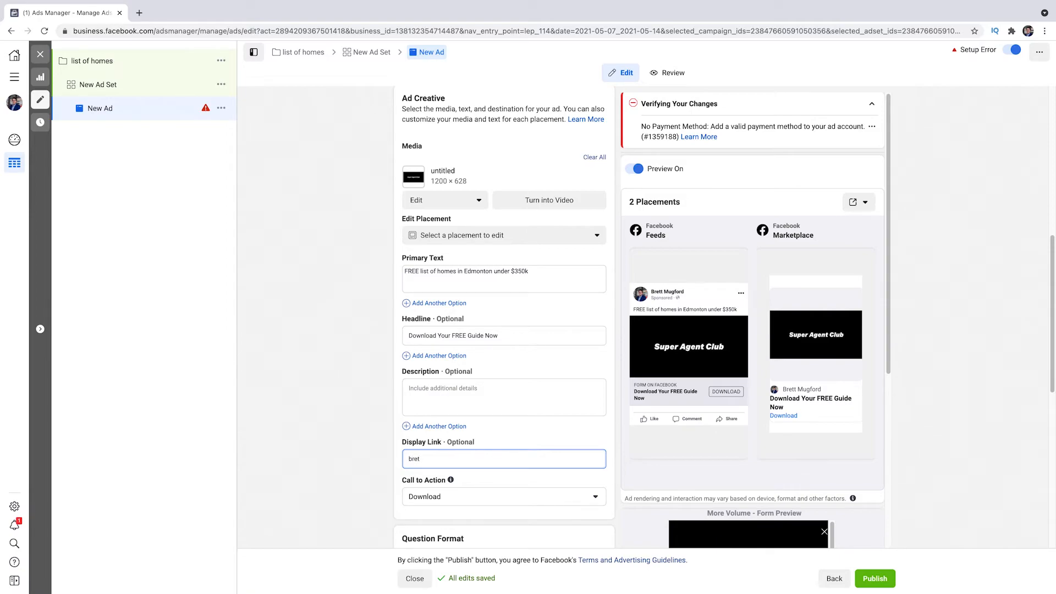
type("mugford.com")
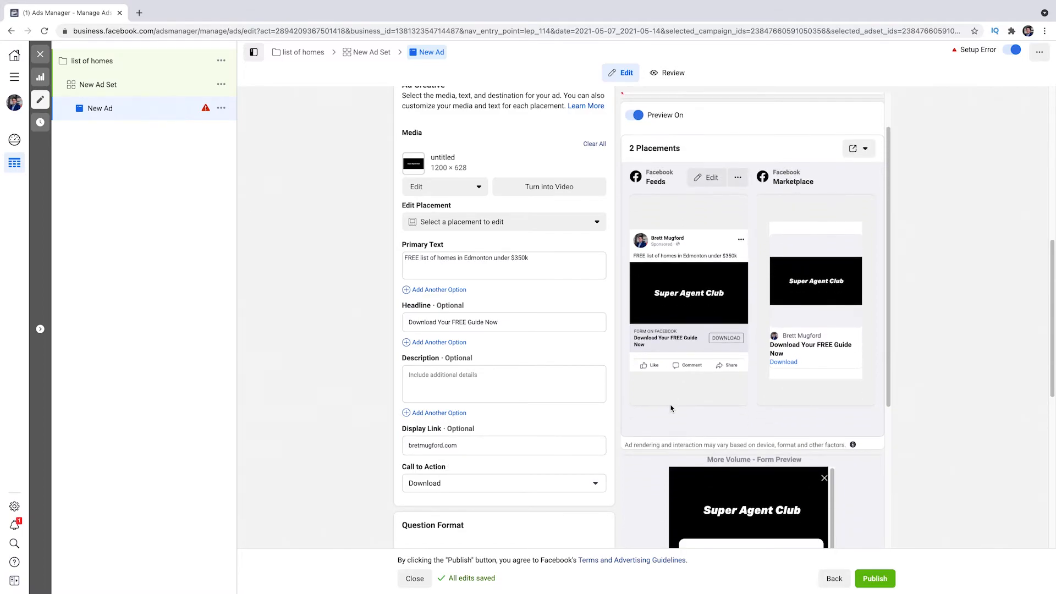
Create a new instant form, accept the housing policy notice and add a phone number question
scroll("down", 3)
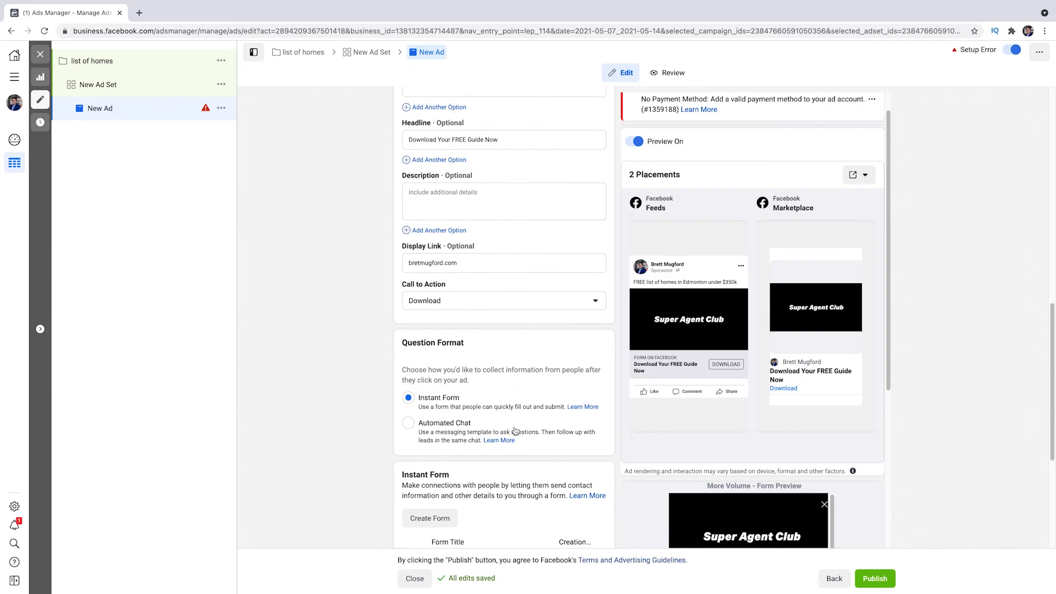
scroll("down", 3)
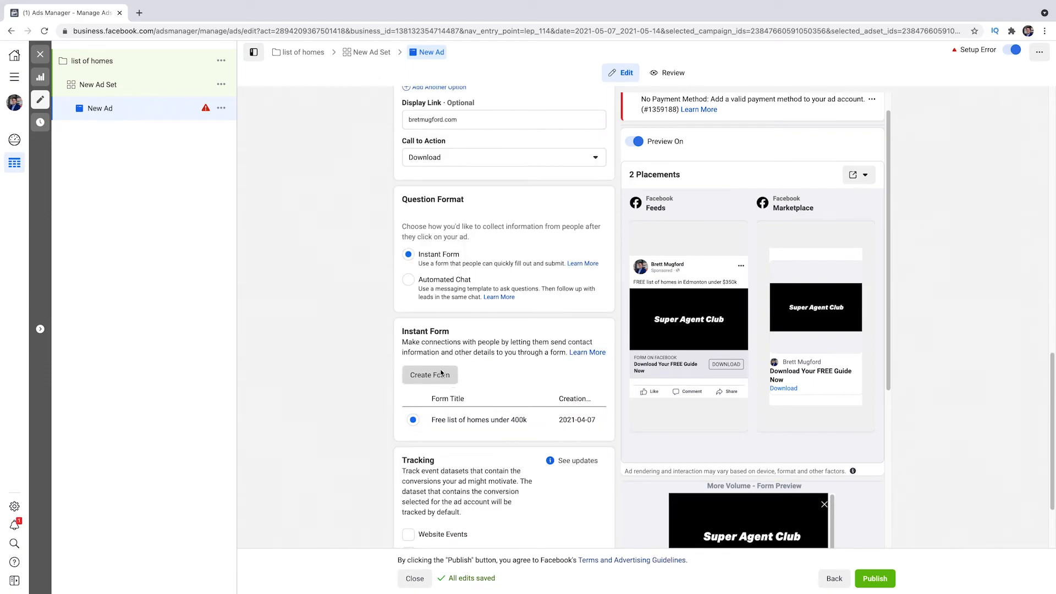
left_click(429, 374)
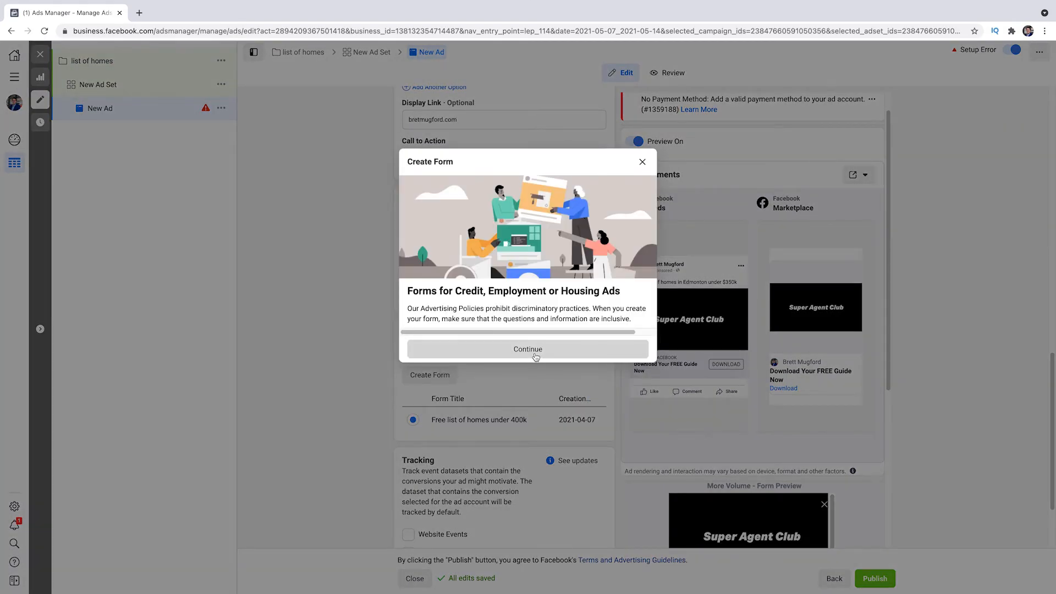
left_click(527, 349)
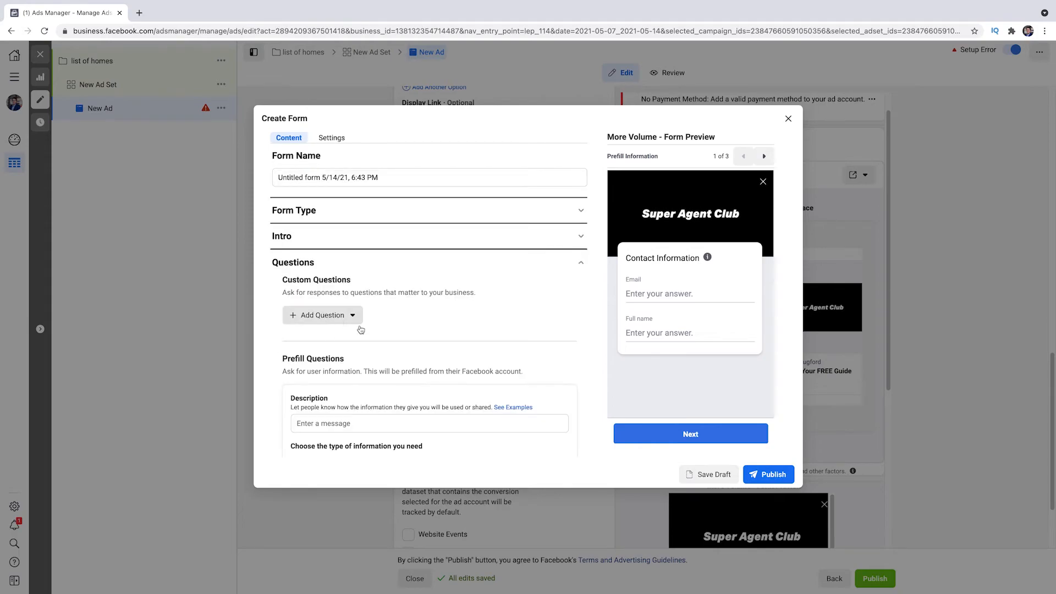
scroll("down", 3)
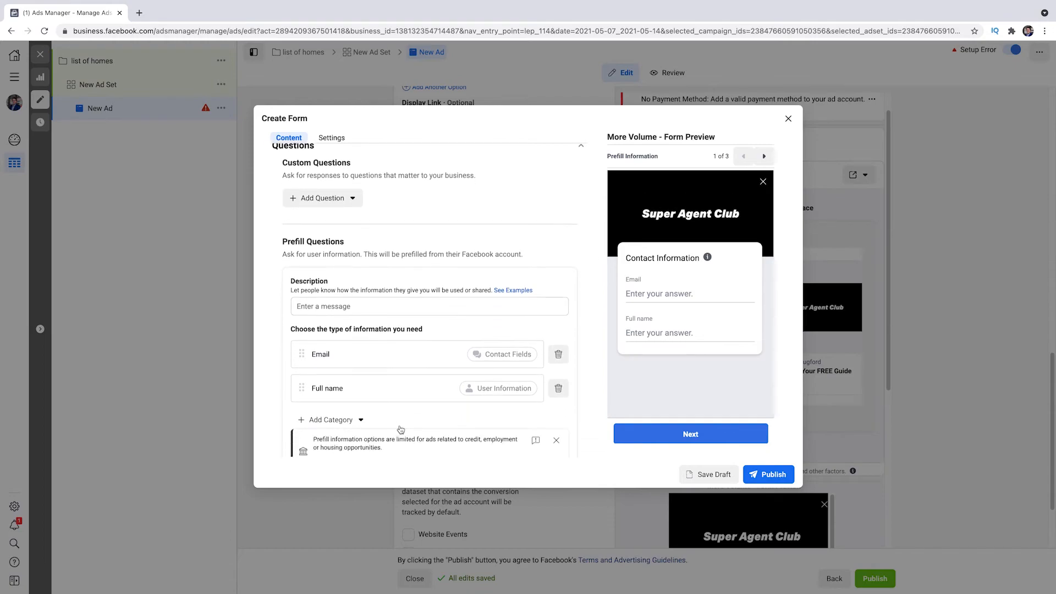
left_click(329, 392)
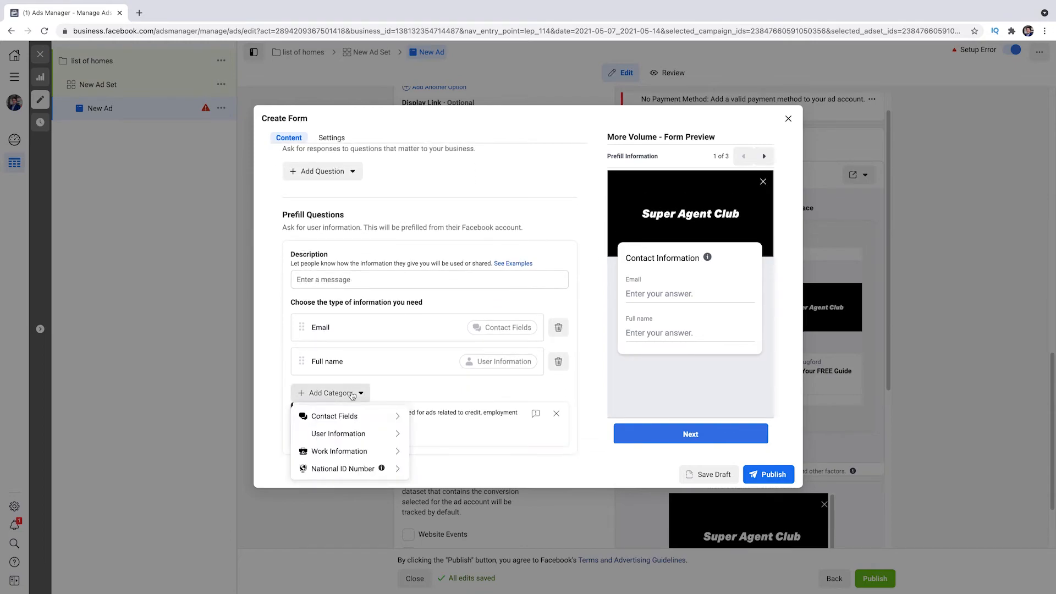
mouse_move(334, 416)
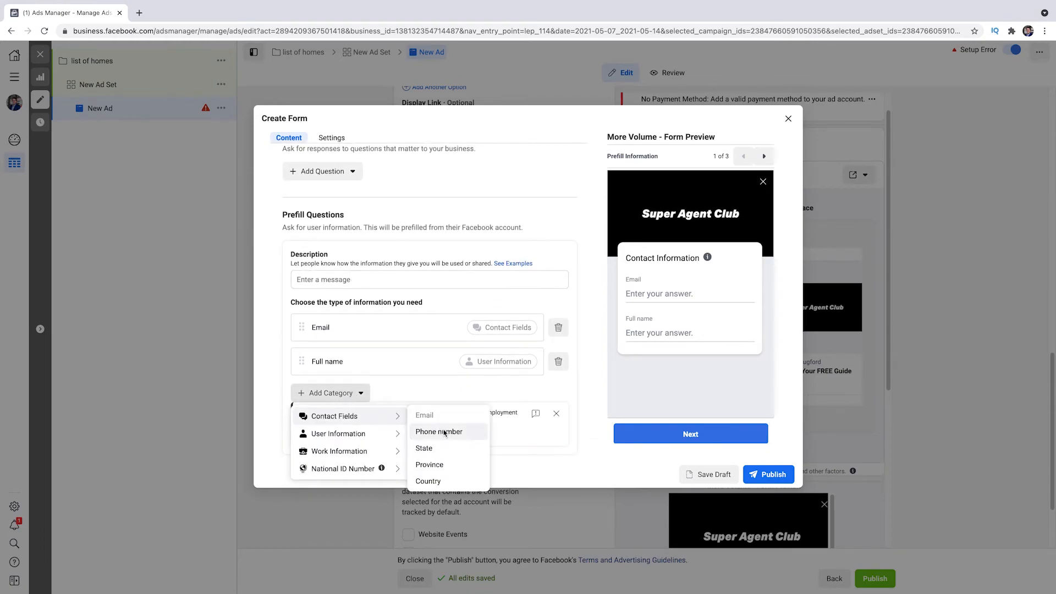
left_click(439, 431)
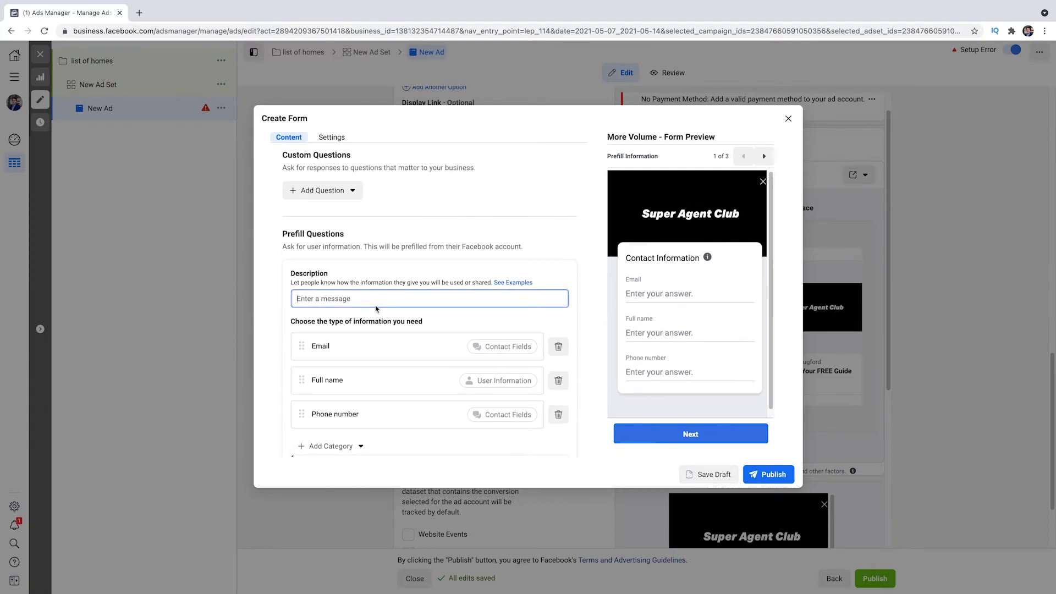
Write the prefill description 'Please confirm your info to download the list of homes:'
type("PLw")
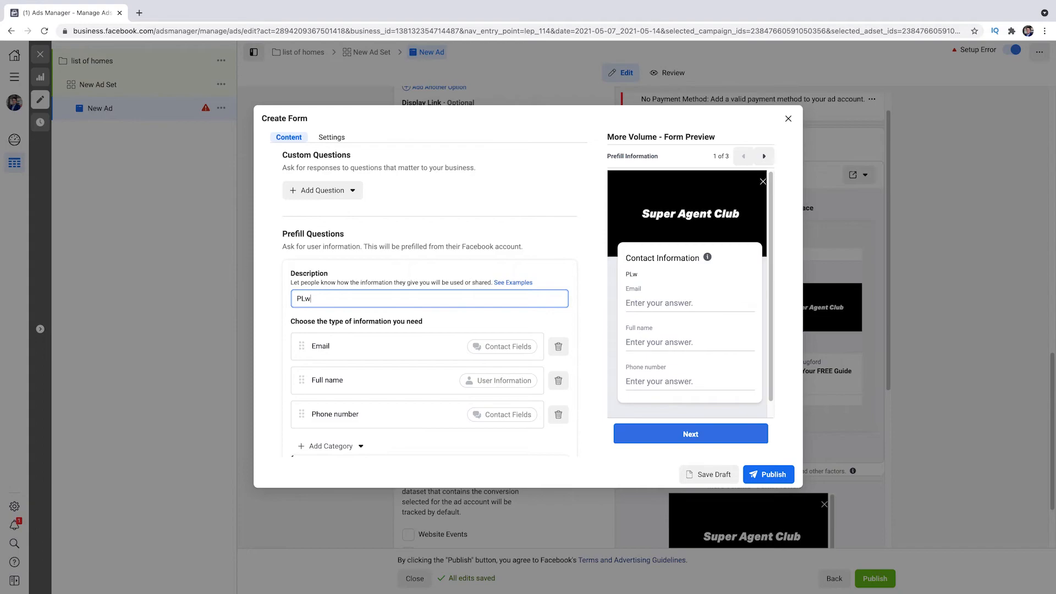
type("Please confirm")
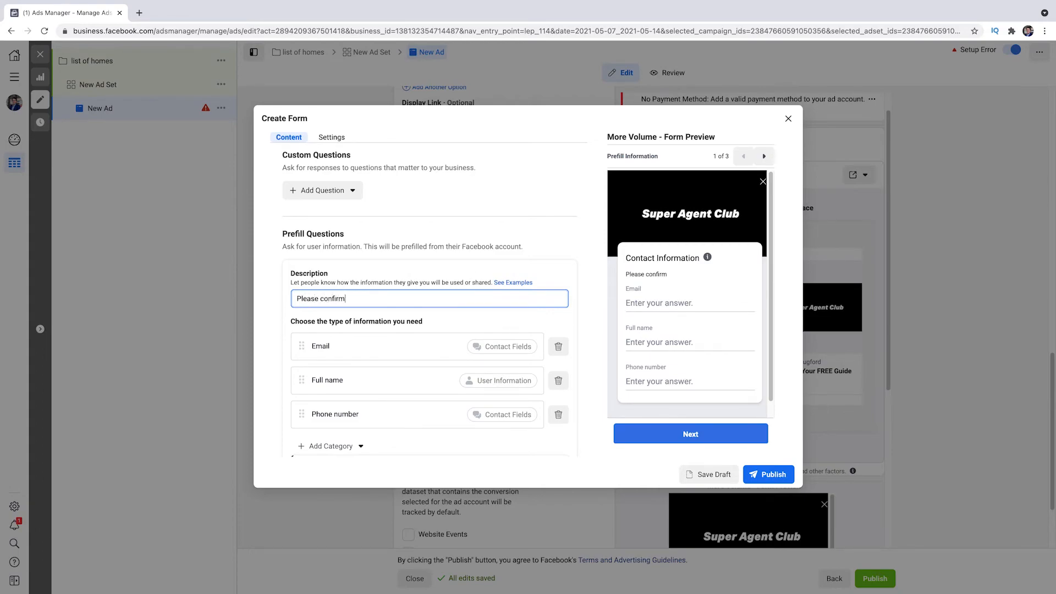
type("your")
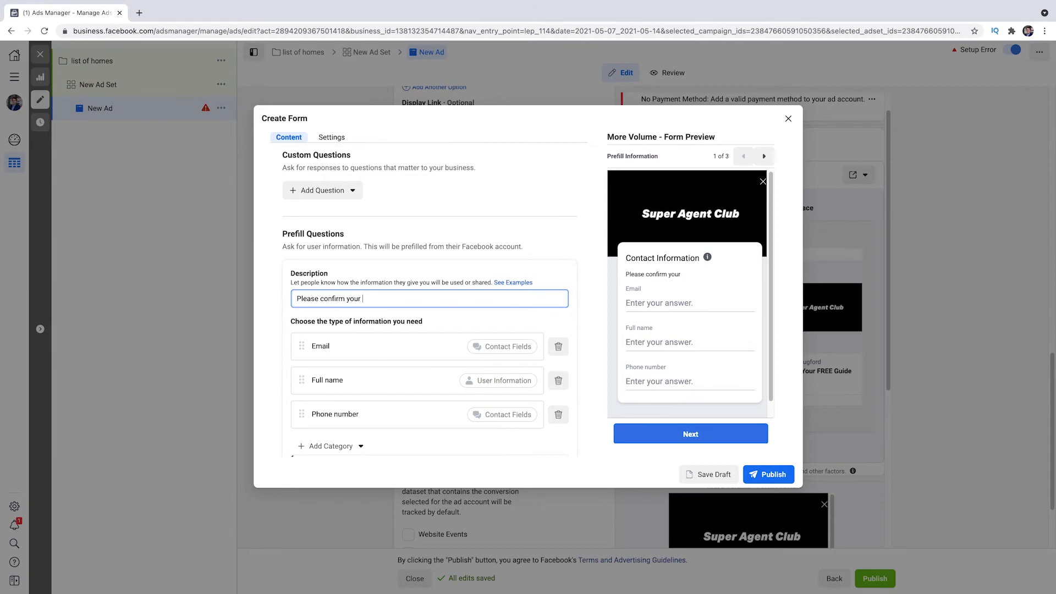
type("info to doqb")
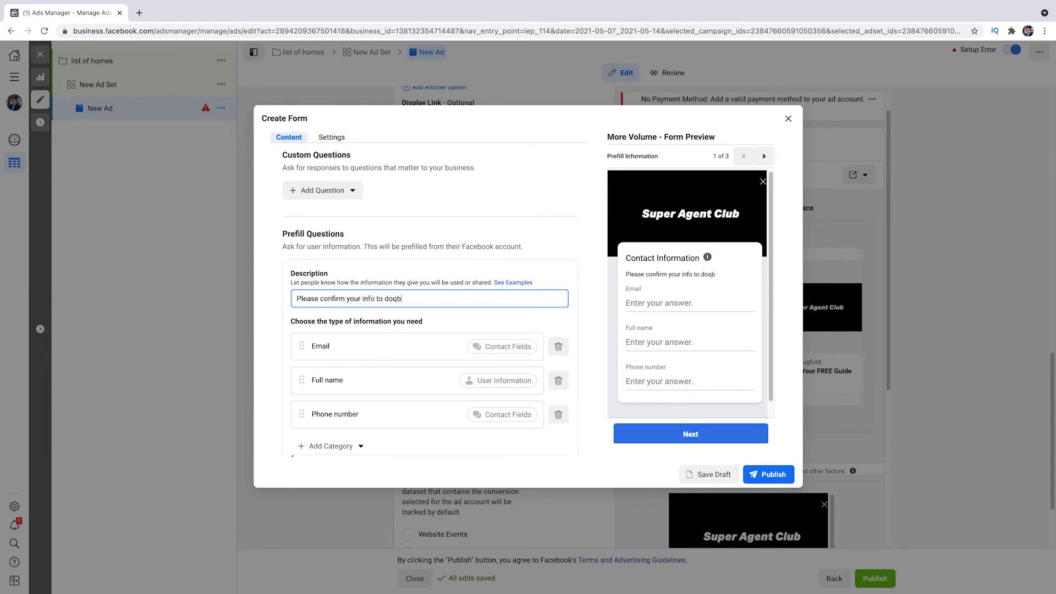
type("ownload t")
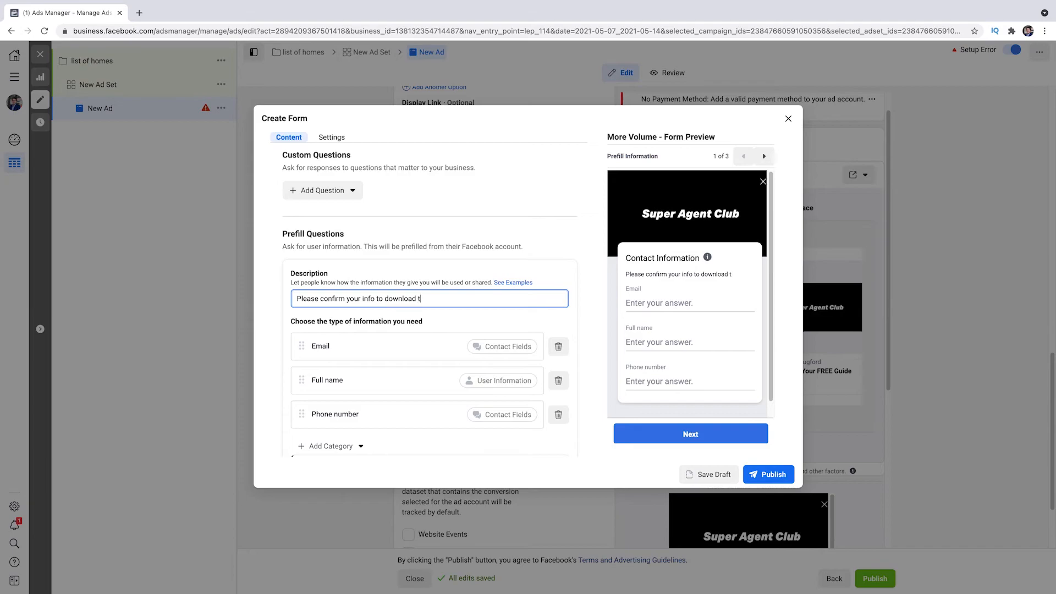
type("he list of")
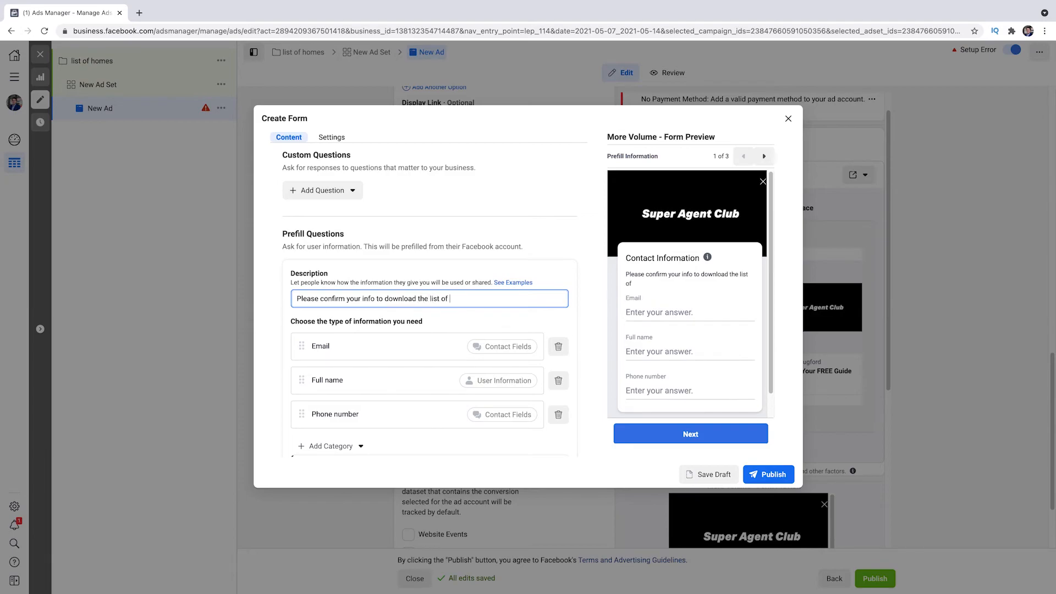
type("homes:")
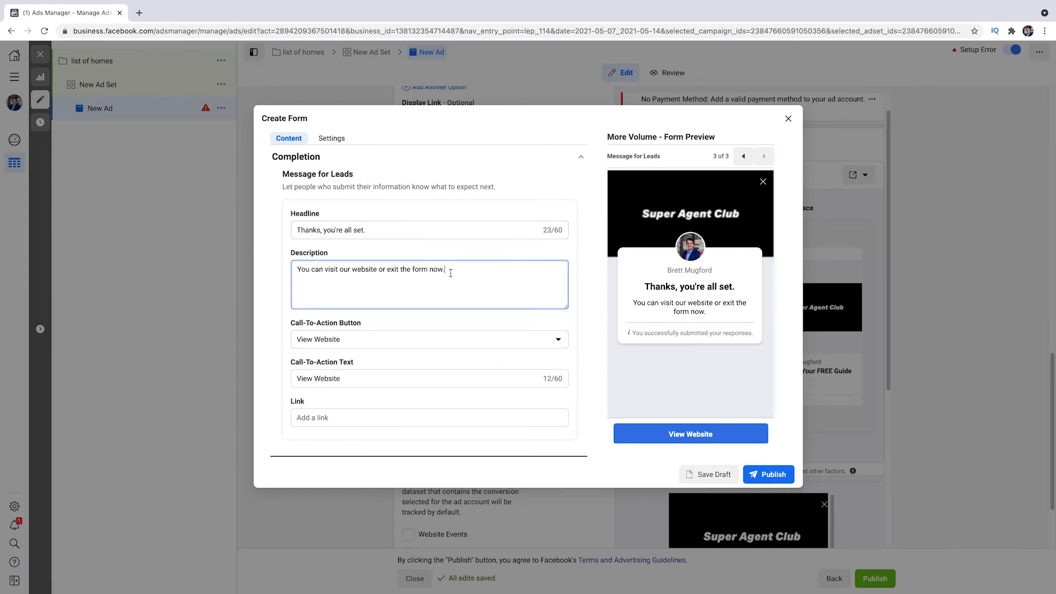
Rewrite the completion description to say the list can now be downloaded
left_click_drag(326, 269, 444, 269)
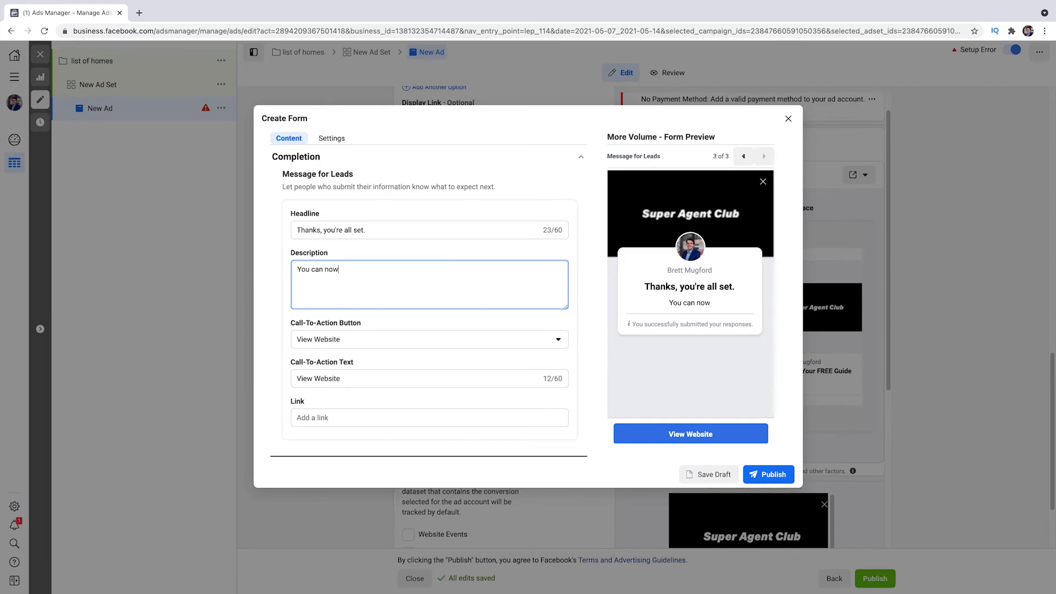
type("download the list")
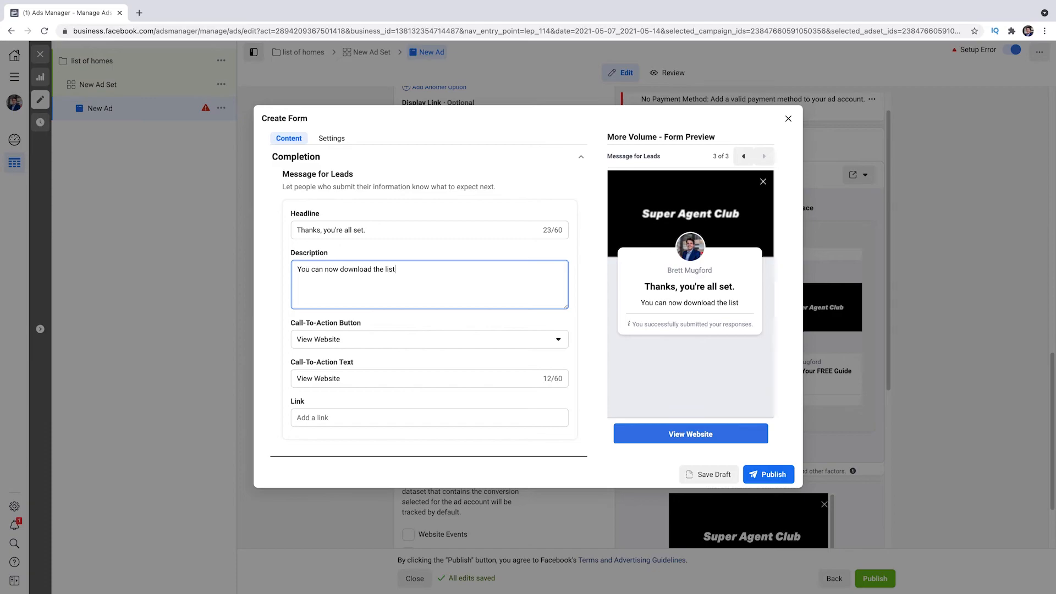
type("!")
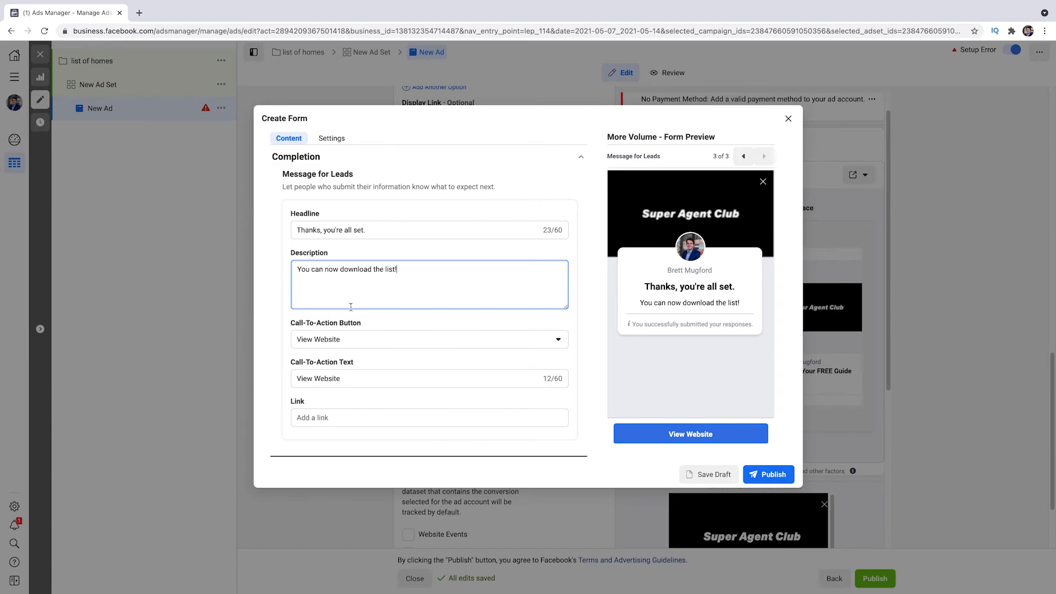
mouse_move(355, 348)
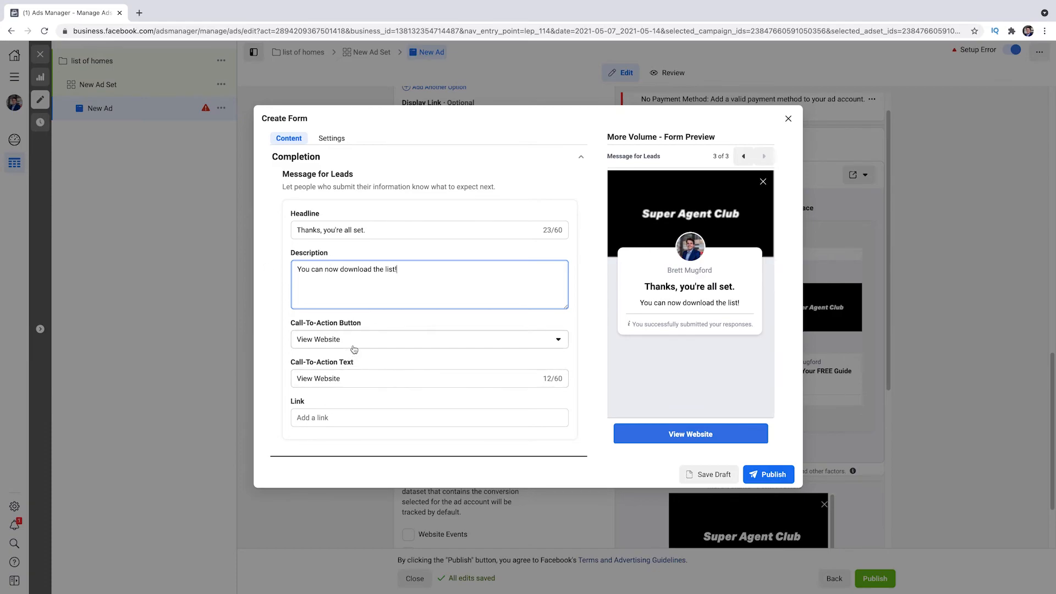
Set the completion action to Download labelled 'Click here to download the list of homes'
left_click(428, 339)
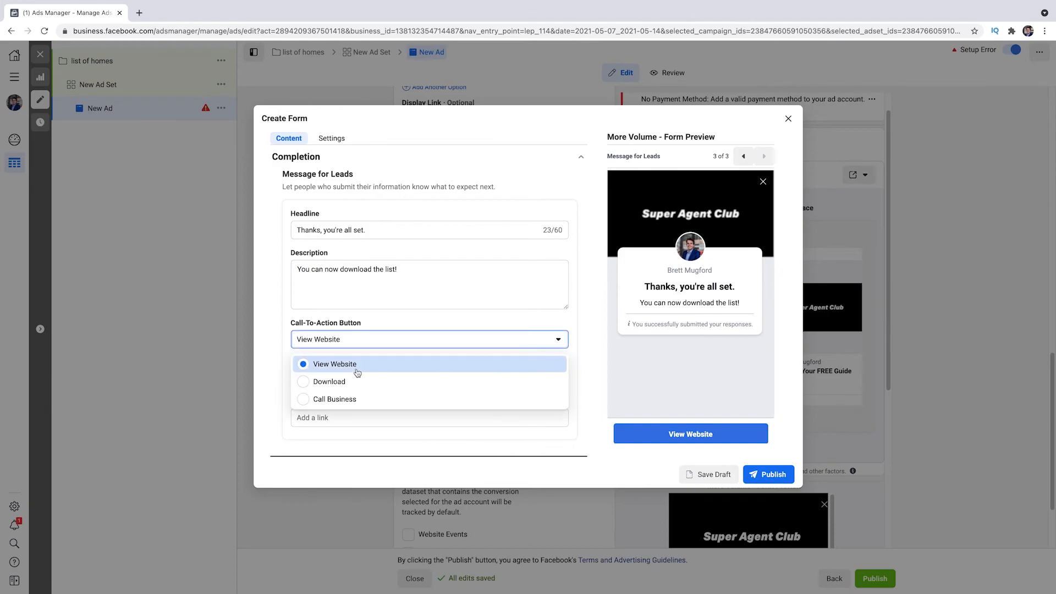
left_click(329, 382)
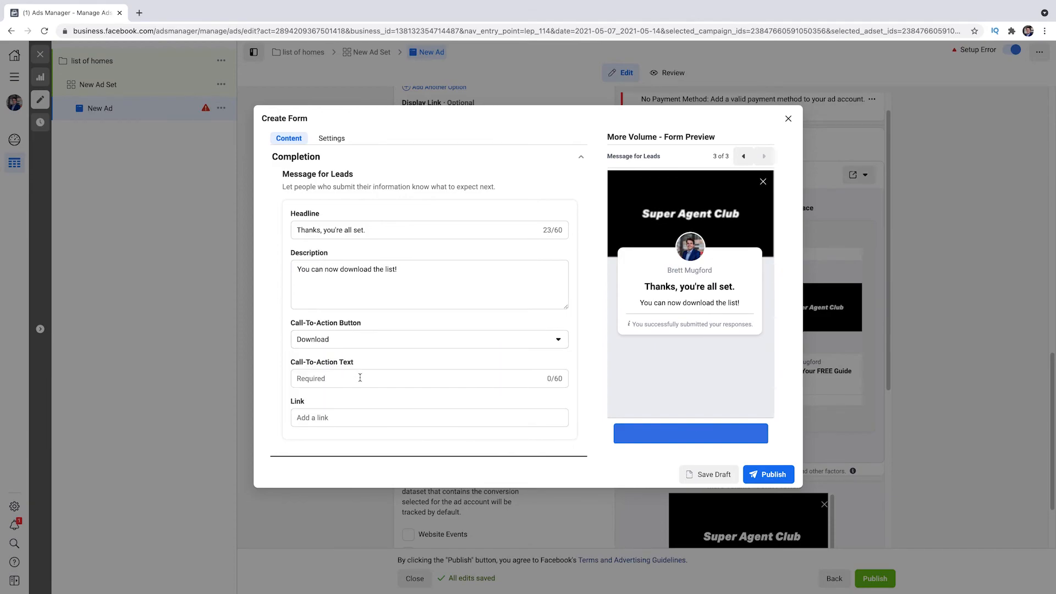
left_click(429, 377)
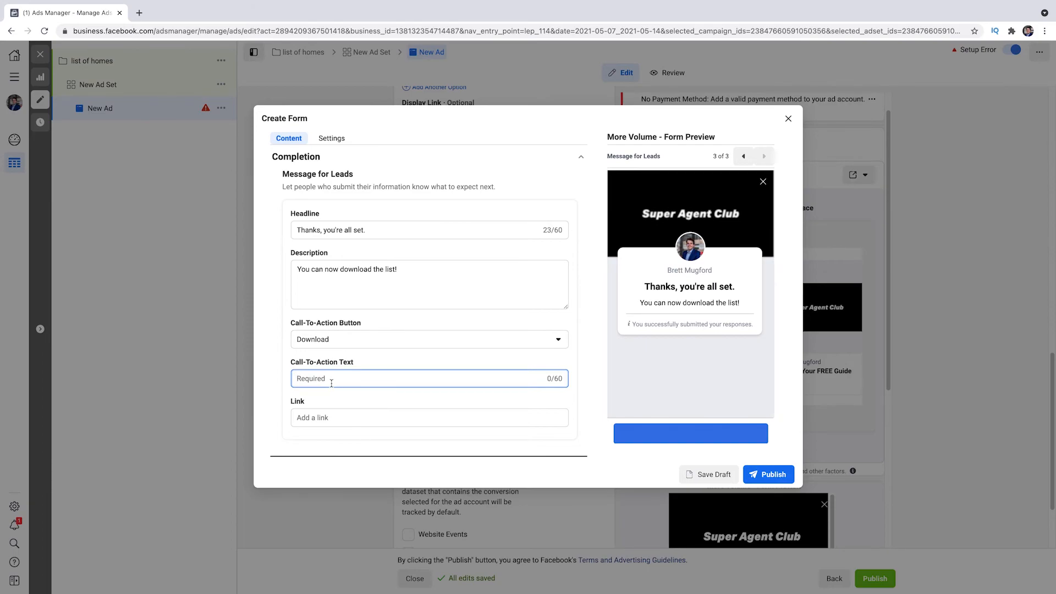
type("Click here to down")
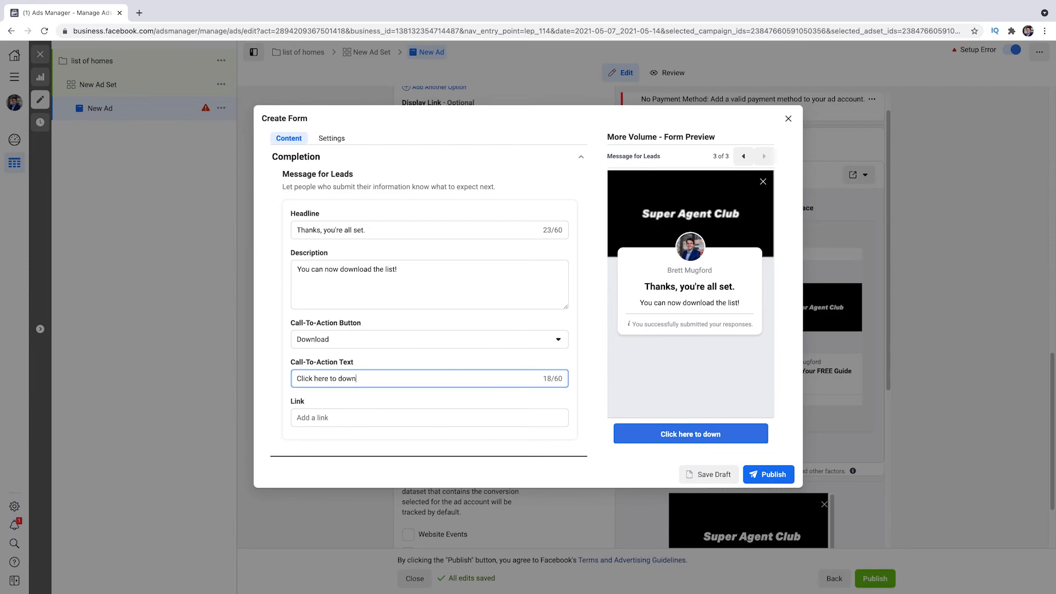
type("load")
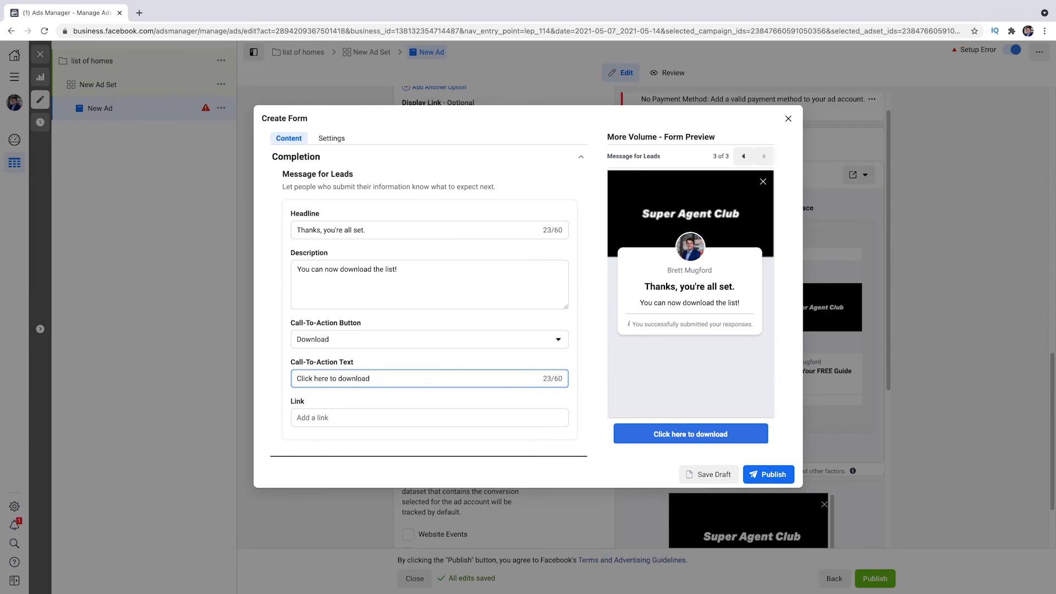
type("the list of")
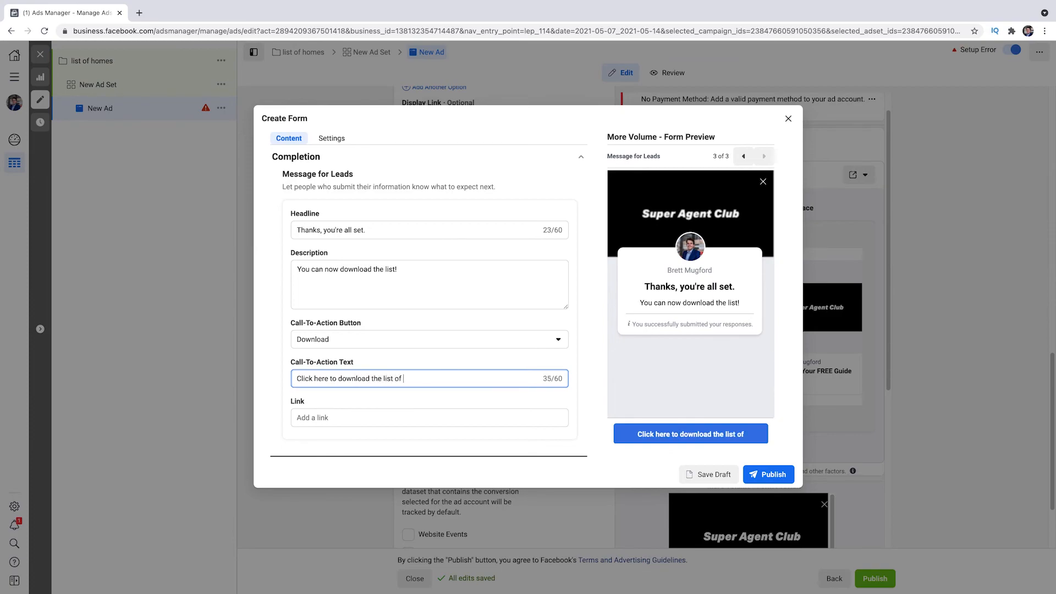
type("homes")
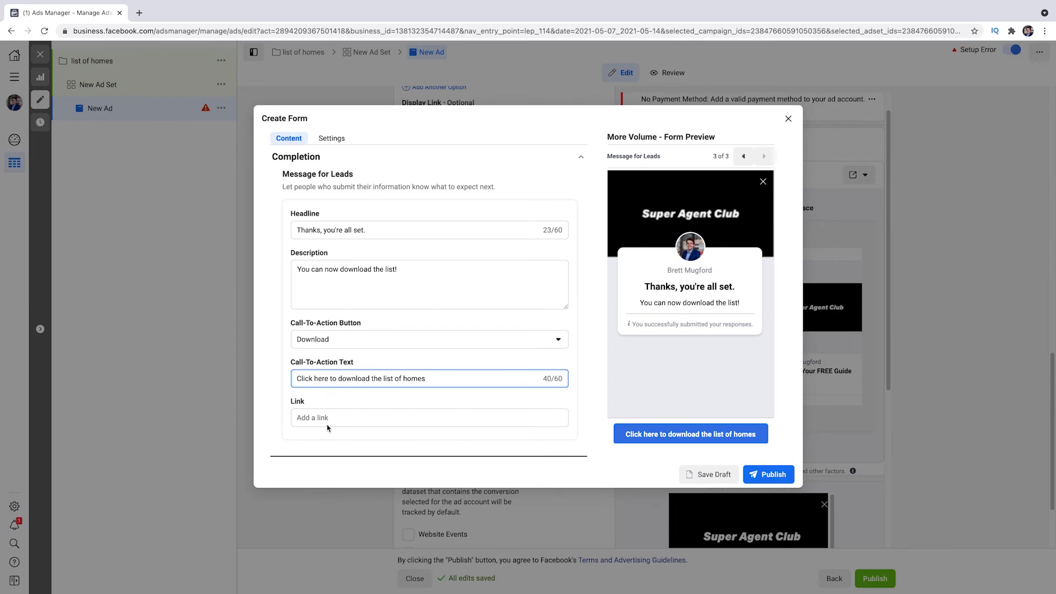
Add the download link, publish the form, and close the builder after the privacy error
left_click(428, 416)
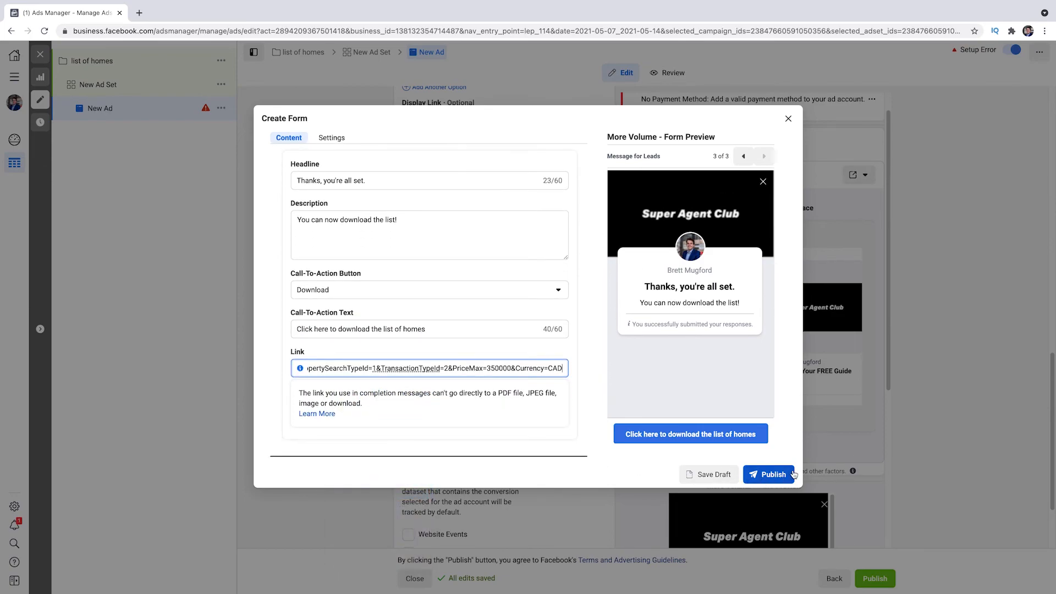
left_click(769, 474)
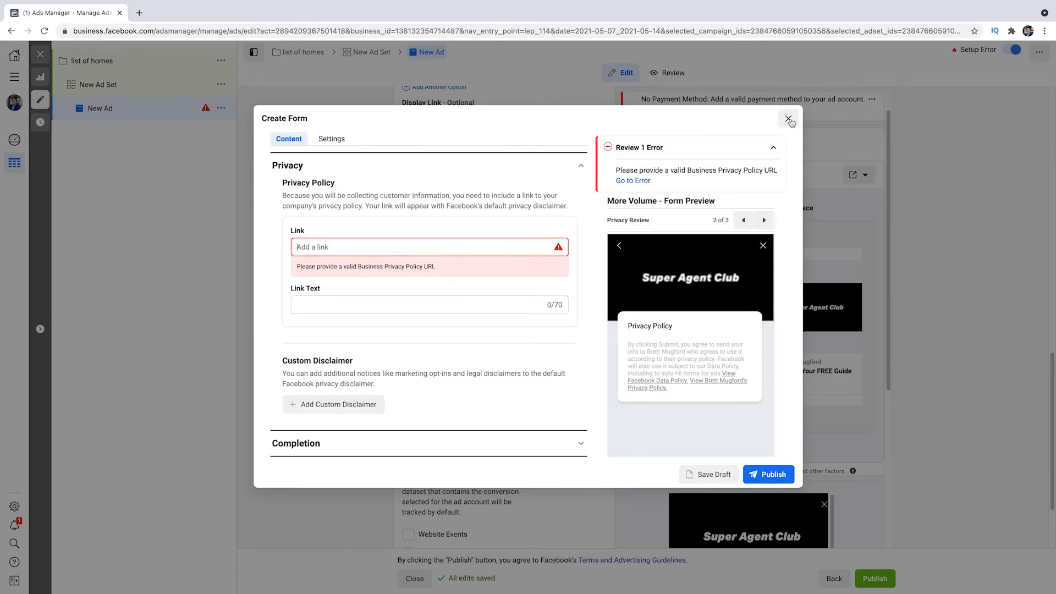
left_click(790, 119)
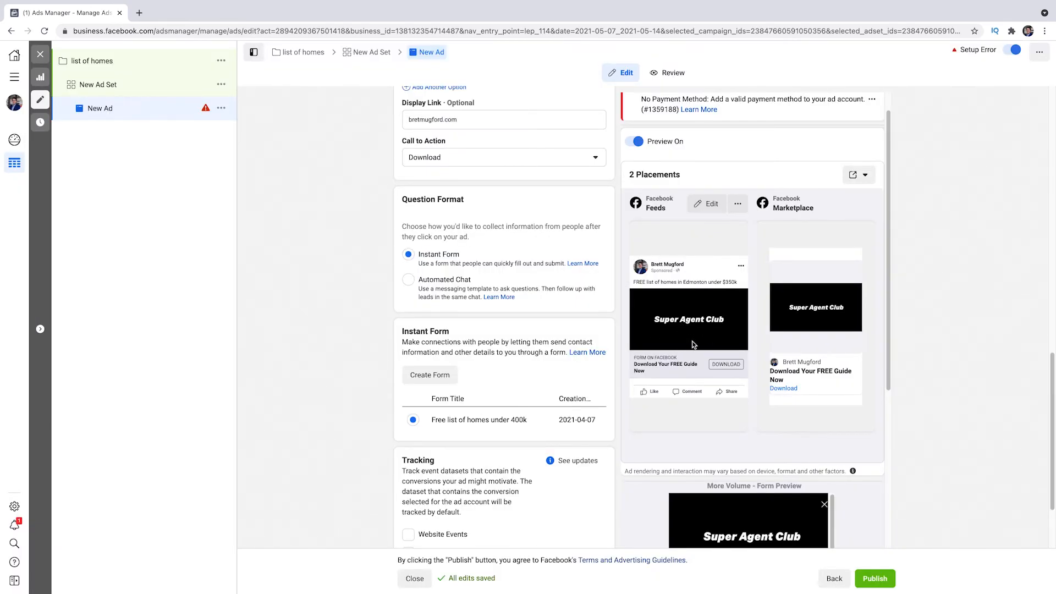
mouse_move(694, 339)
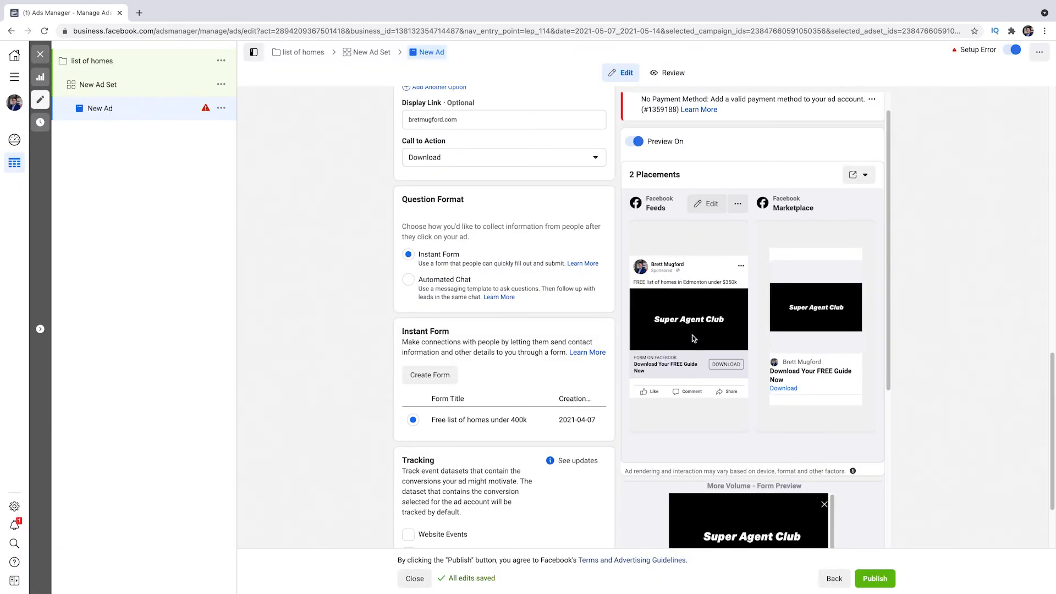
mouse_move(692, 336)
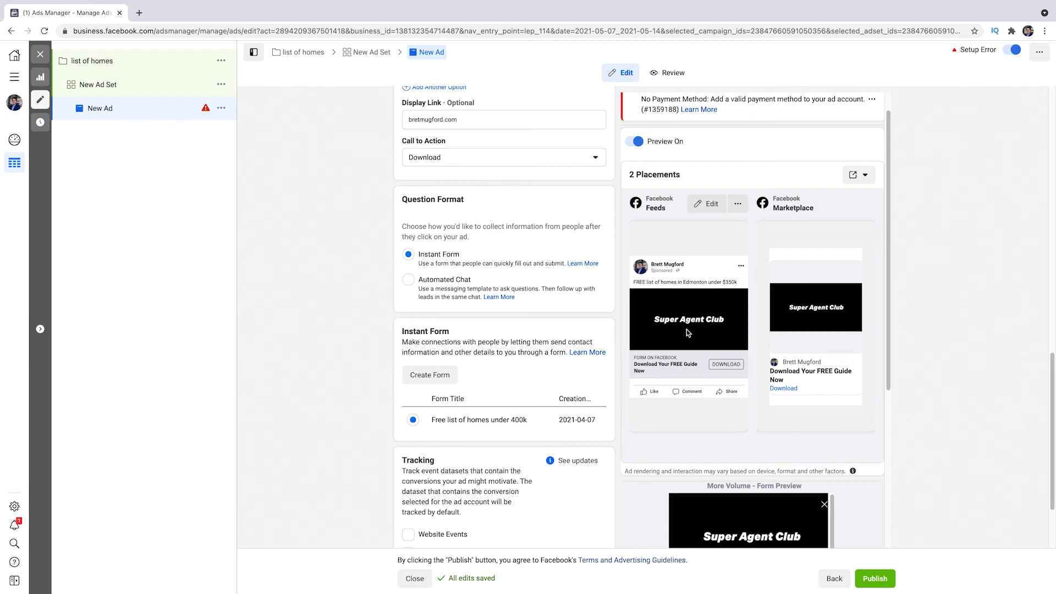
mouse_move(686, 336)
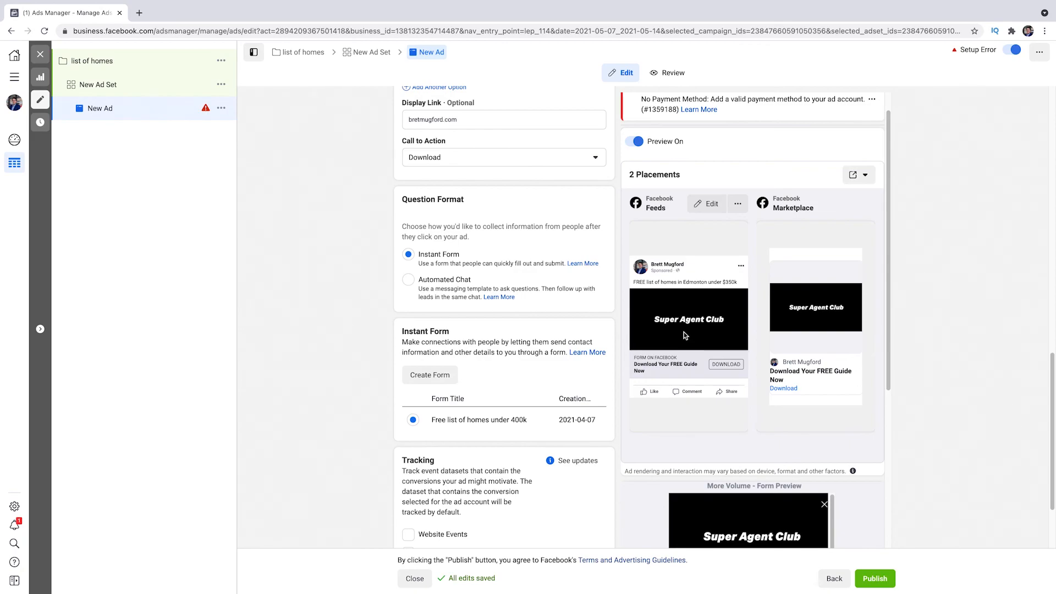
mouse_move(682, 296)
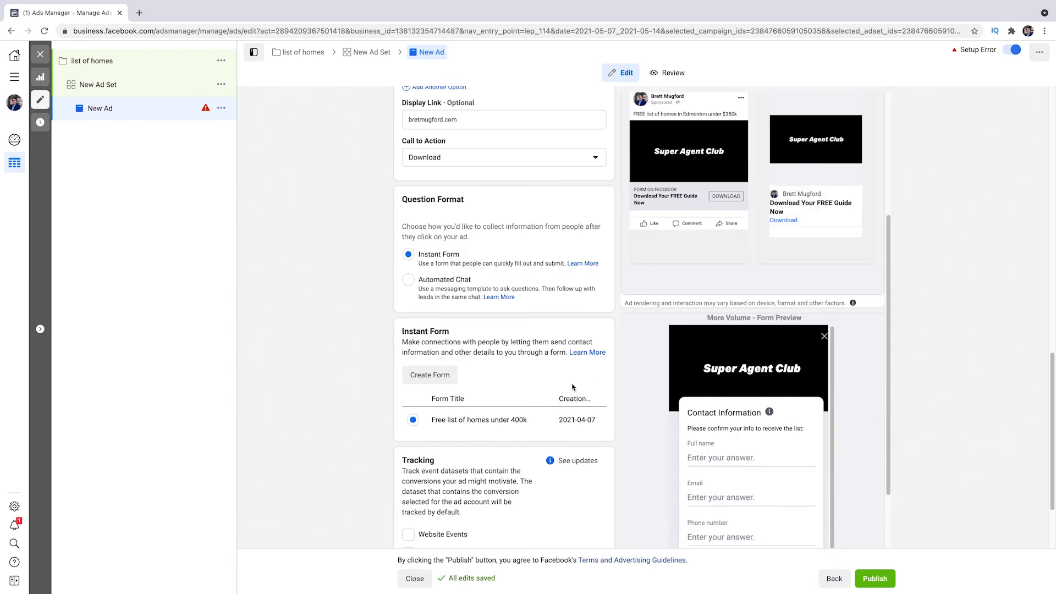
Scroll the ad edit panel to review it with the form attached
scroll("down", 3)
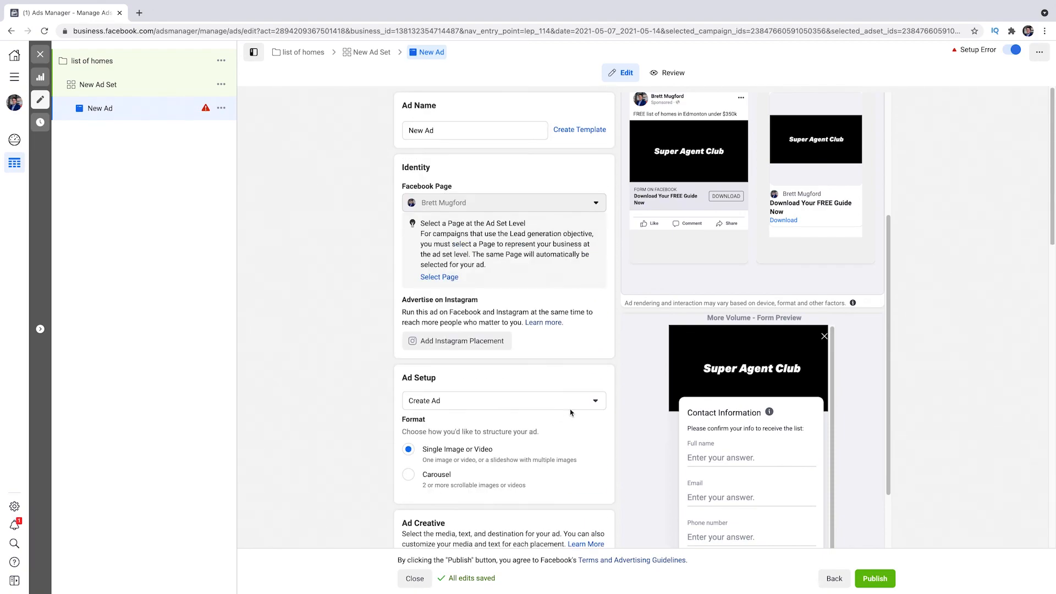
mouse_move(605, 370)
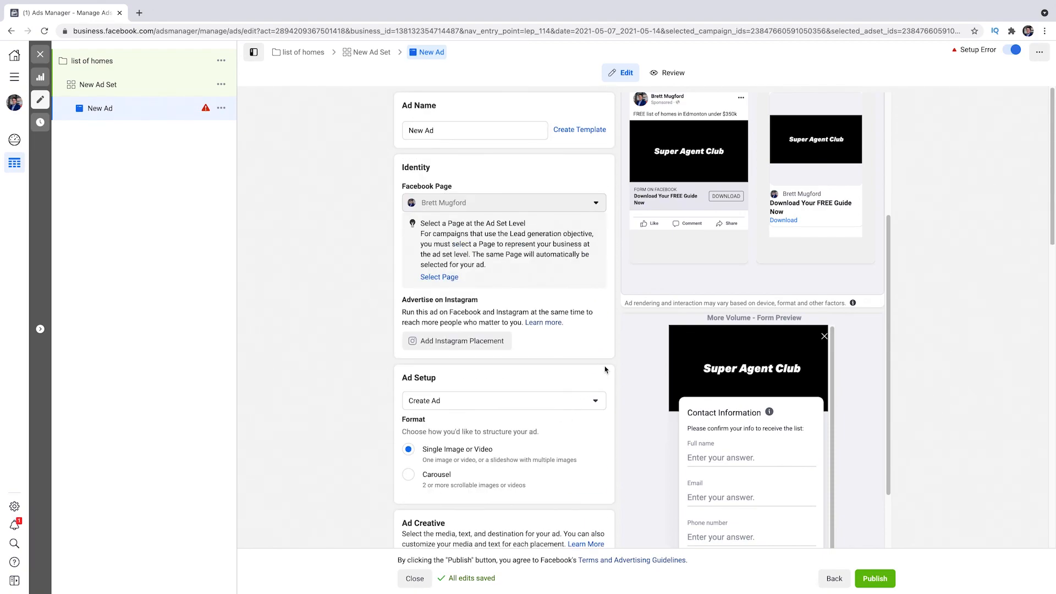